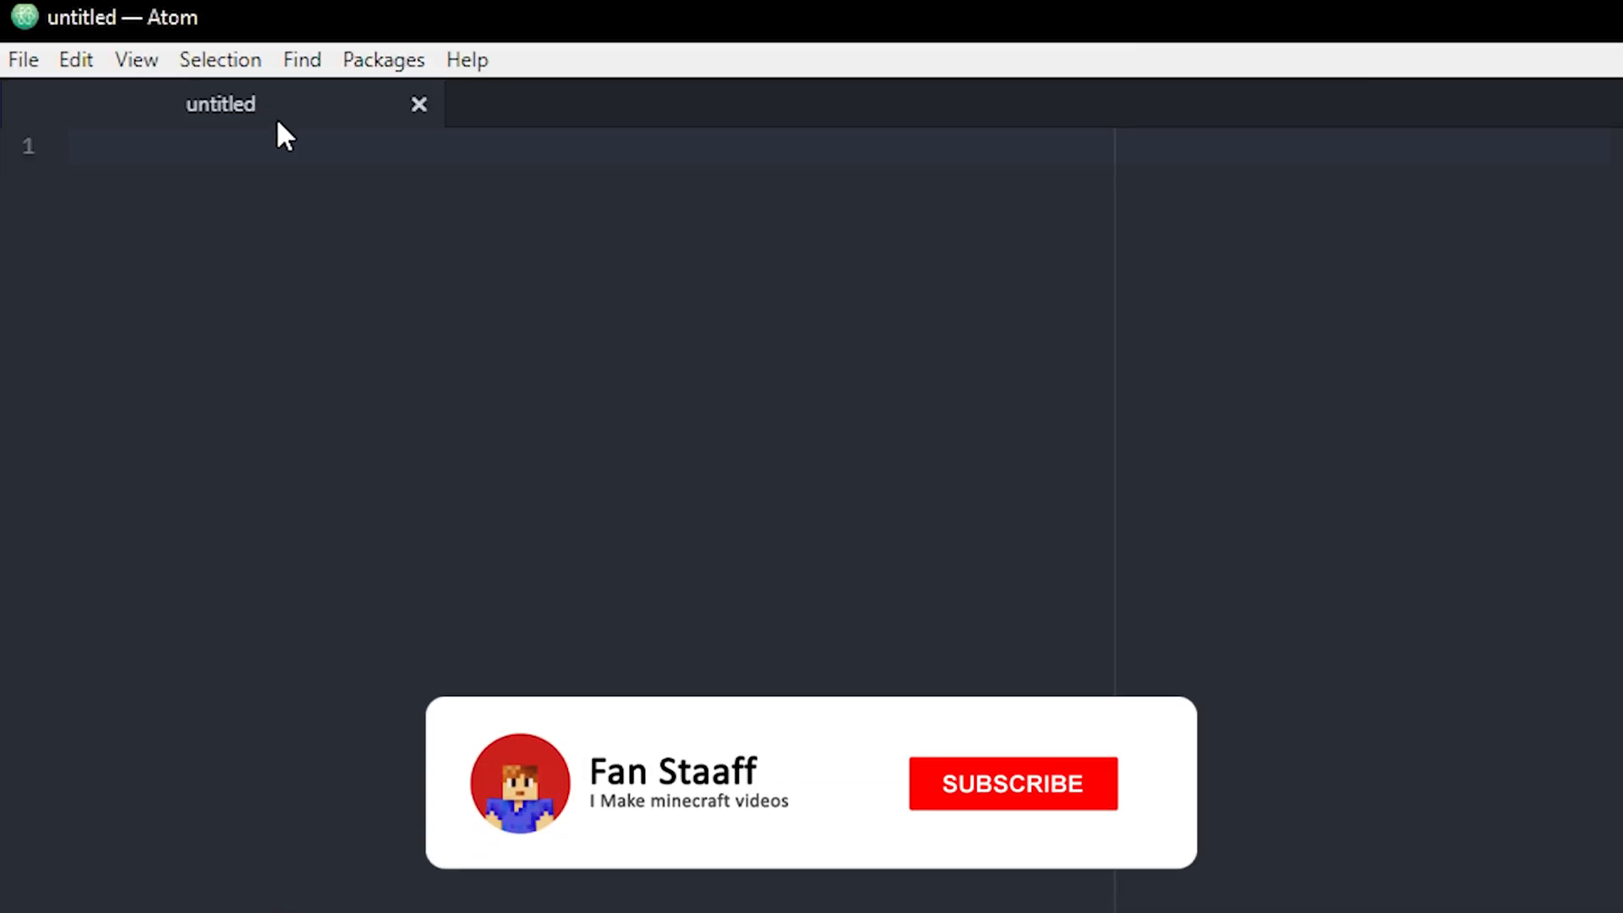
# Write command /link: with a trigger: and an indented send "" to player line.
pyautogui.click(1010, 783)
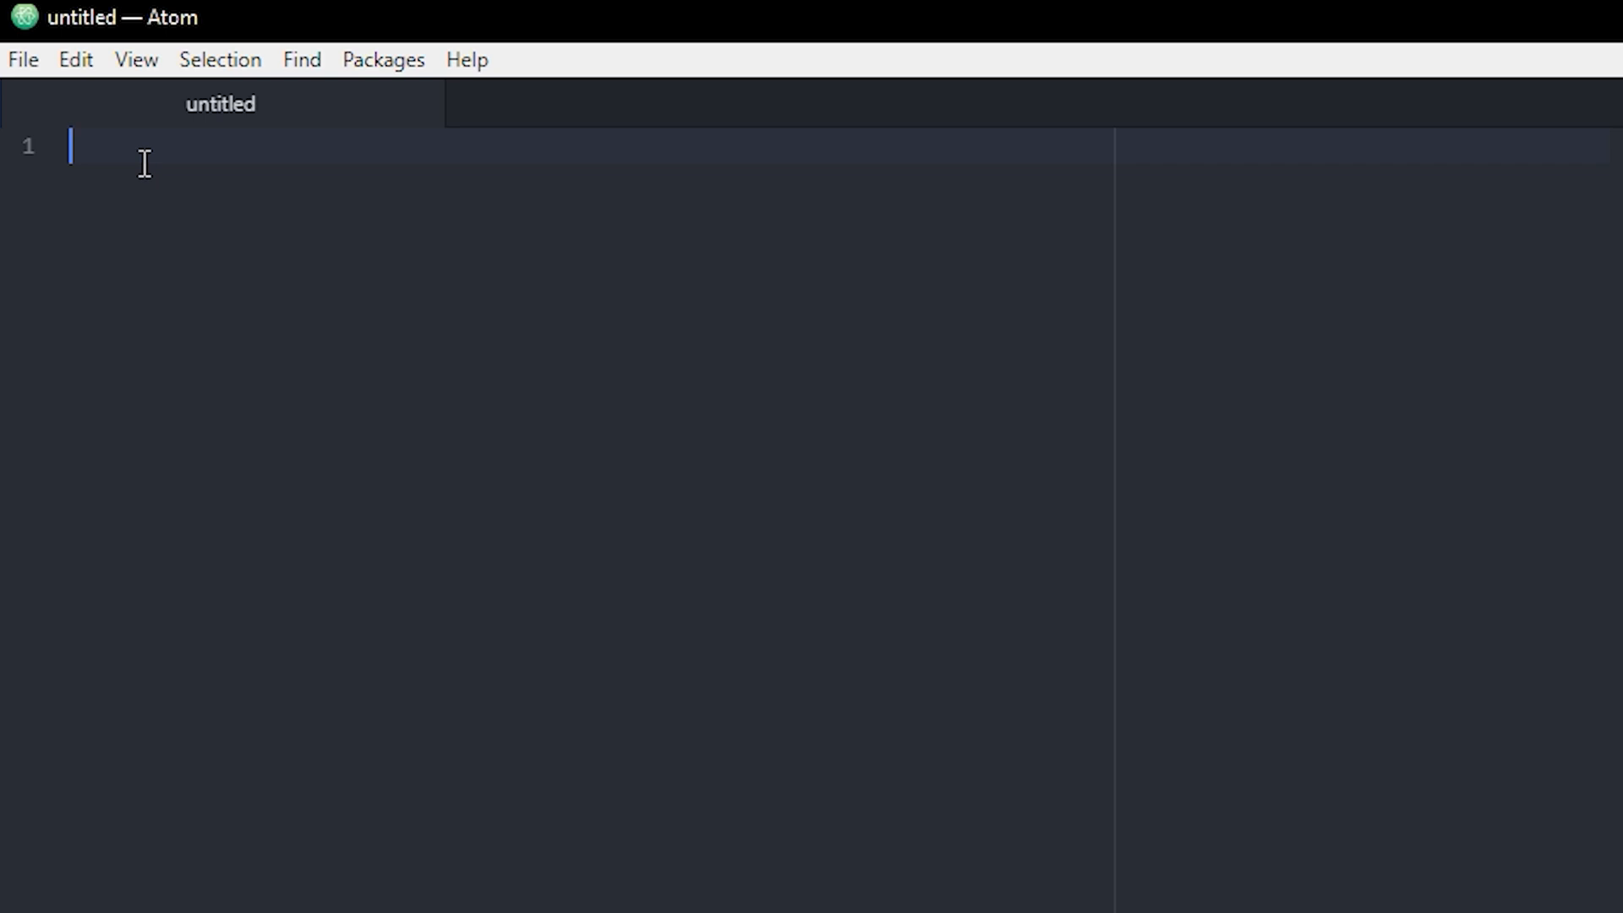
pyautogui.write('command')
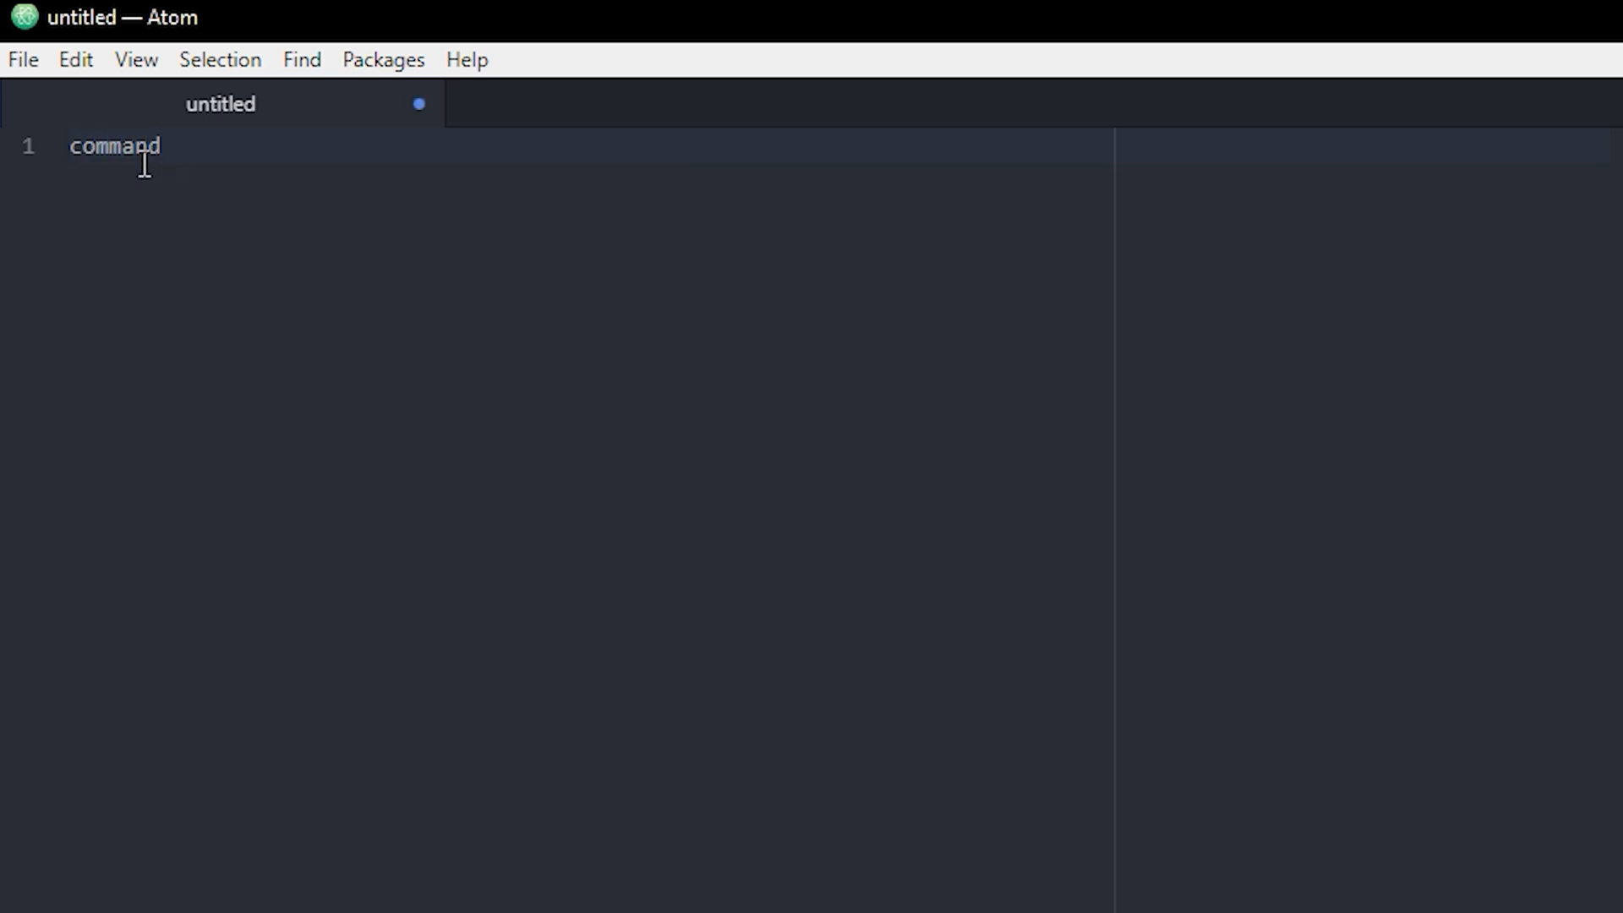
pyautogui.write('/link:')
pyautogui.write('t')
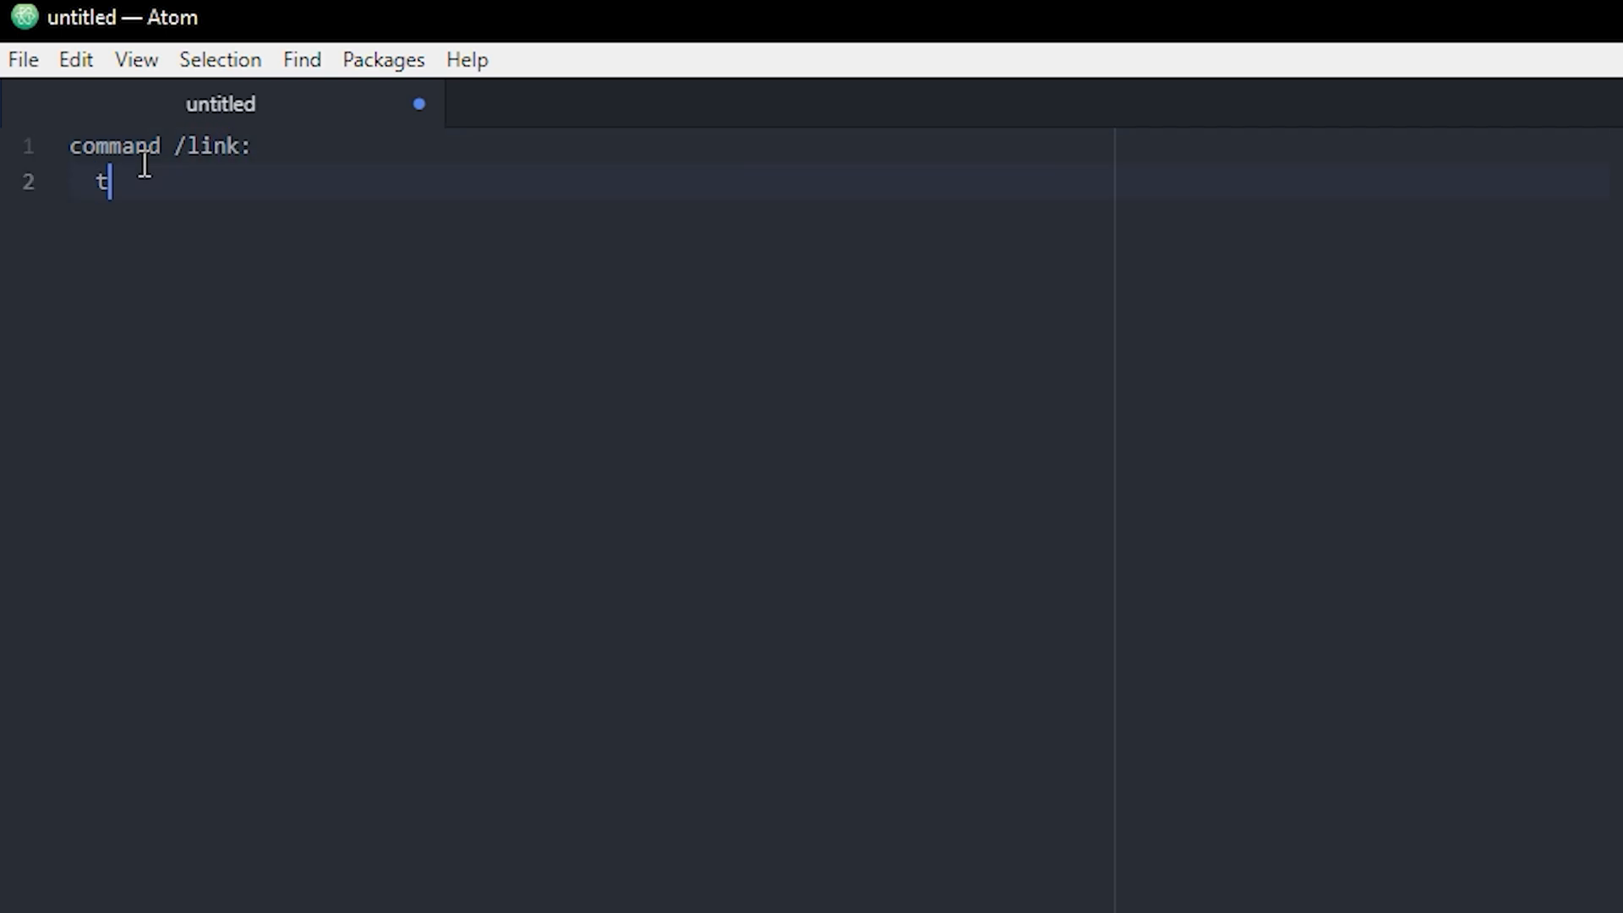
pyautogui.write('rigger:')
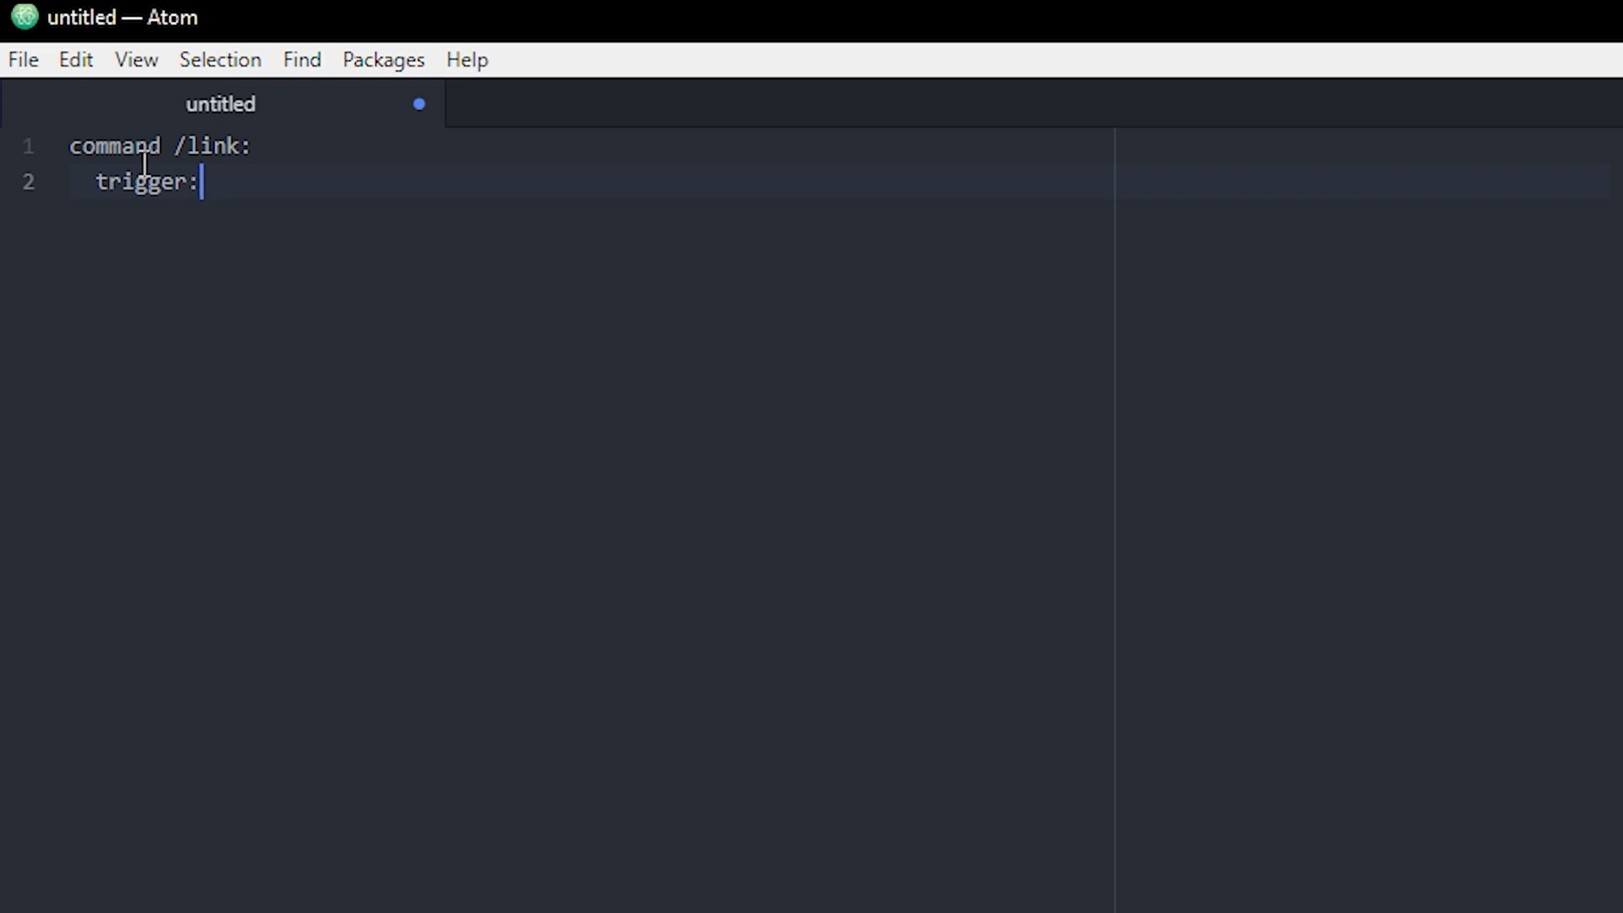
pyautogui.write('send "')
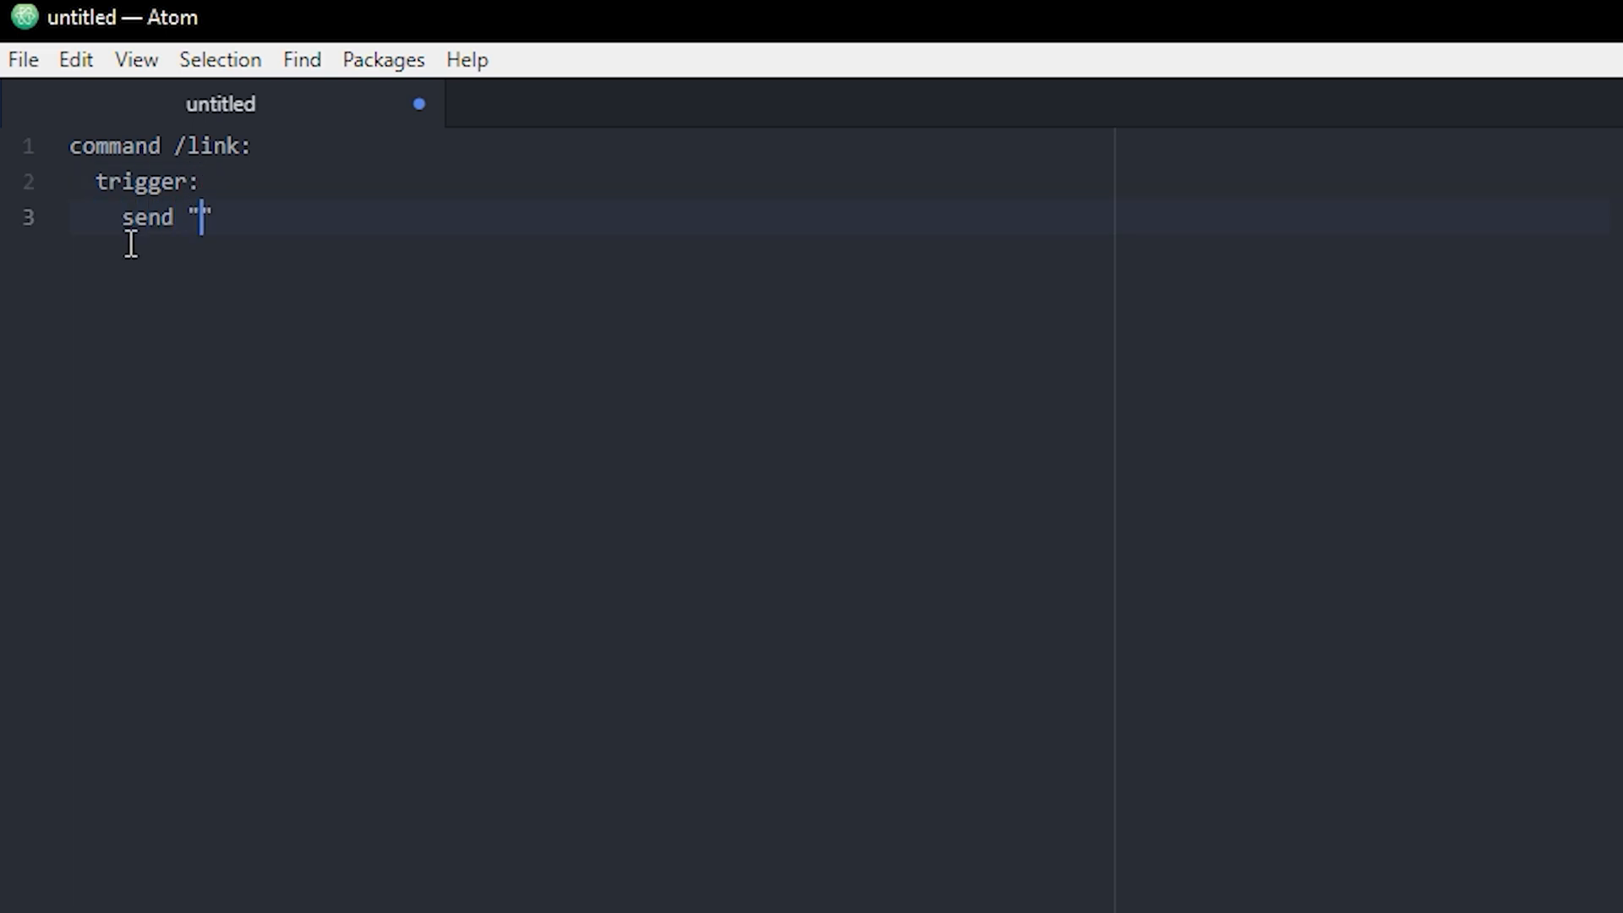
pyautogui.write('" to')
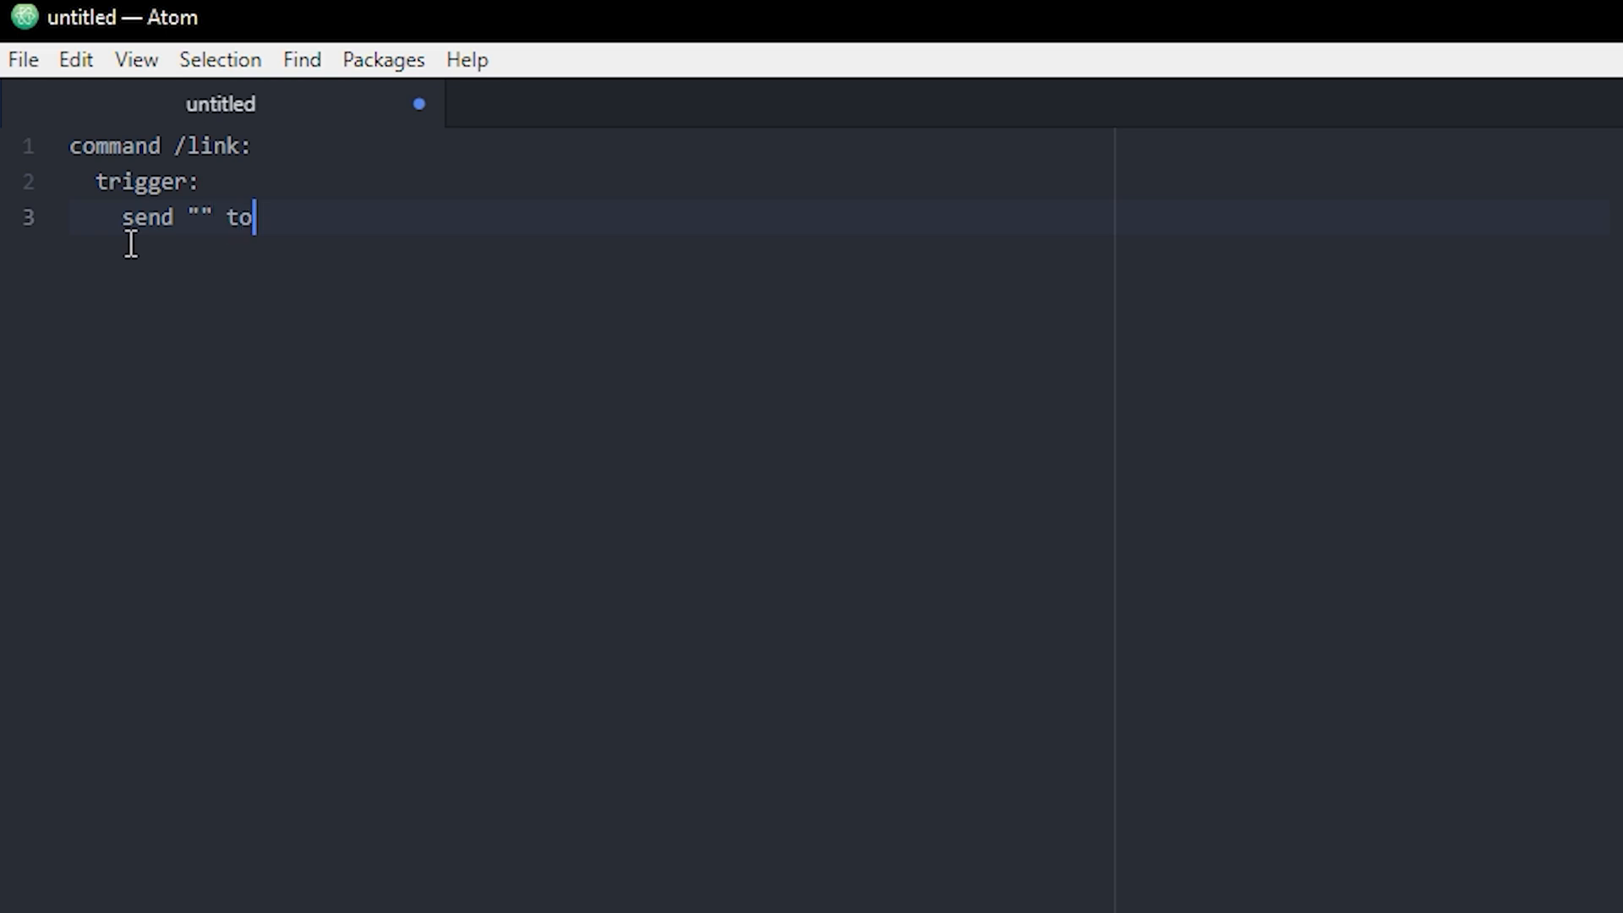
pyautogui.write('player')
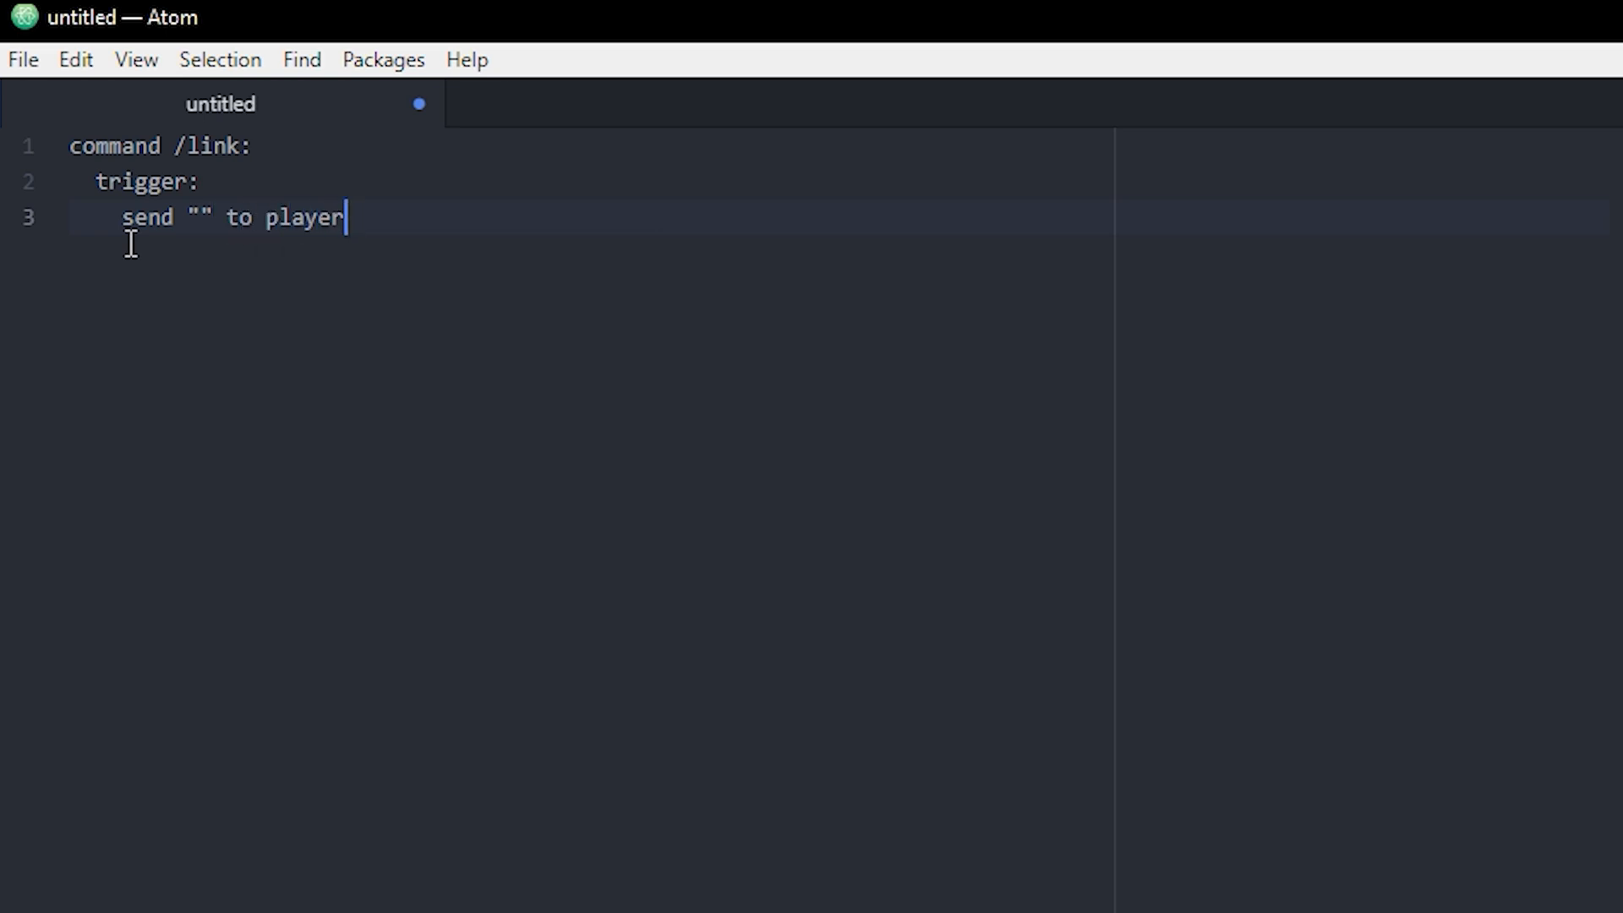
# Inside the quotes add an empty <link:> tag followed by a closing <reset> tag.
pyautogui.click(201, 218)
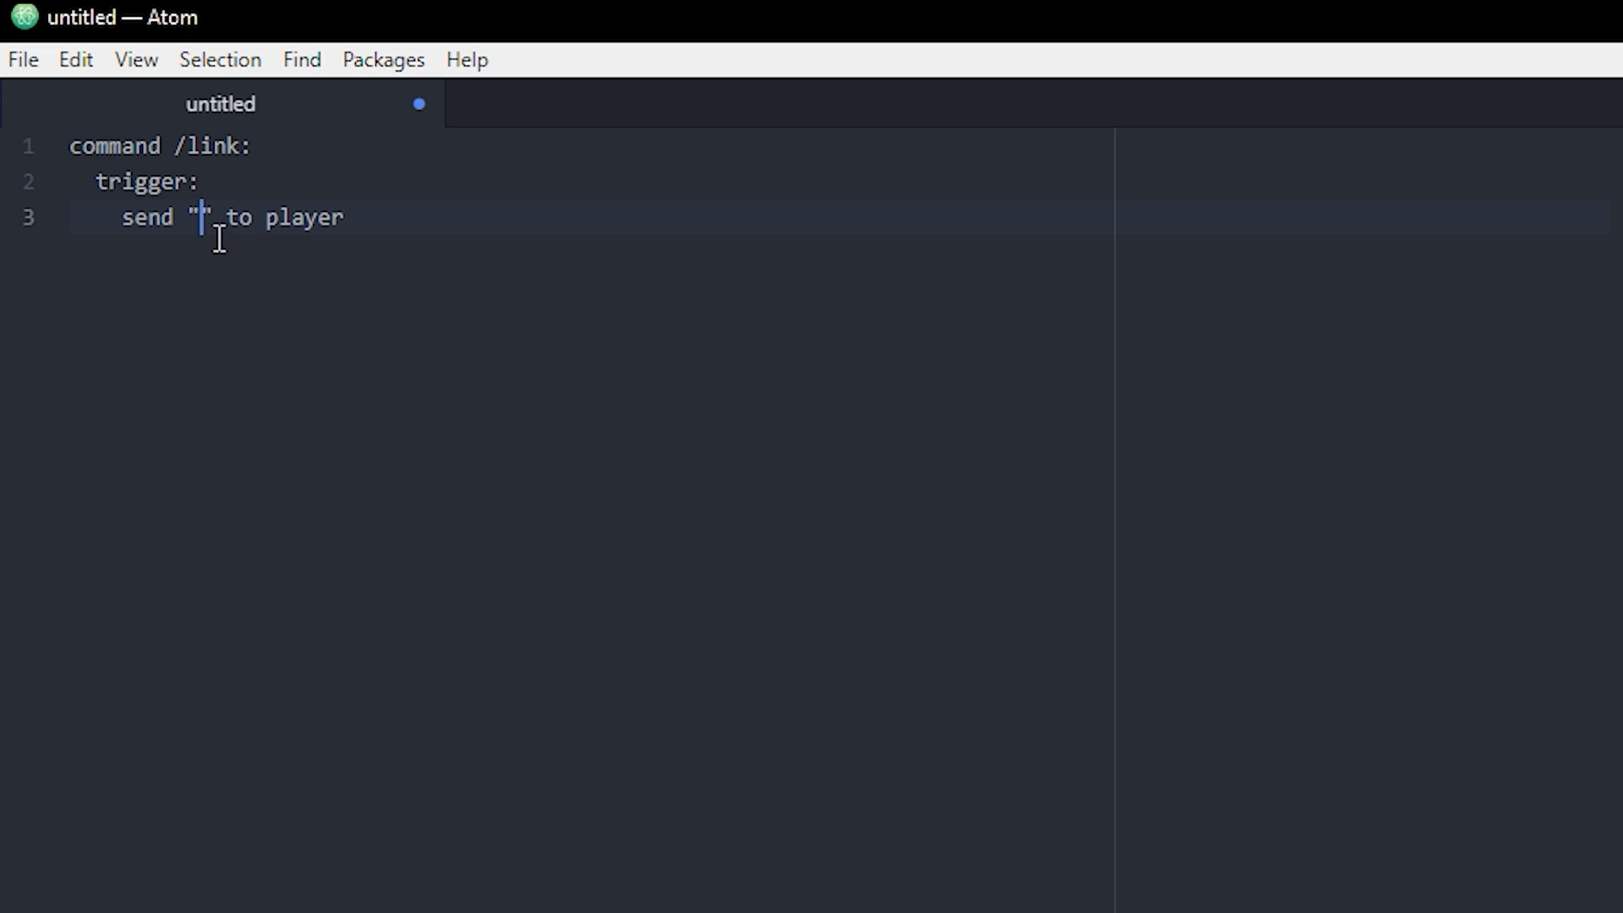
pyautogui.moveTo(411, 546)
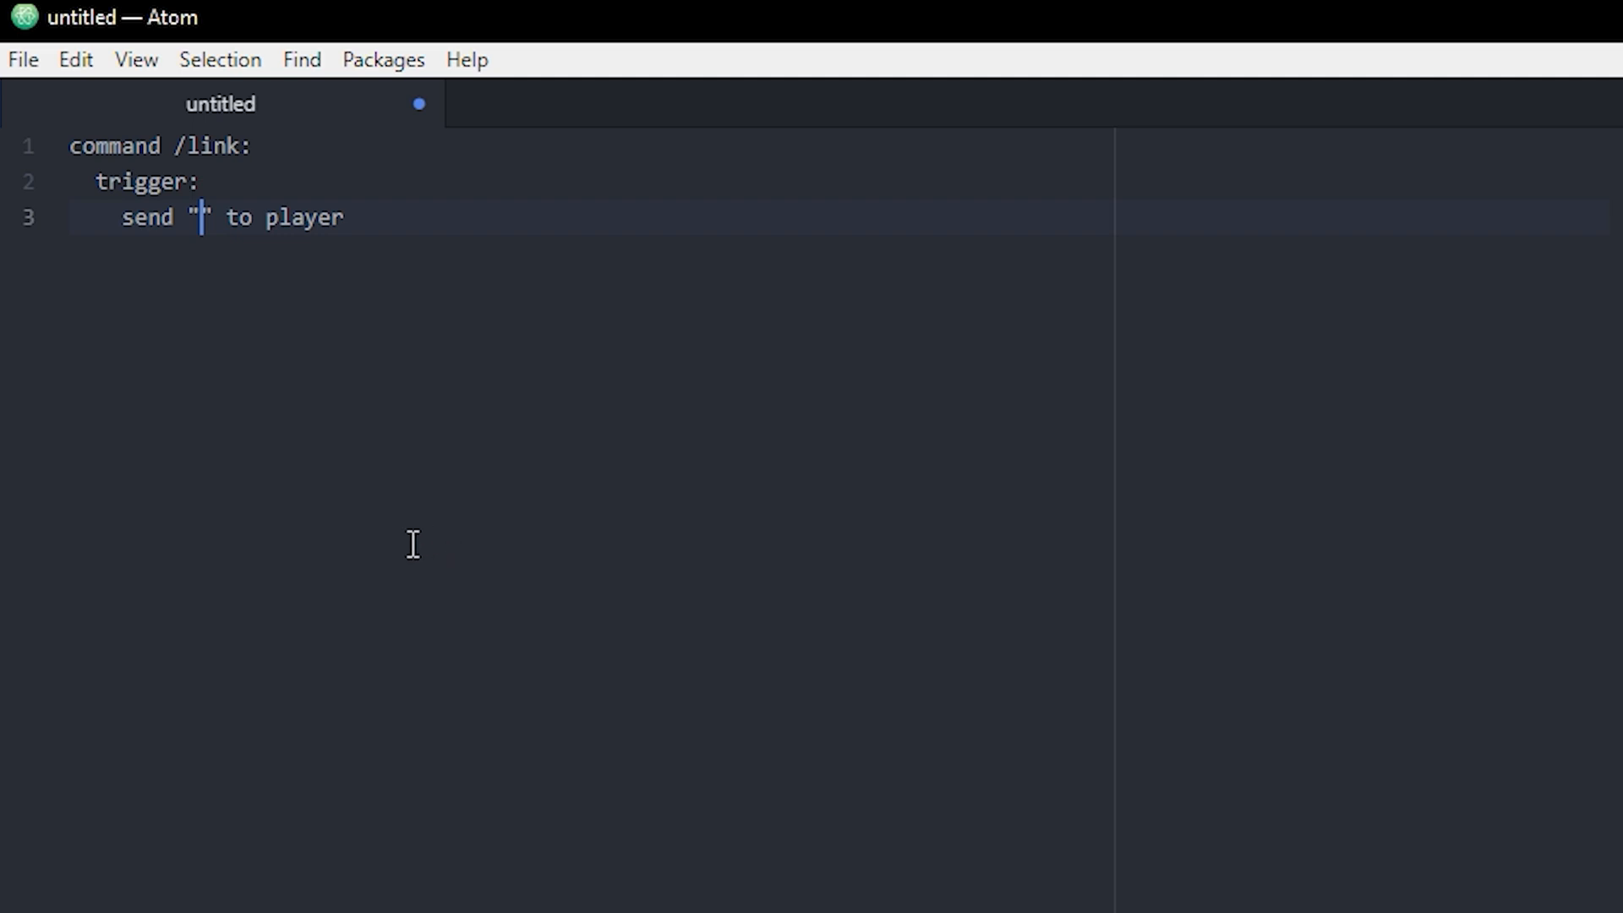
pyautogui.write('<>')
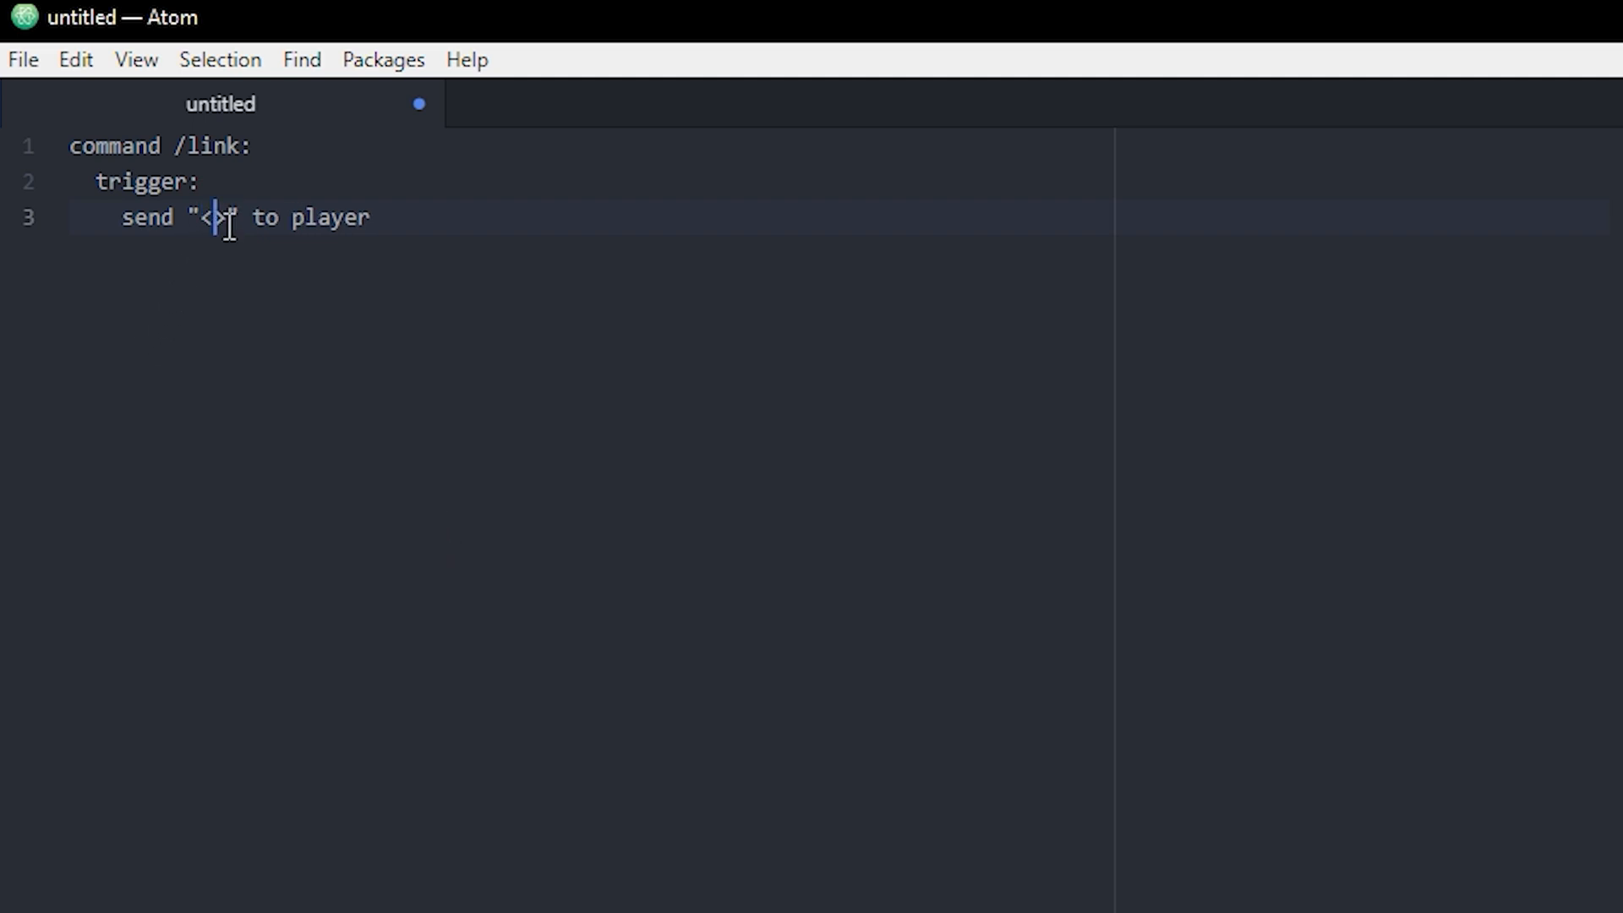
pyautogui.write('link')
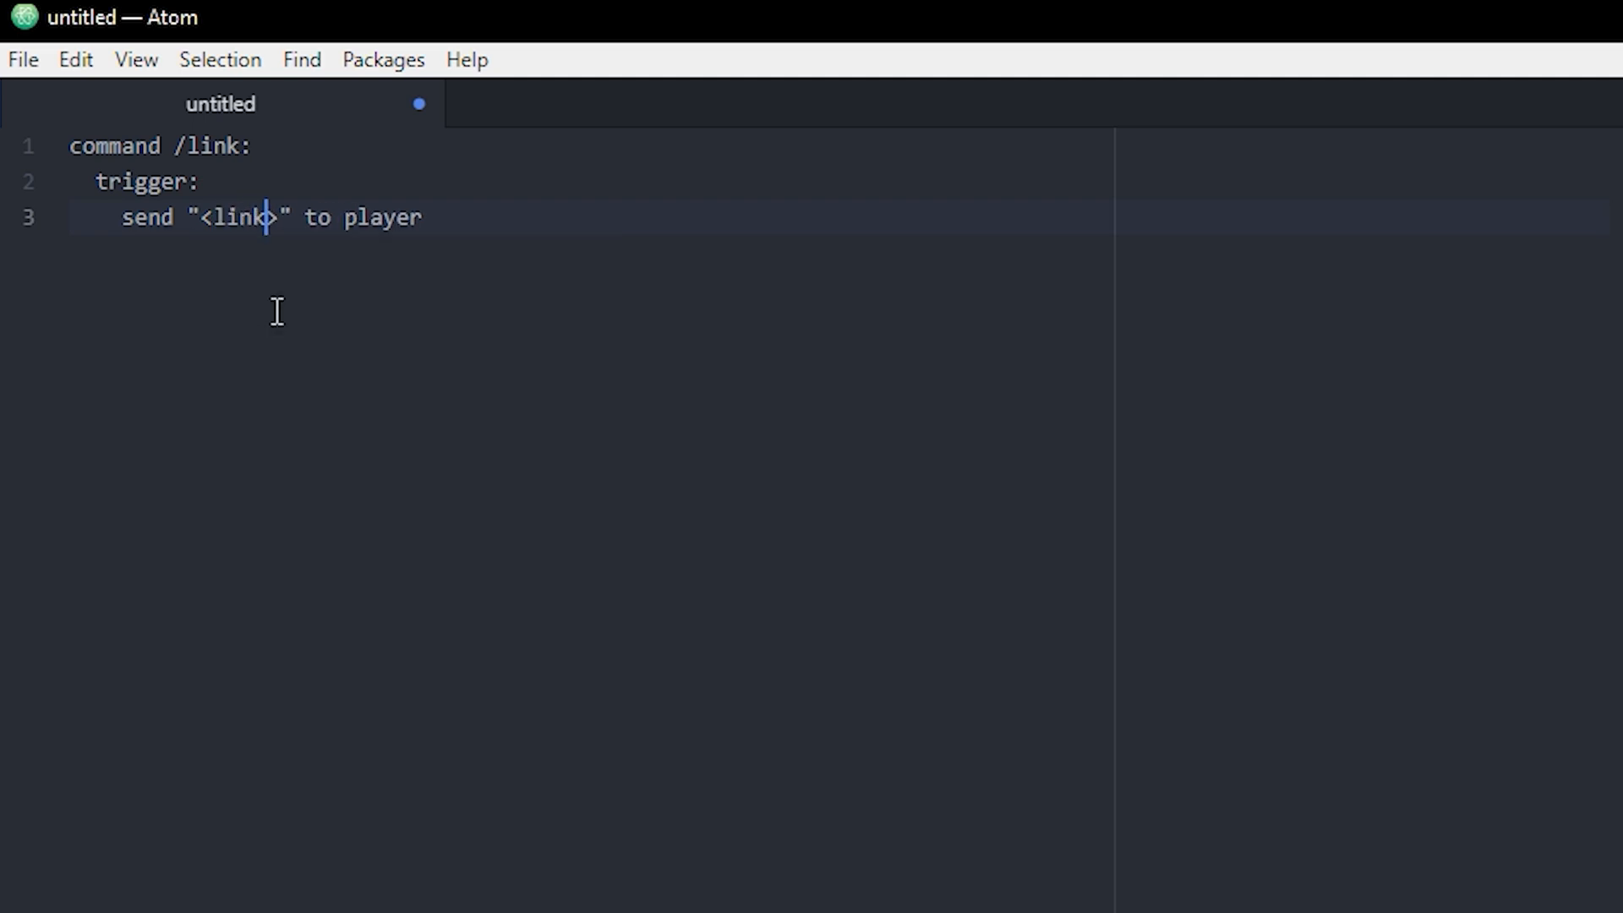
pyautogui.write(':')
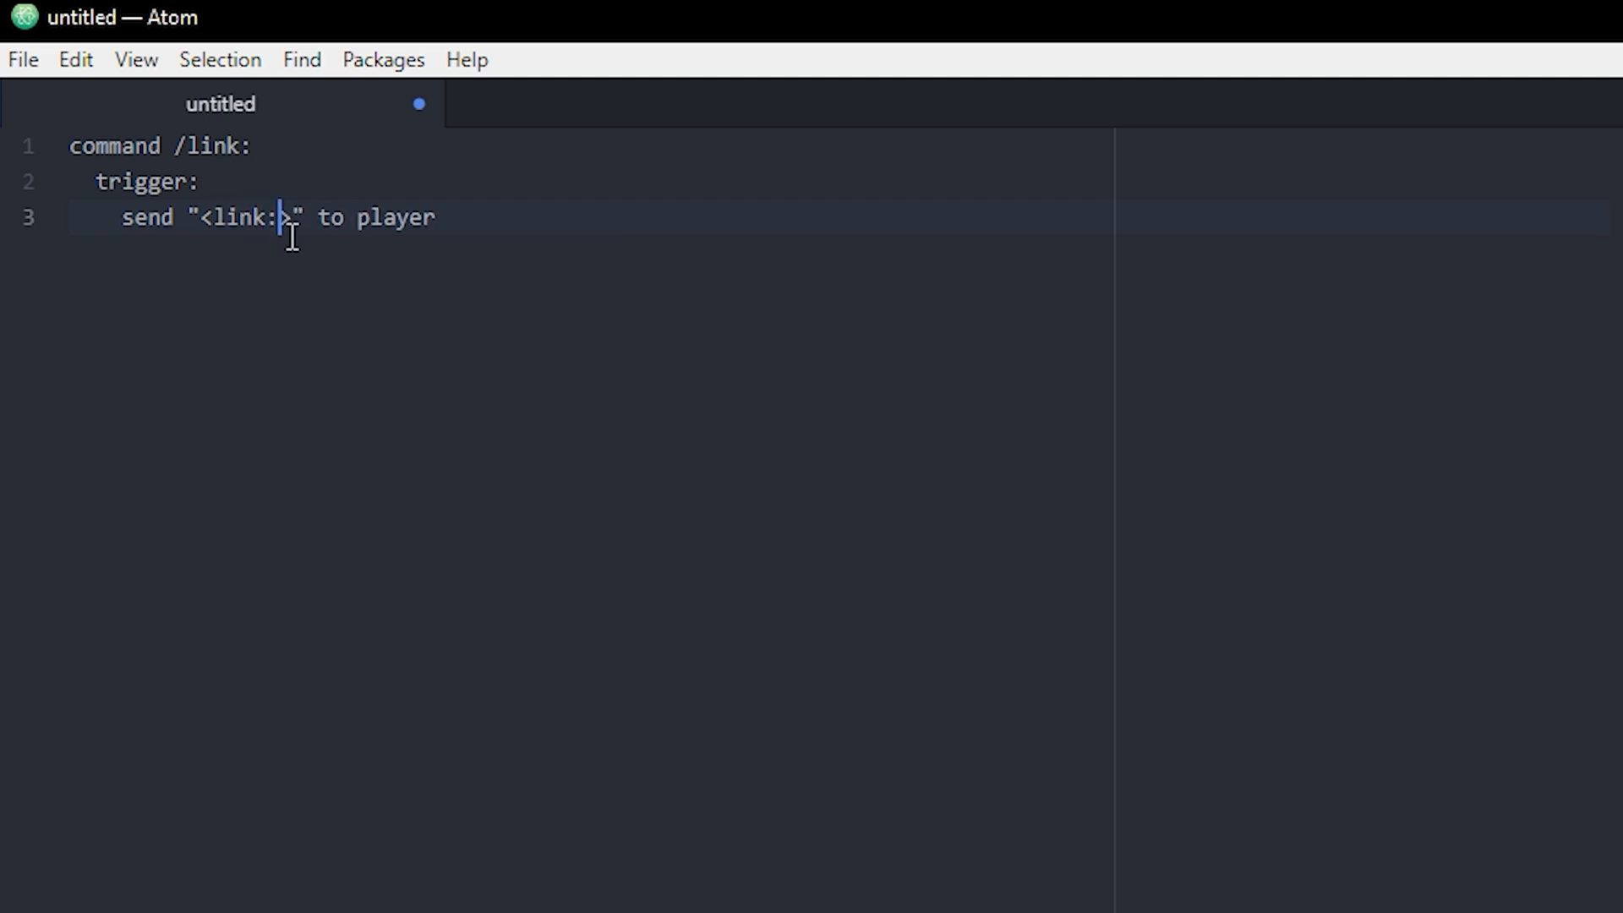
pyautogui.write('>')
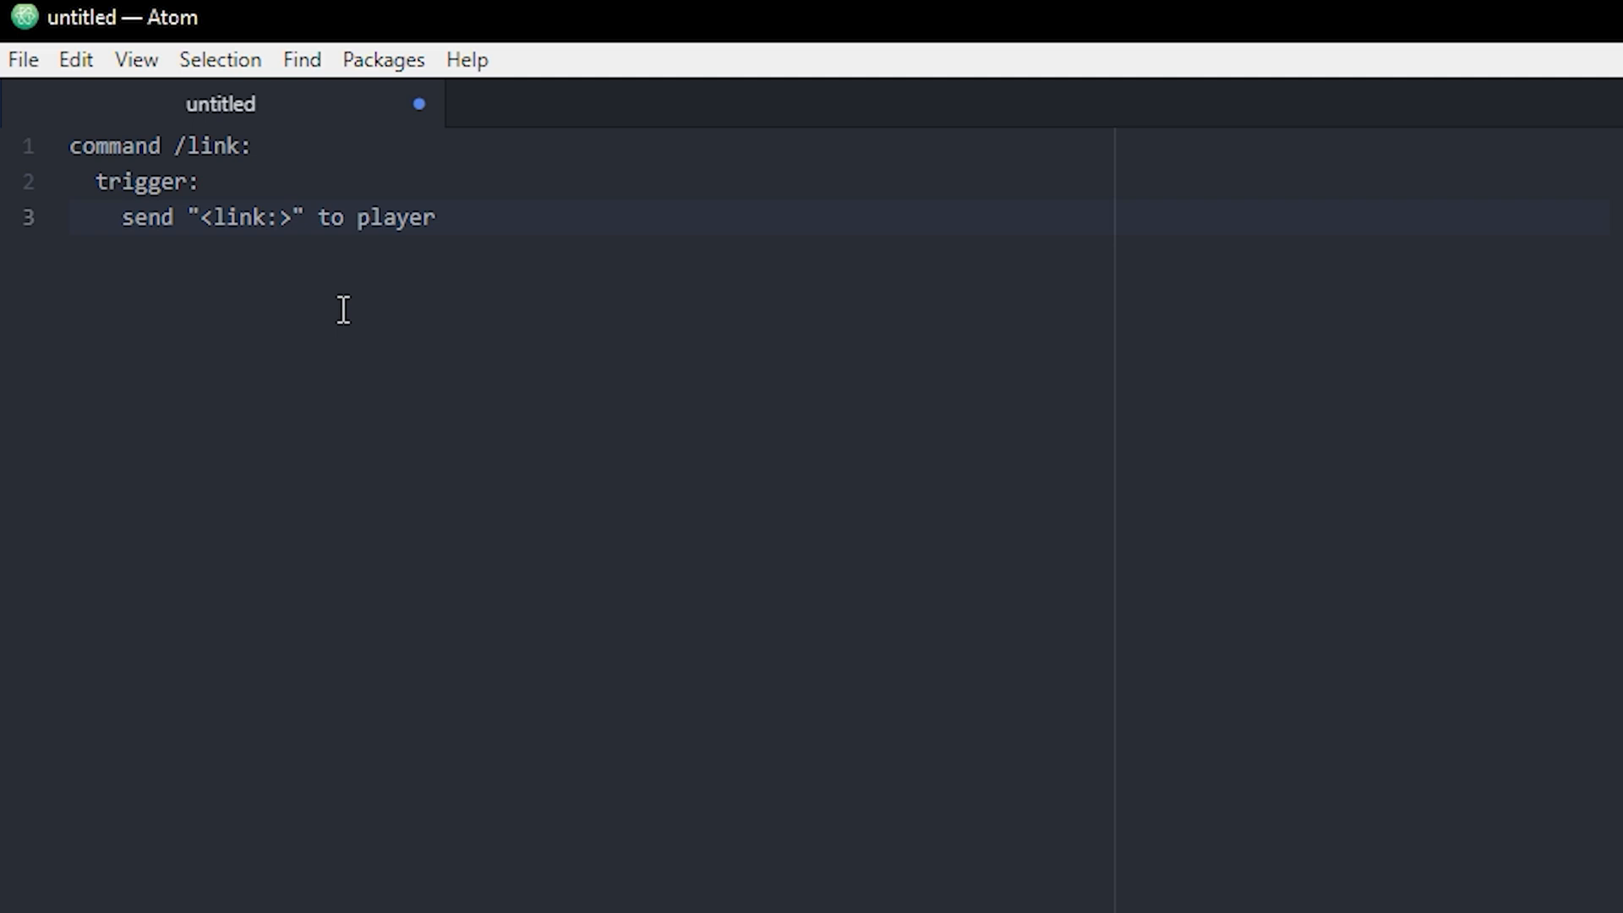
pyautogui.write('<>')
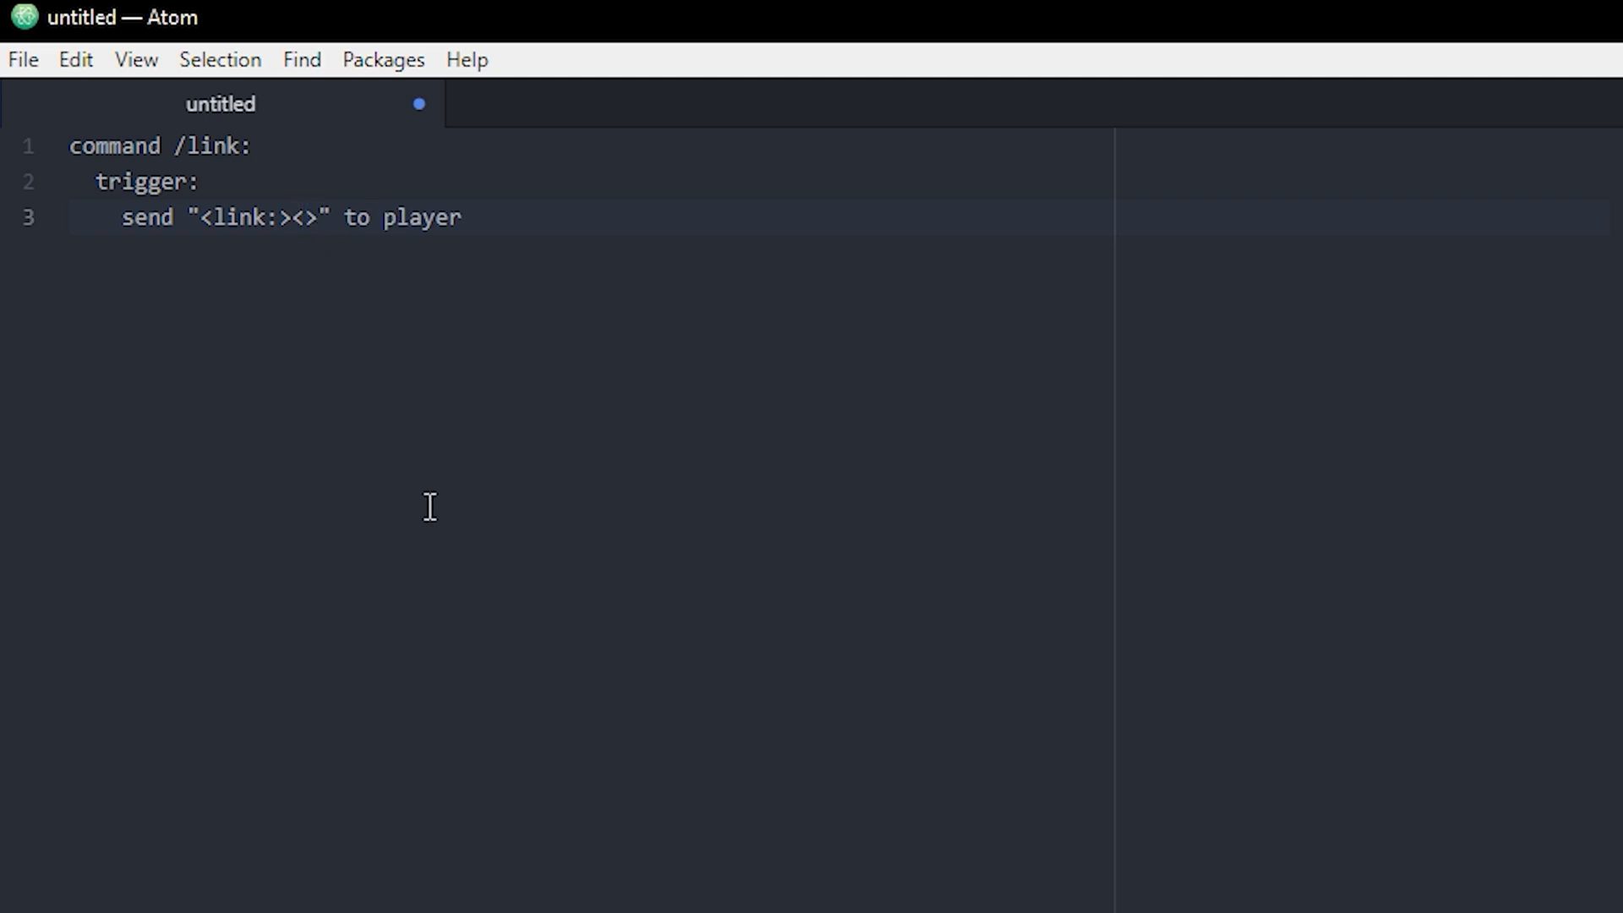
pyautogui.write('r')
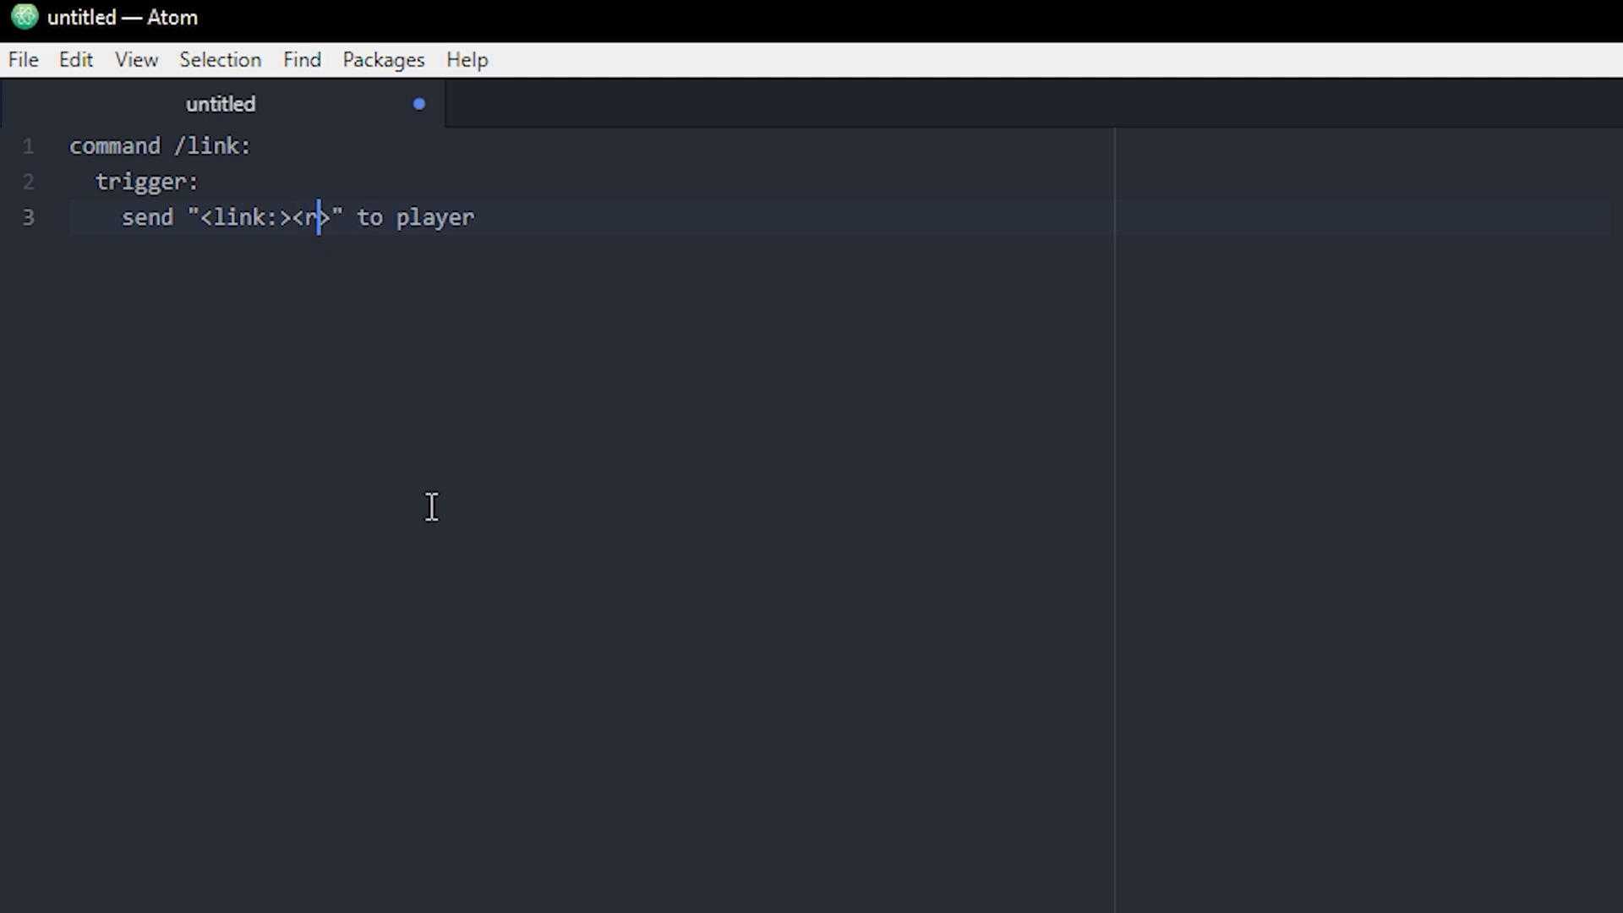
pyautogui.write('eset')
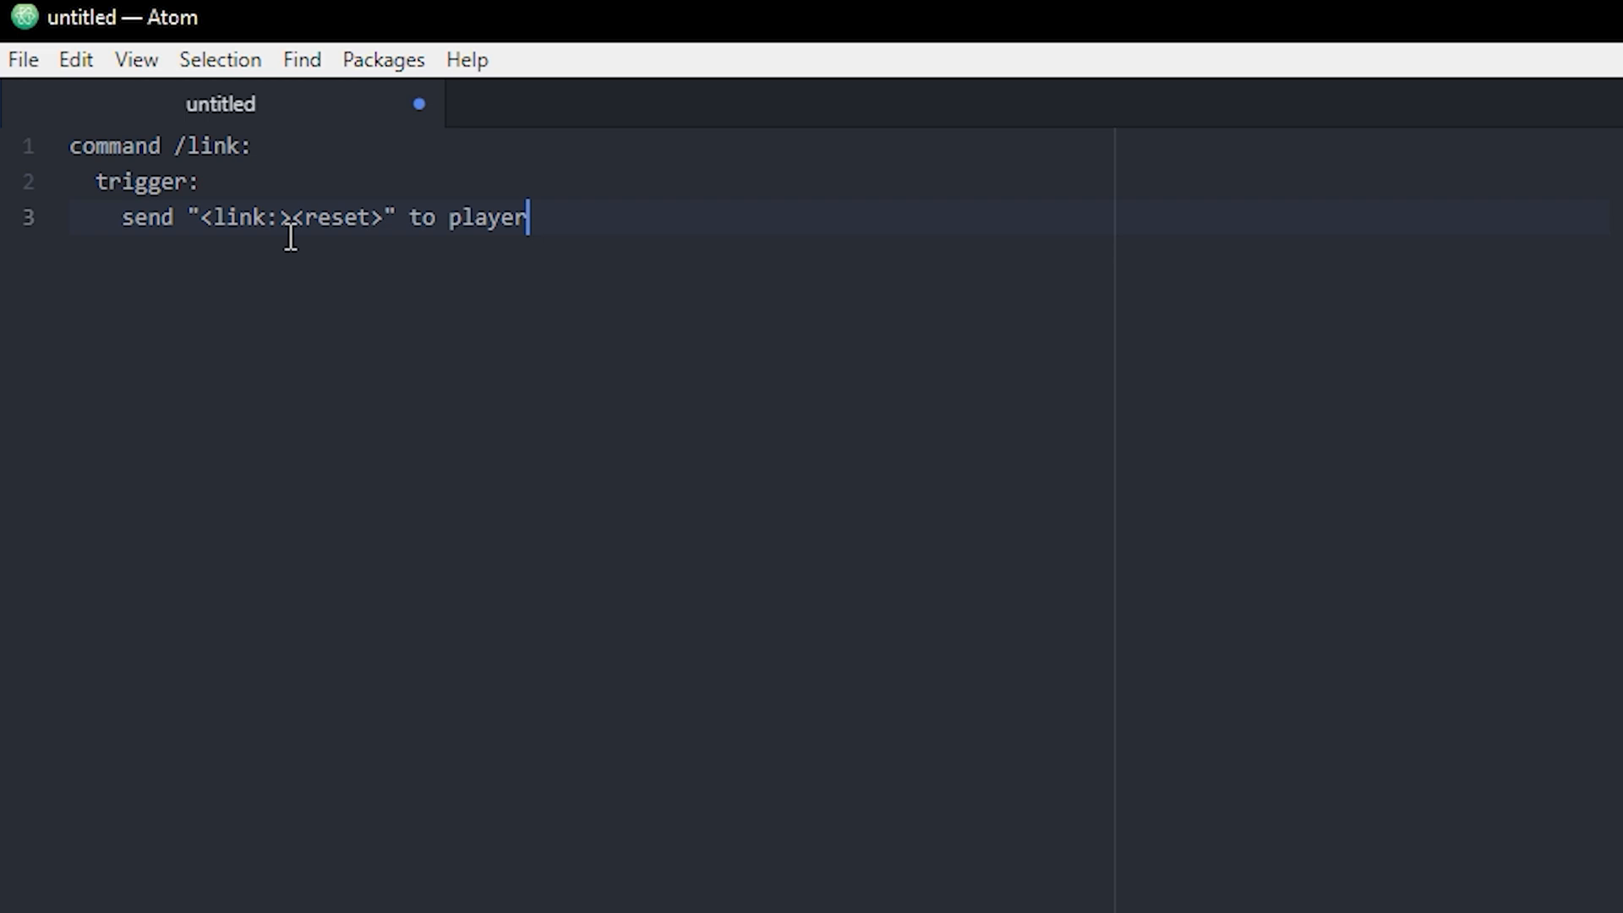
pyautogui.write('https://youtube.com/FanStaaff')
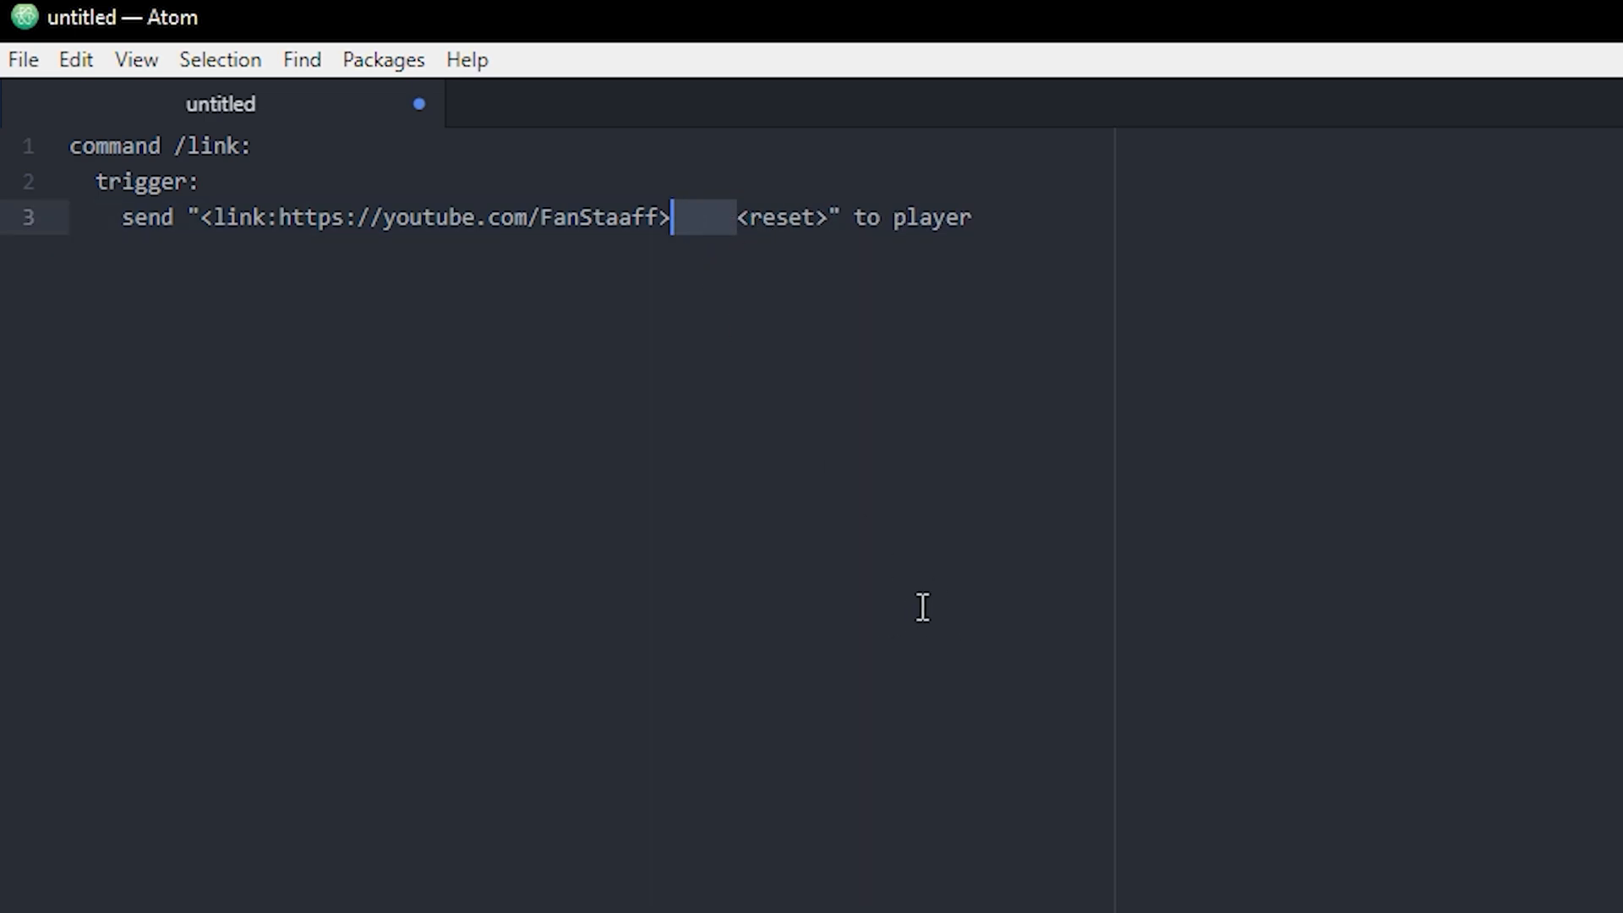
pyautogui.write('&cClick')
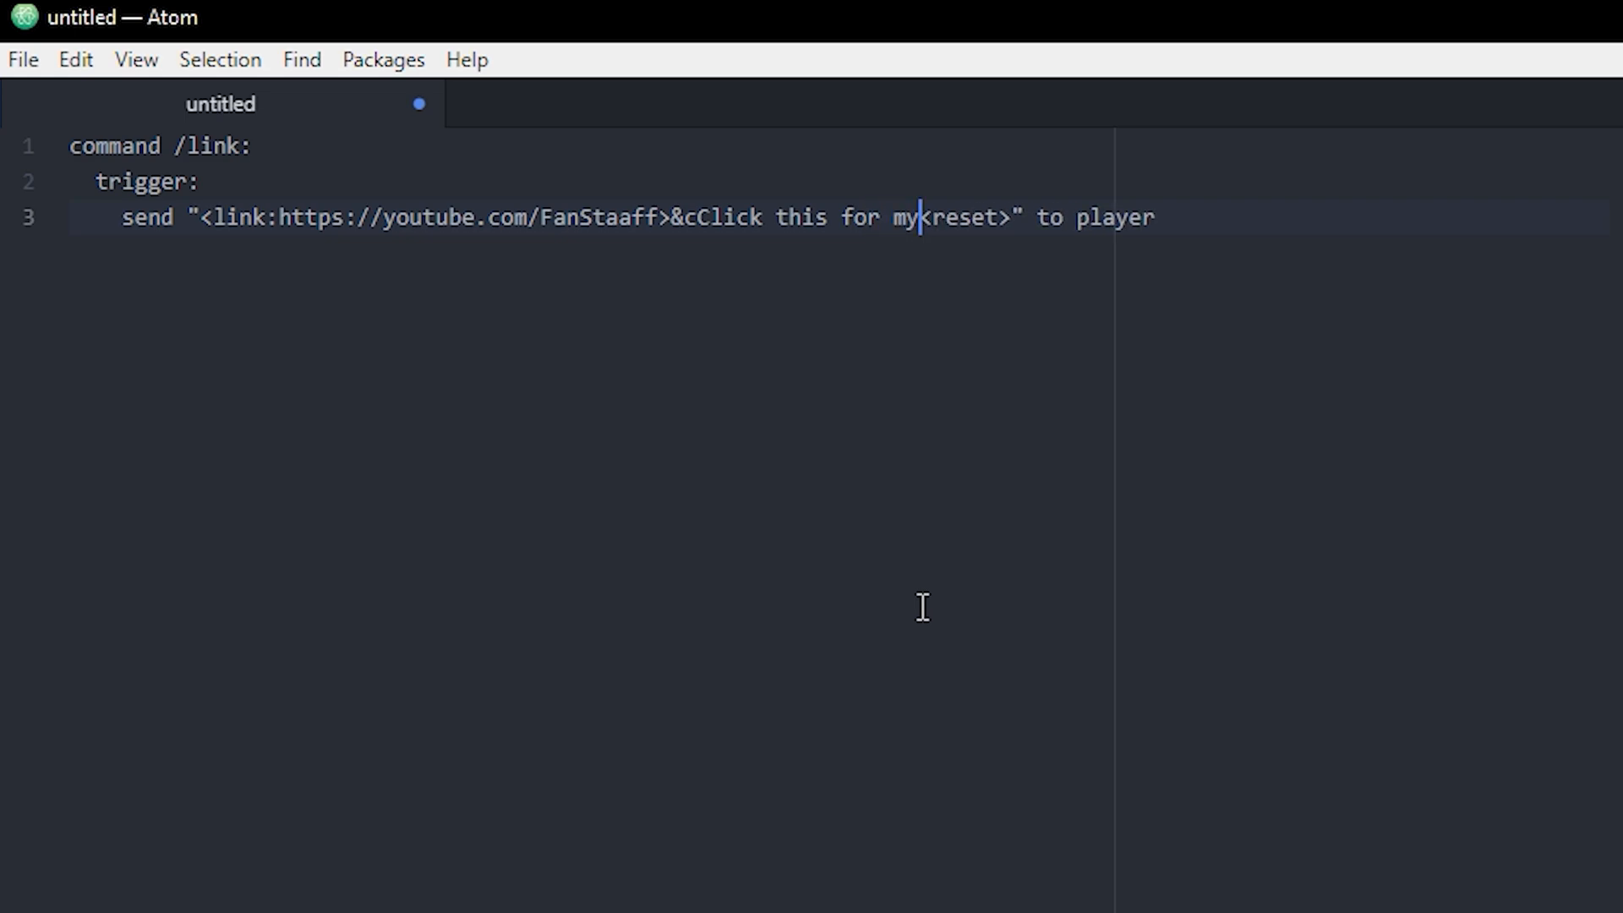
pyautogui.write('youtube')
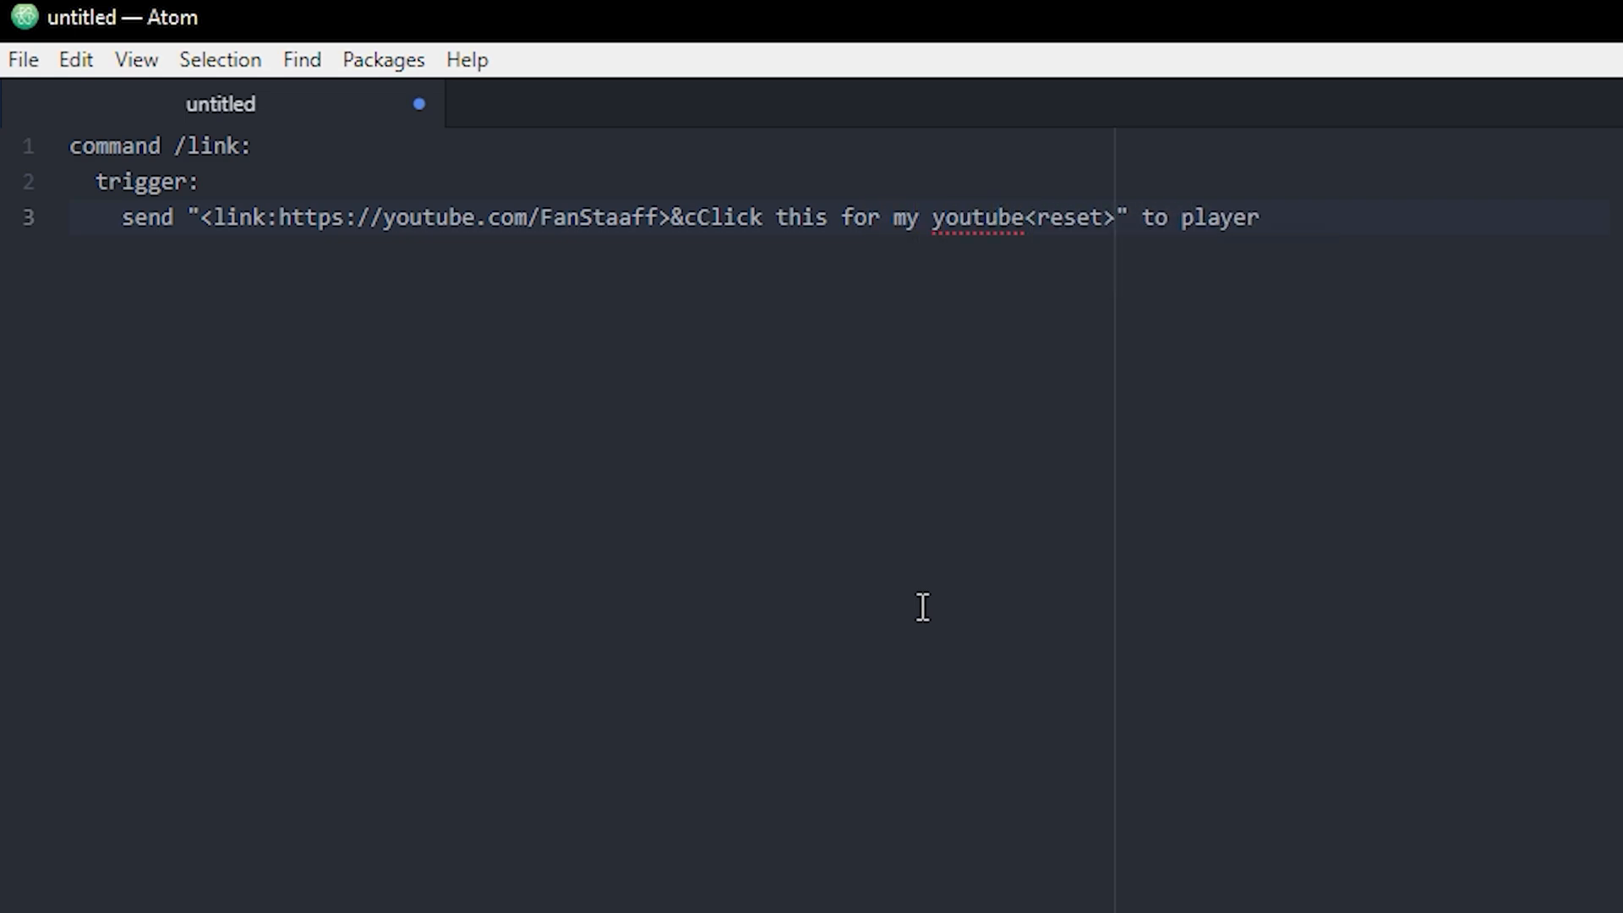
pyautogui.moveTo(942, 345)
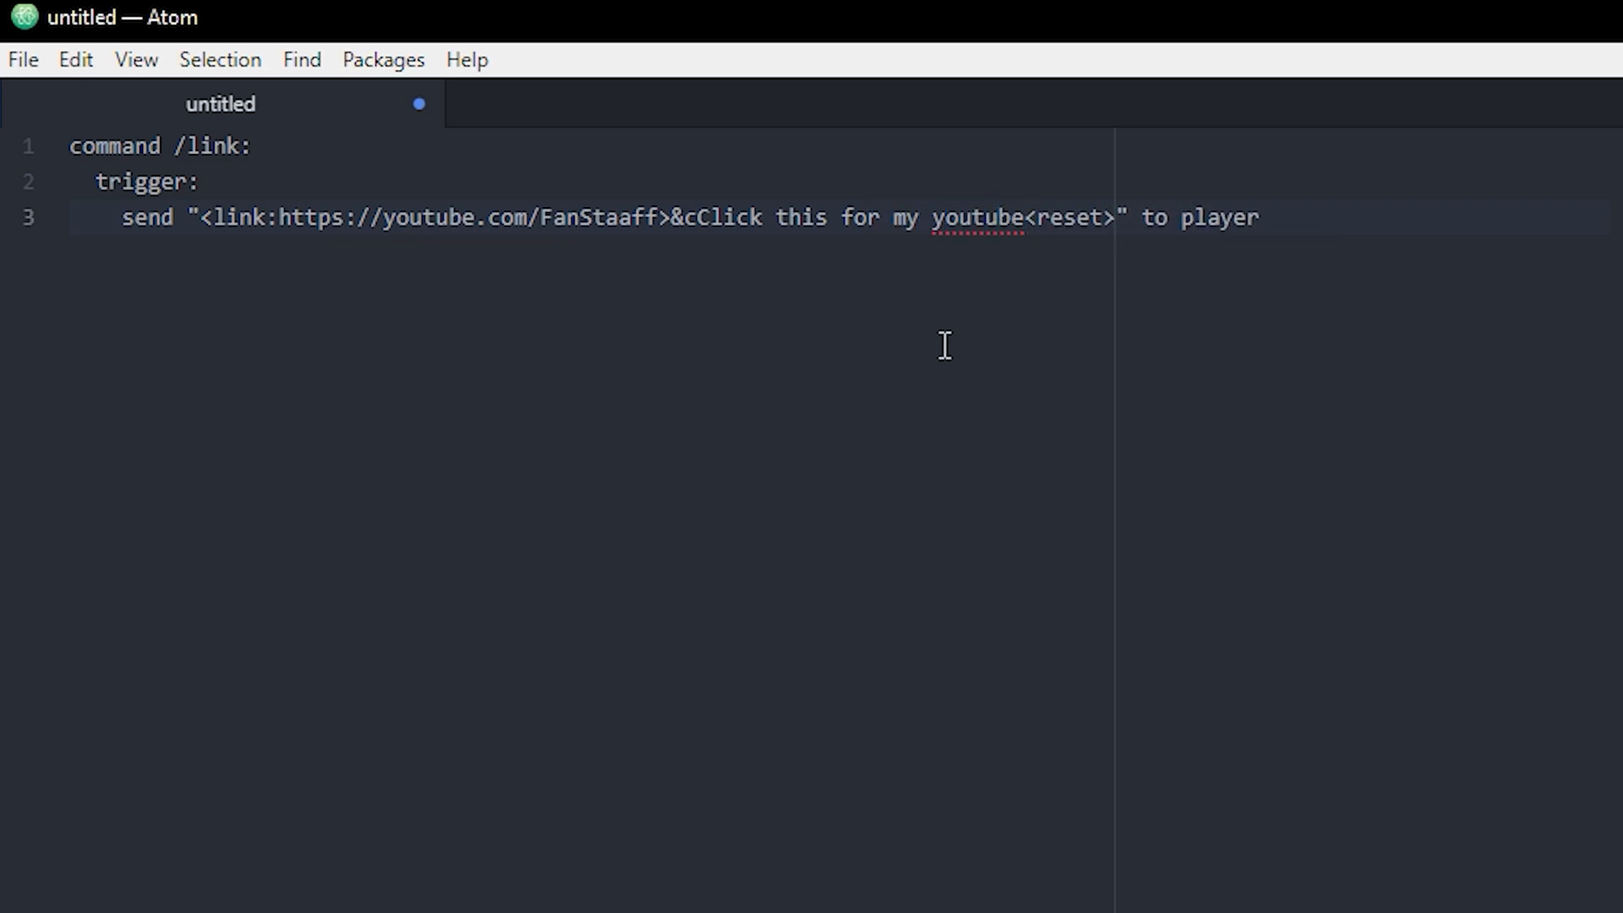
pyautogui.moveTo(673, 218); pyautogui.dragTo(1025, 218)
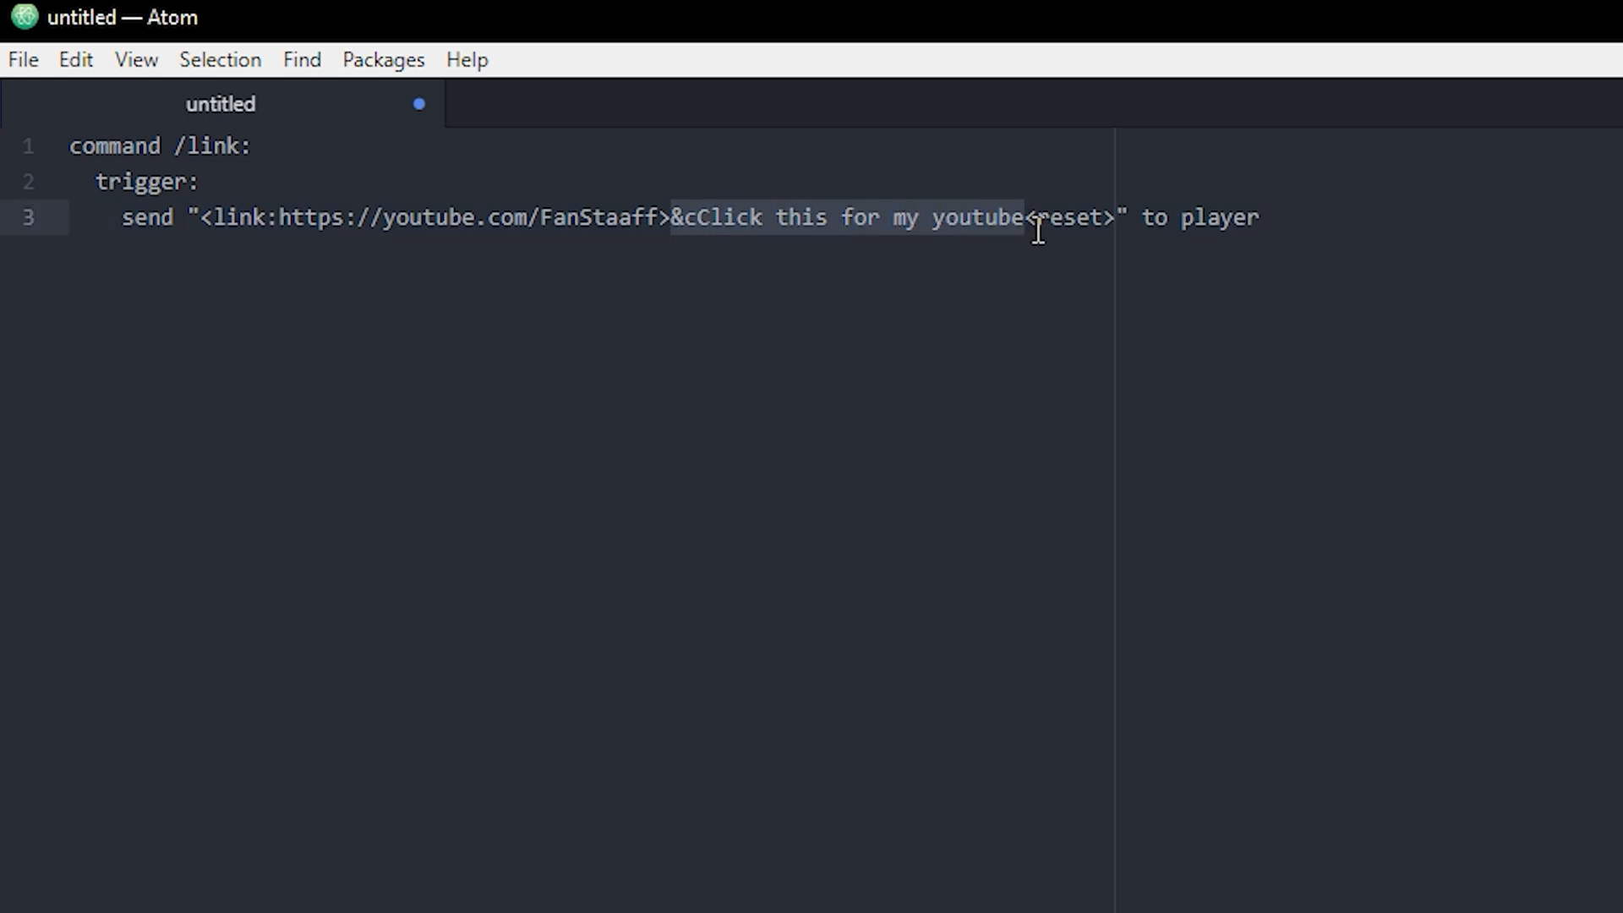
pyautogui.click(1009, 218)
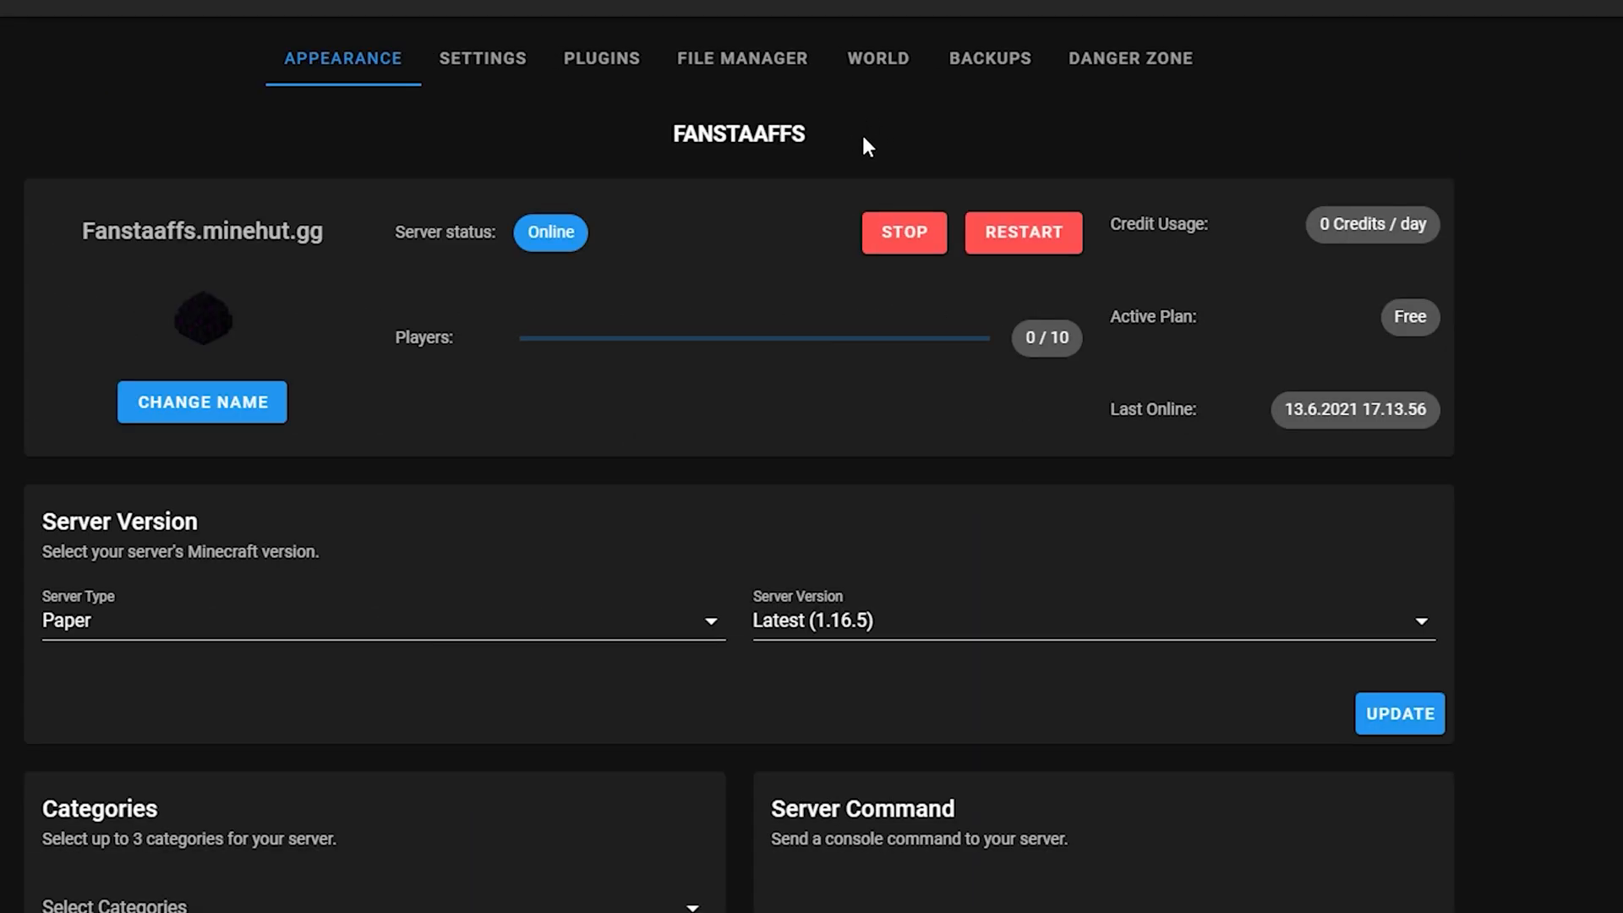
pyautogui.moveTo(848, 124)
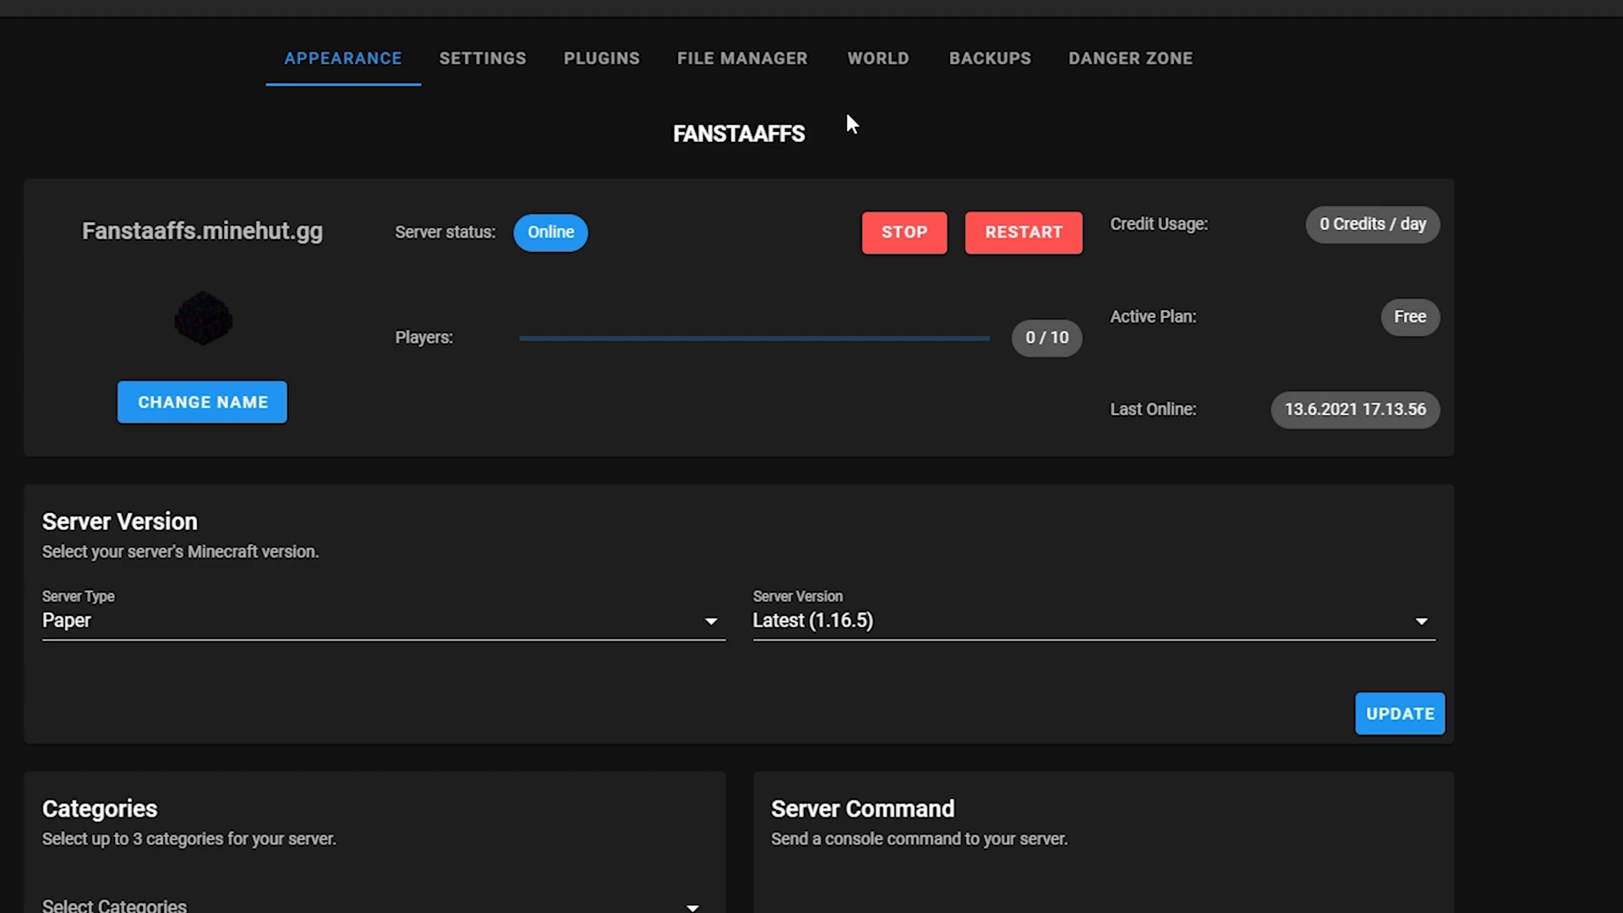
# In the Minehut file manager's Skript scripts folder, create a new file named link.
pyautogui.click(742, 57)
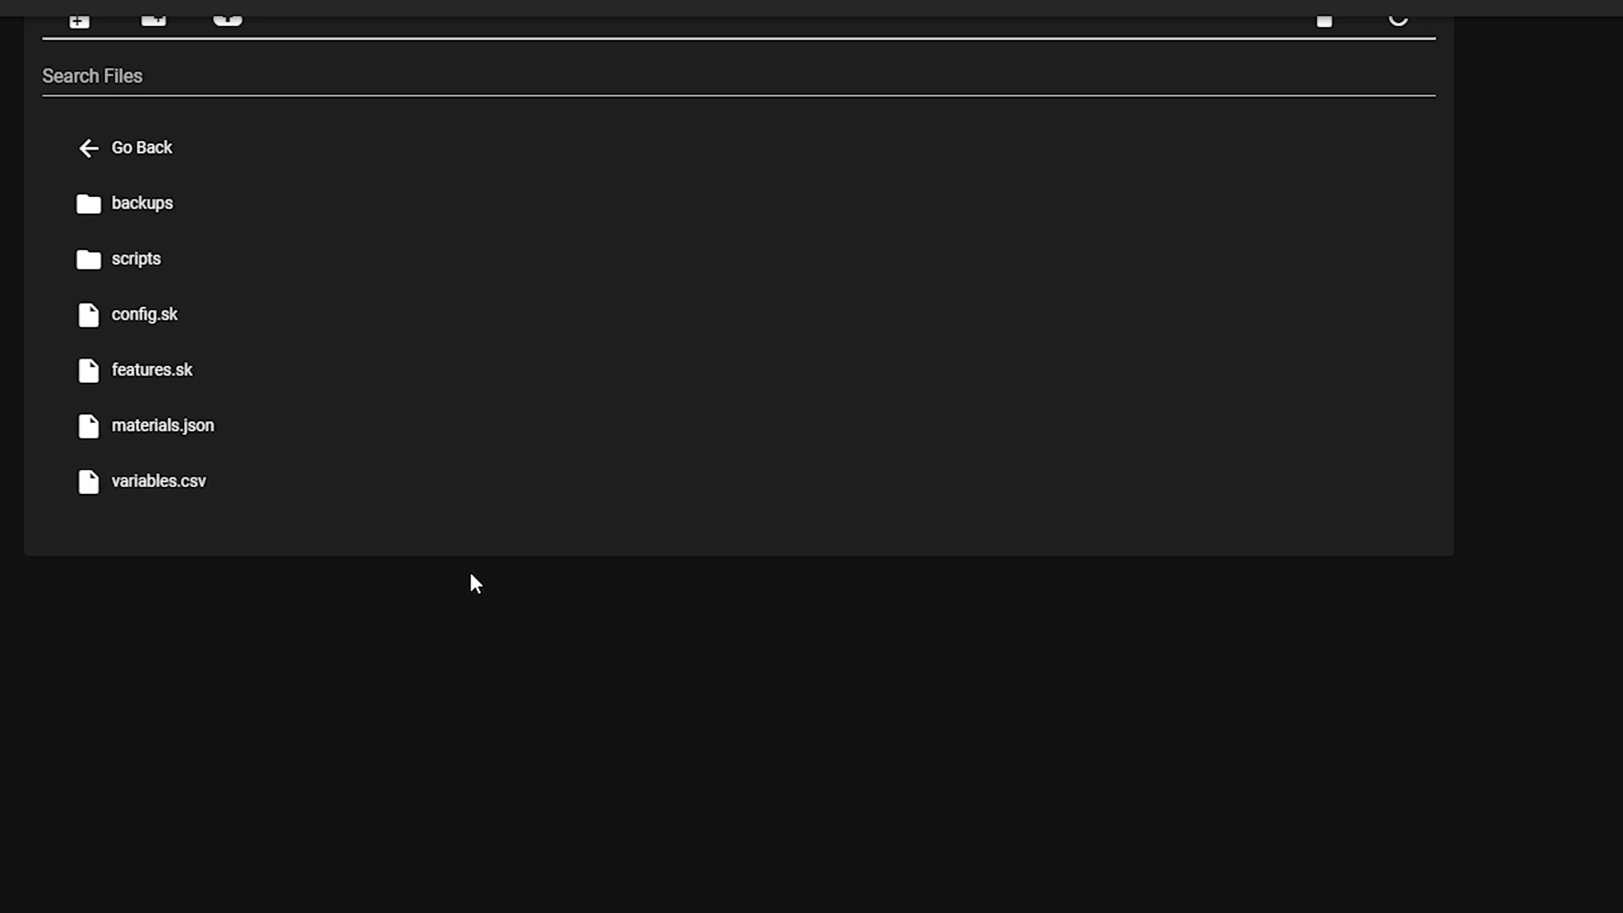
pyautogui.scroll(3)
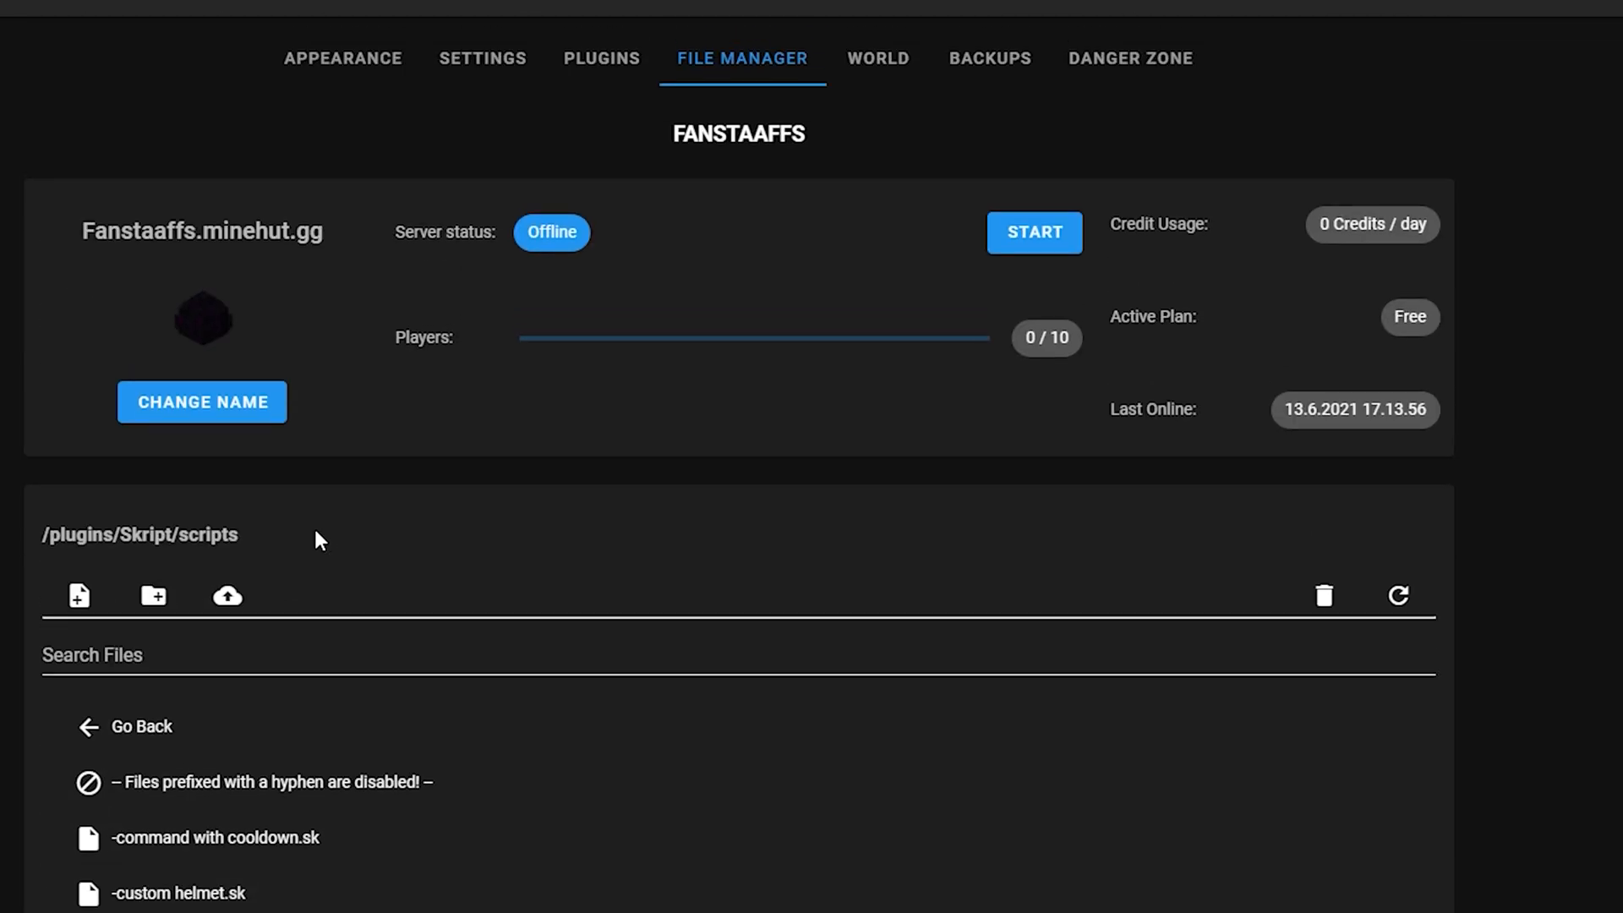
pyautogui.click(76, 595)
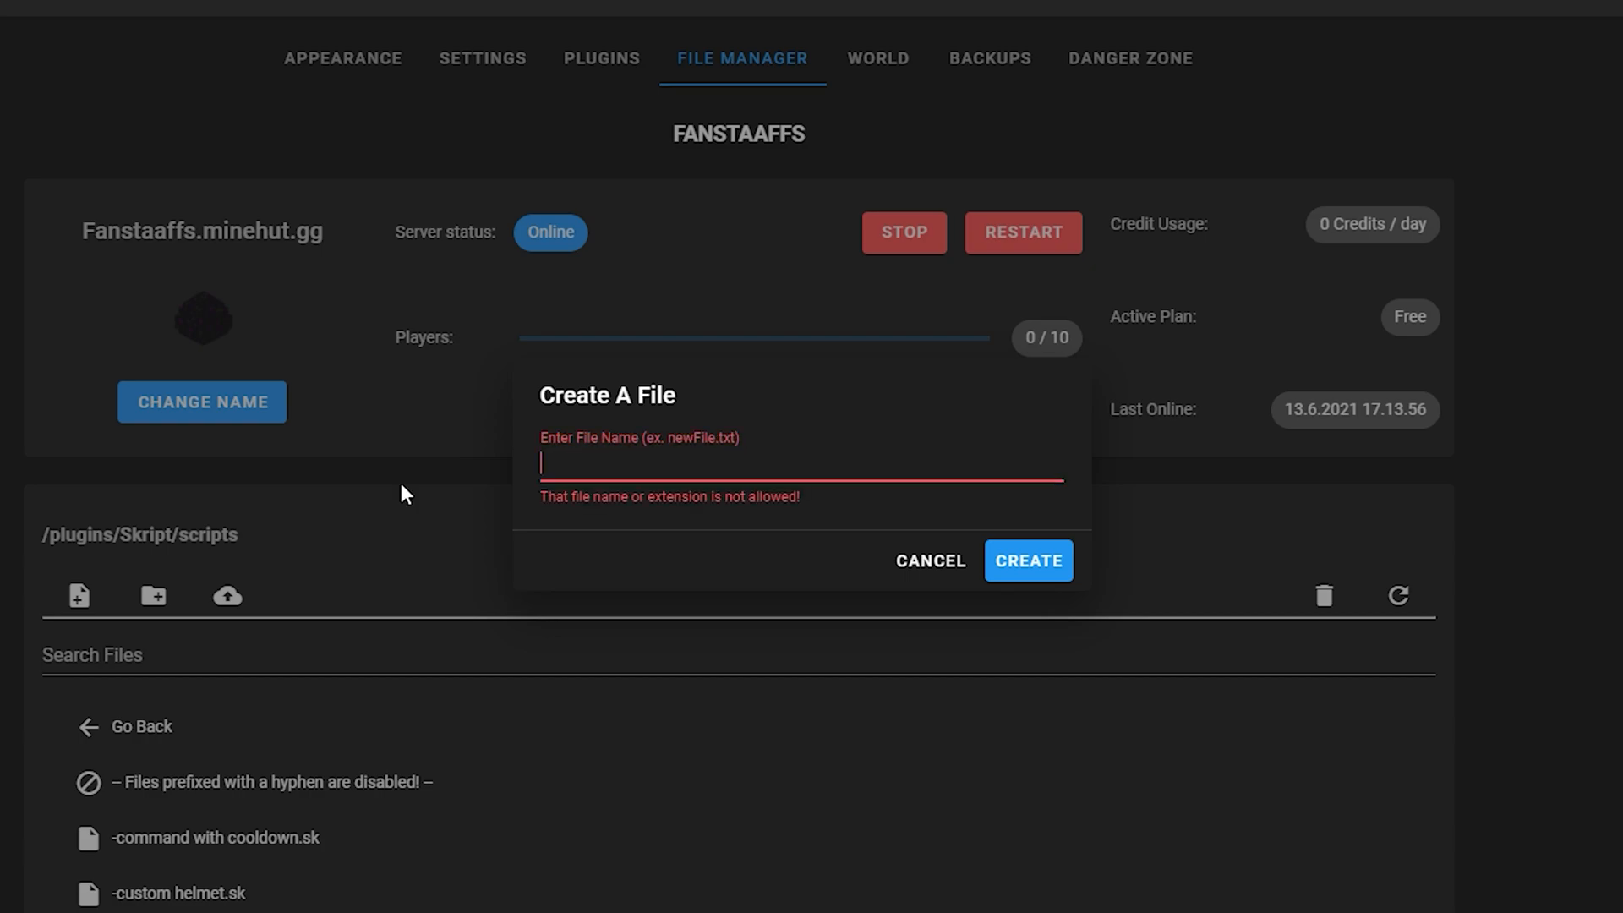
pyautogui.write('link')
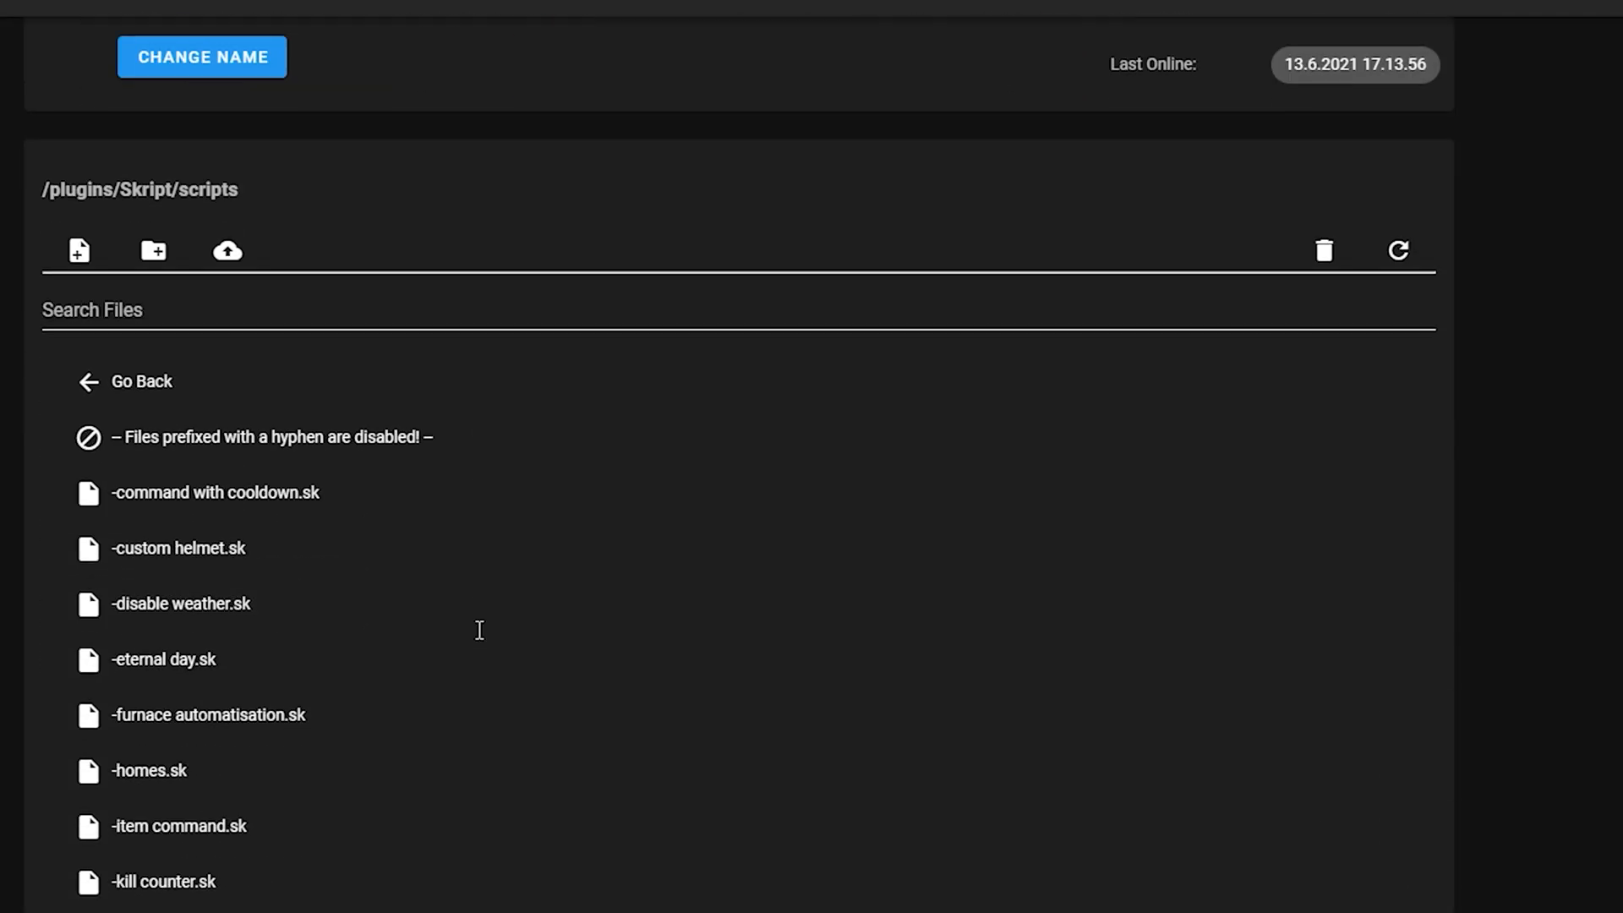
# Open the new links.sk script file from the scripts folder.
pyautogui.scroll(-3)
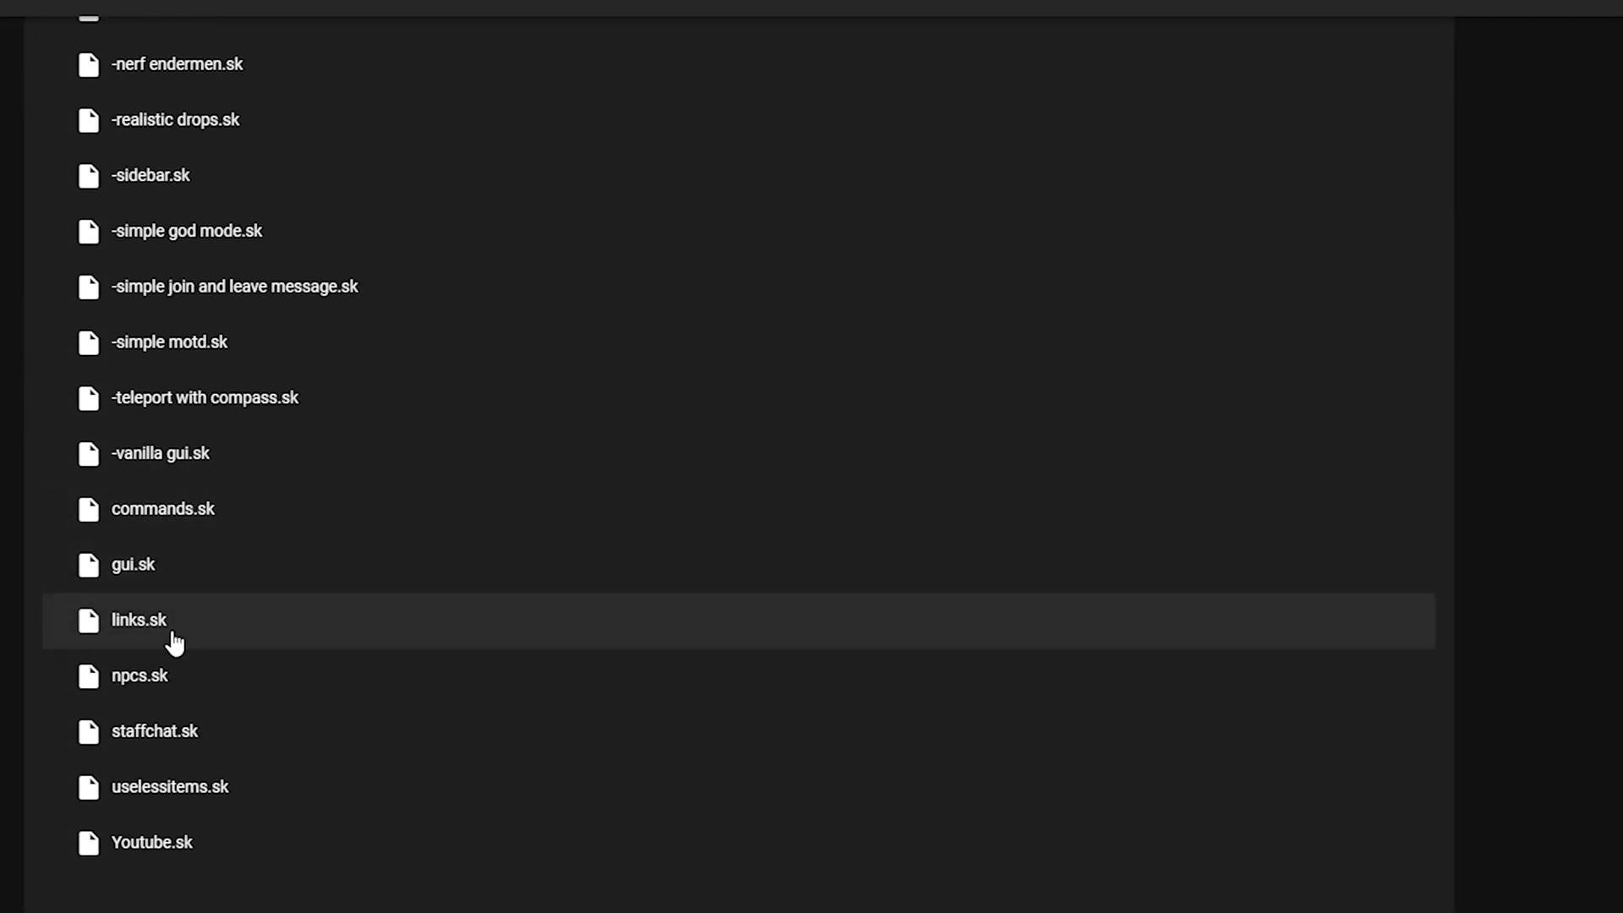
pyautogui.click(139, 620)
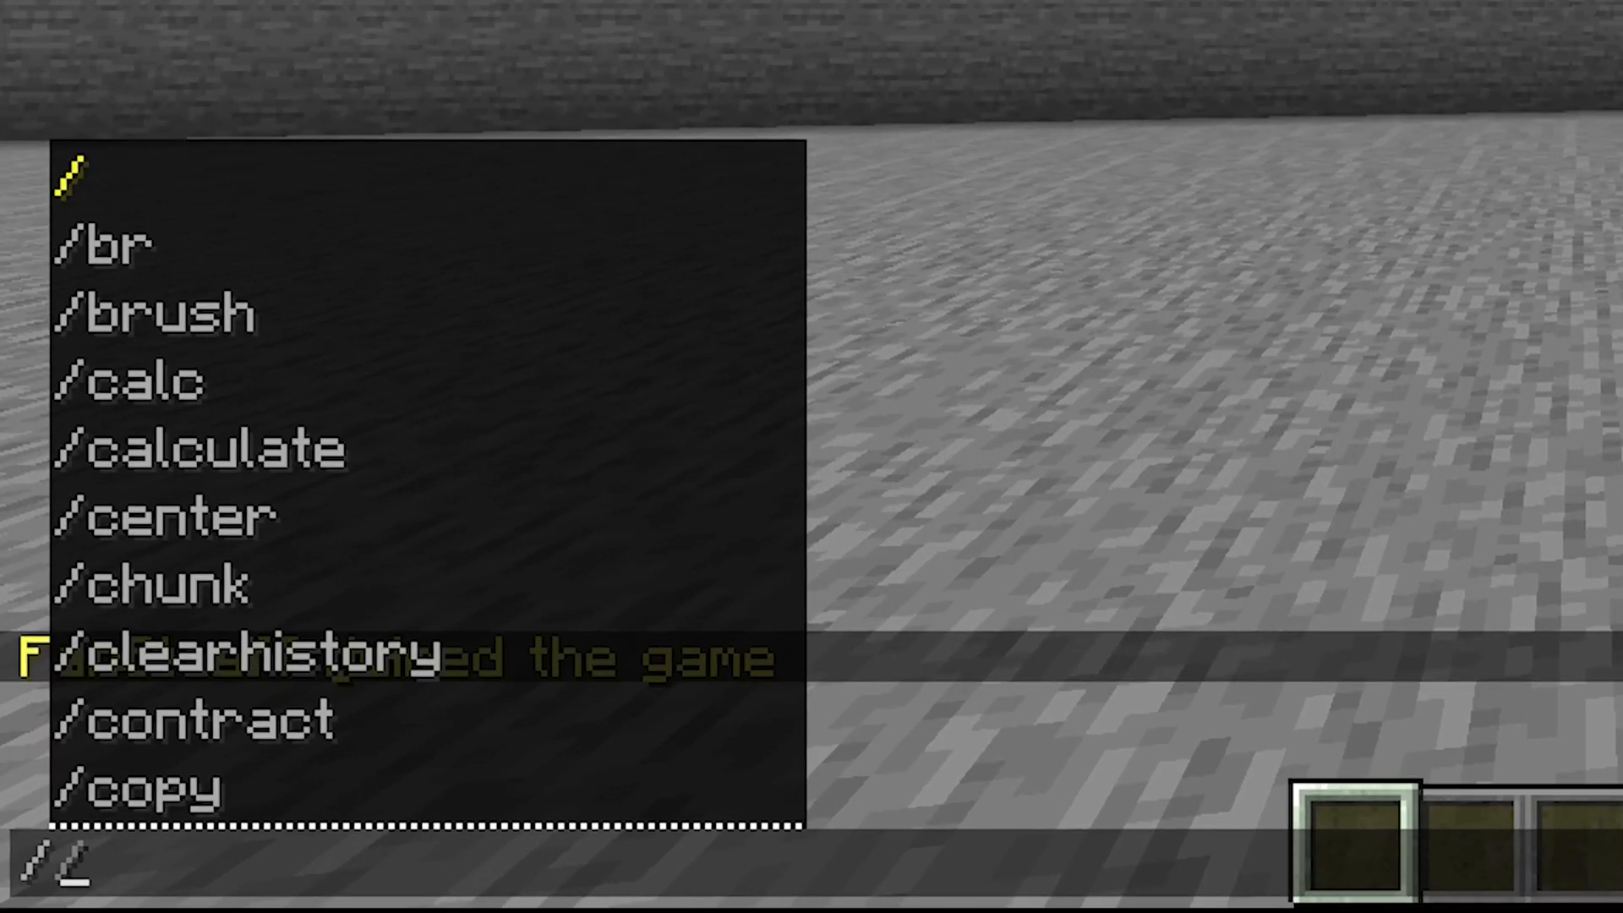
# Run /sk reload links and /link, then follow the red YouTube chat link to the open-website prompt.
pyautogui.write('sk relo')
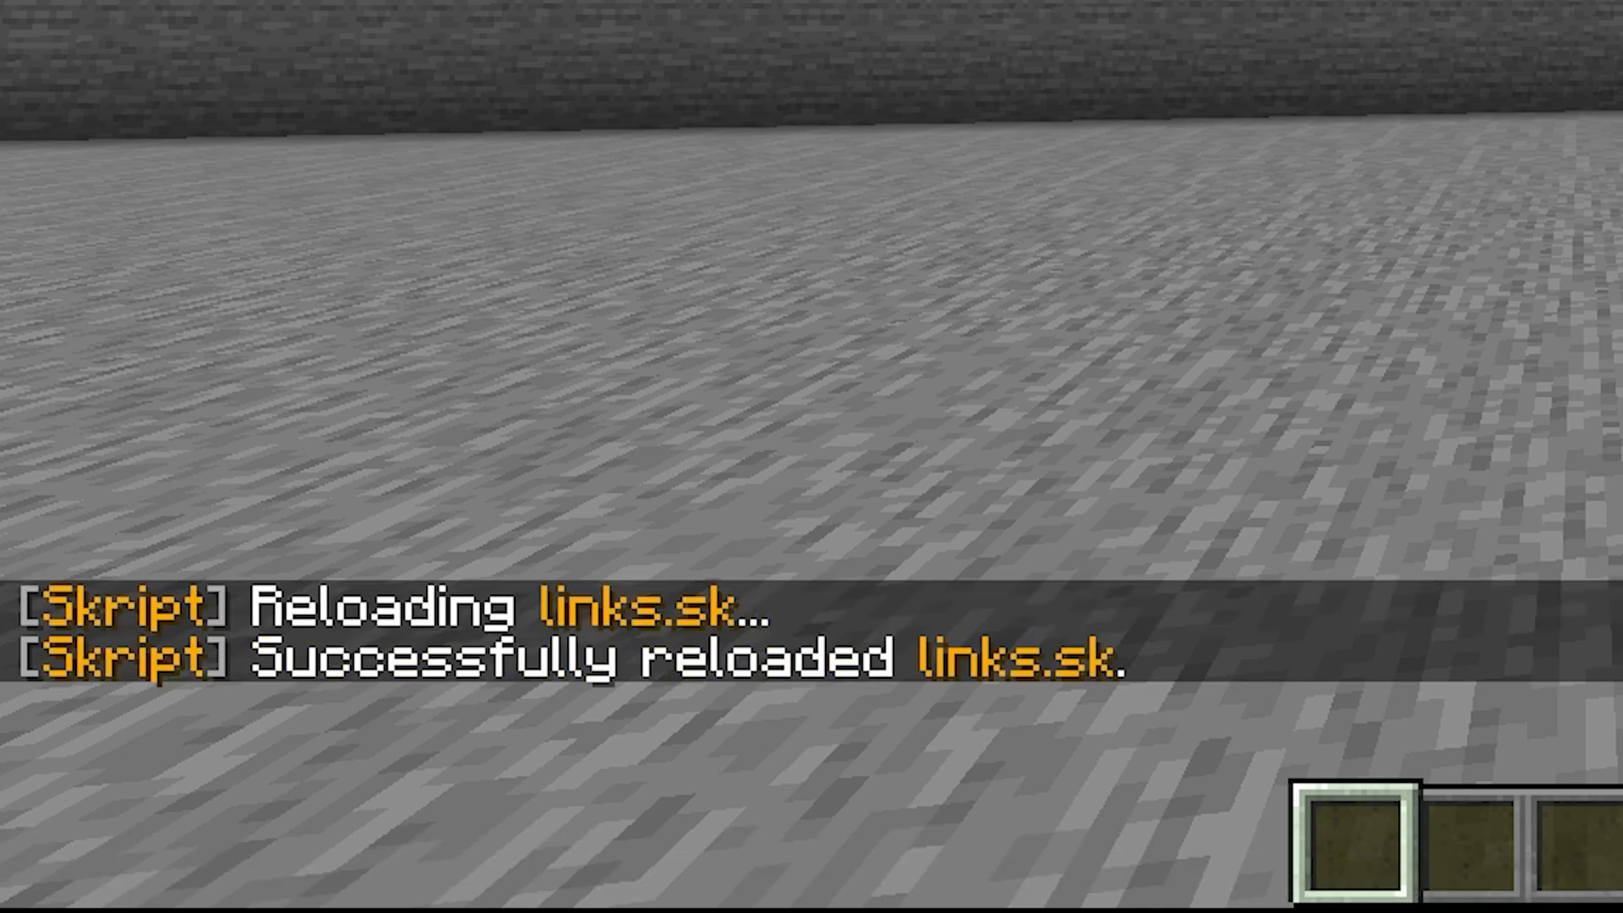
pyautogui.write('/link')
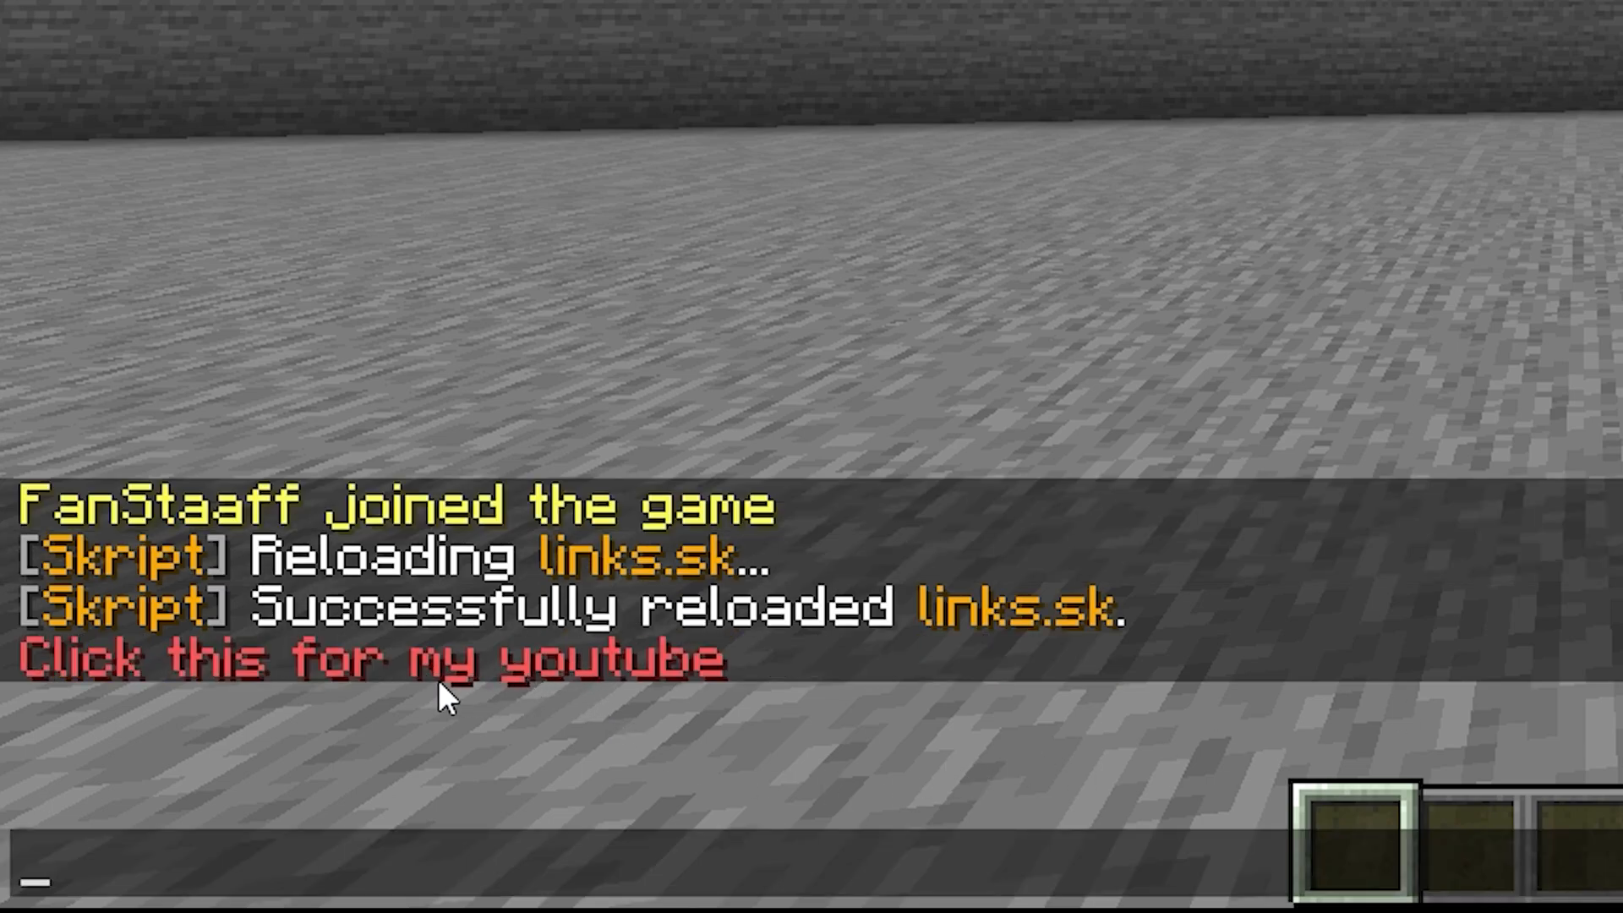
pyautogui.click(372, 659)
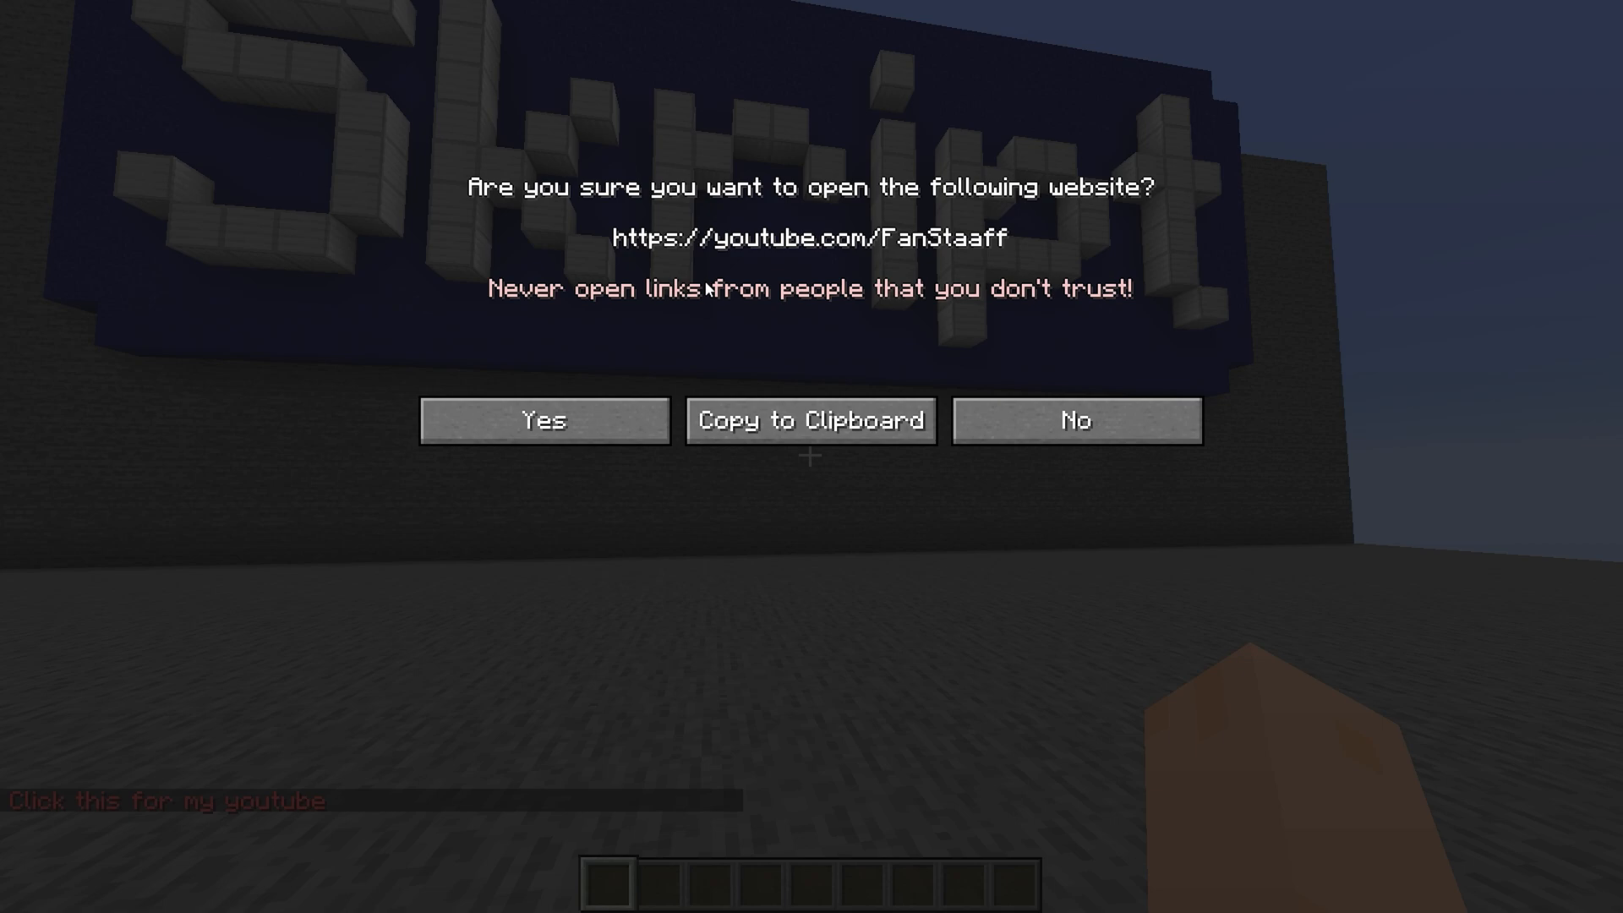
pyautogui.moveTo(1207, 311)
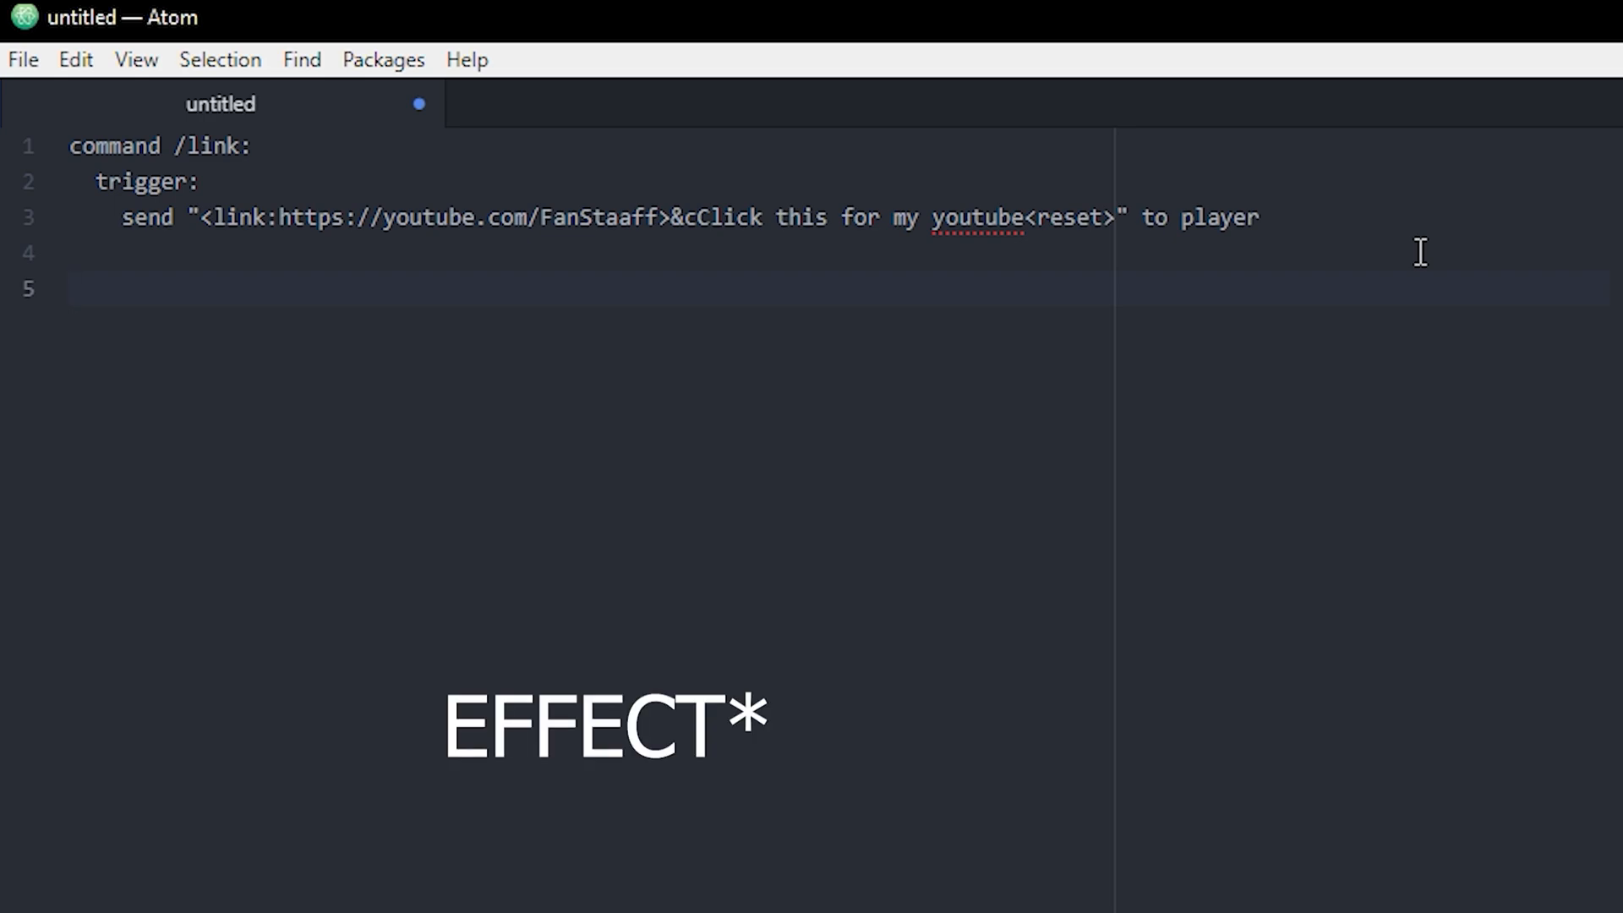
# Write command /hover: with a trigger: sending "<>" to player.
pyautogui.write('command')
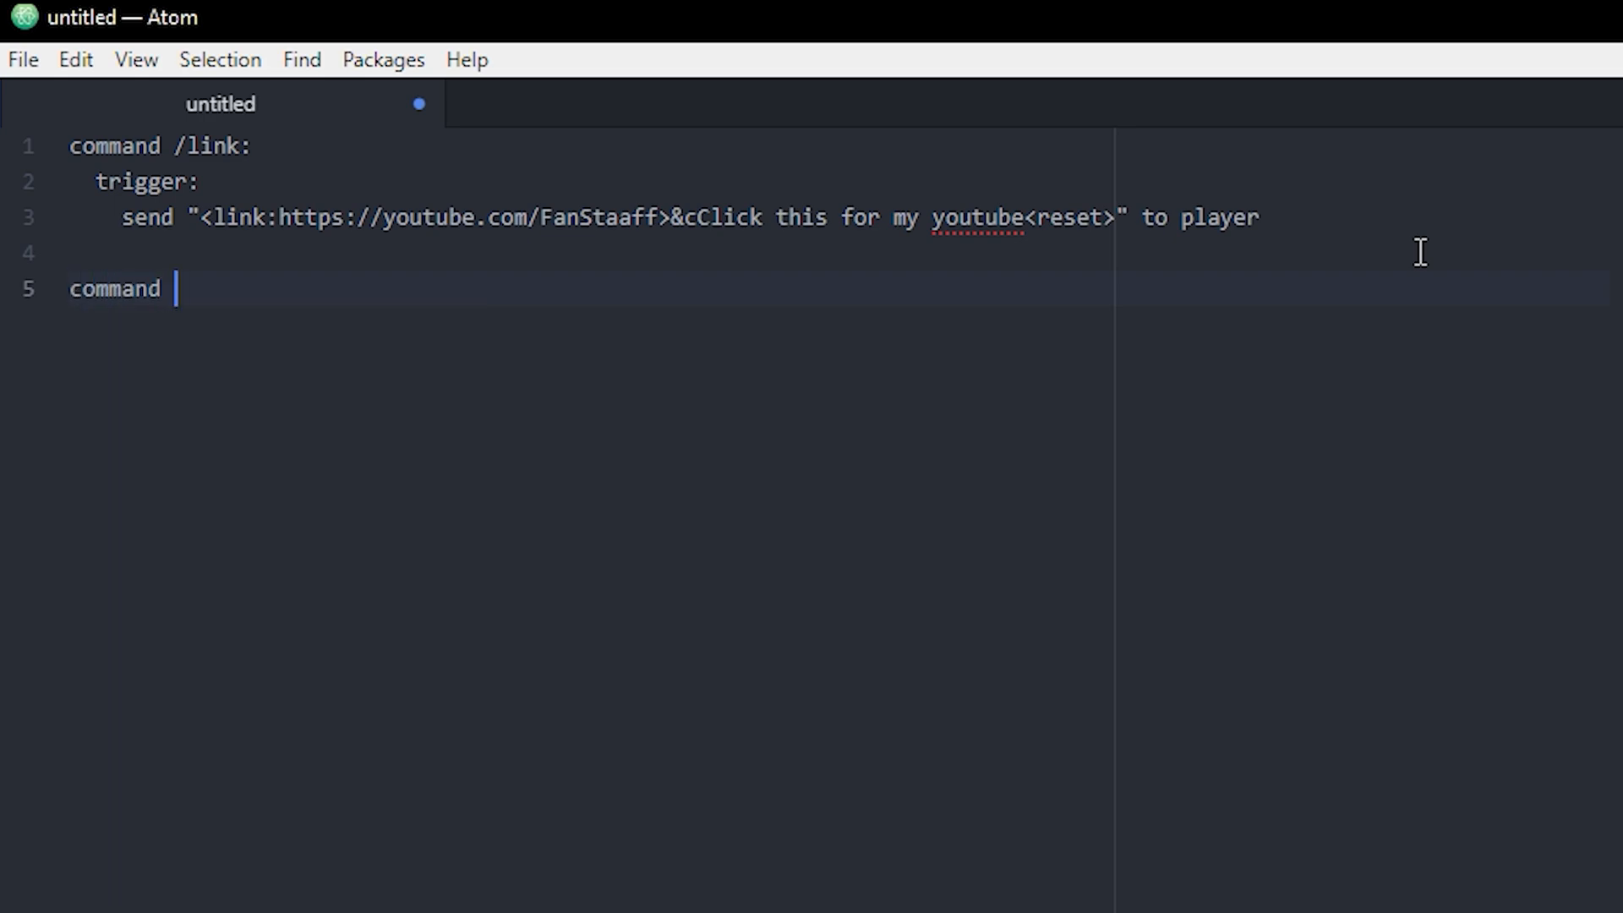
pyautogui.write('/hover')
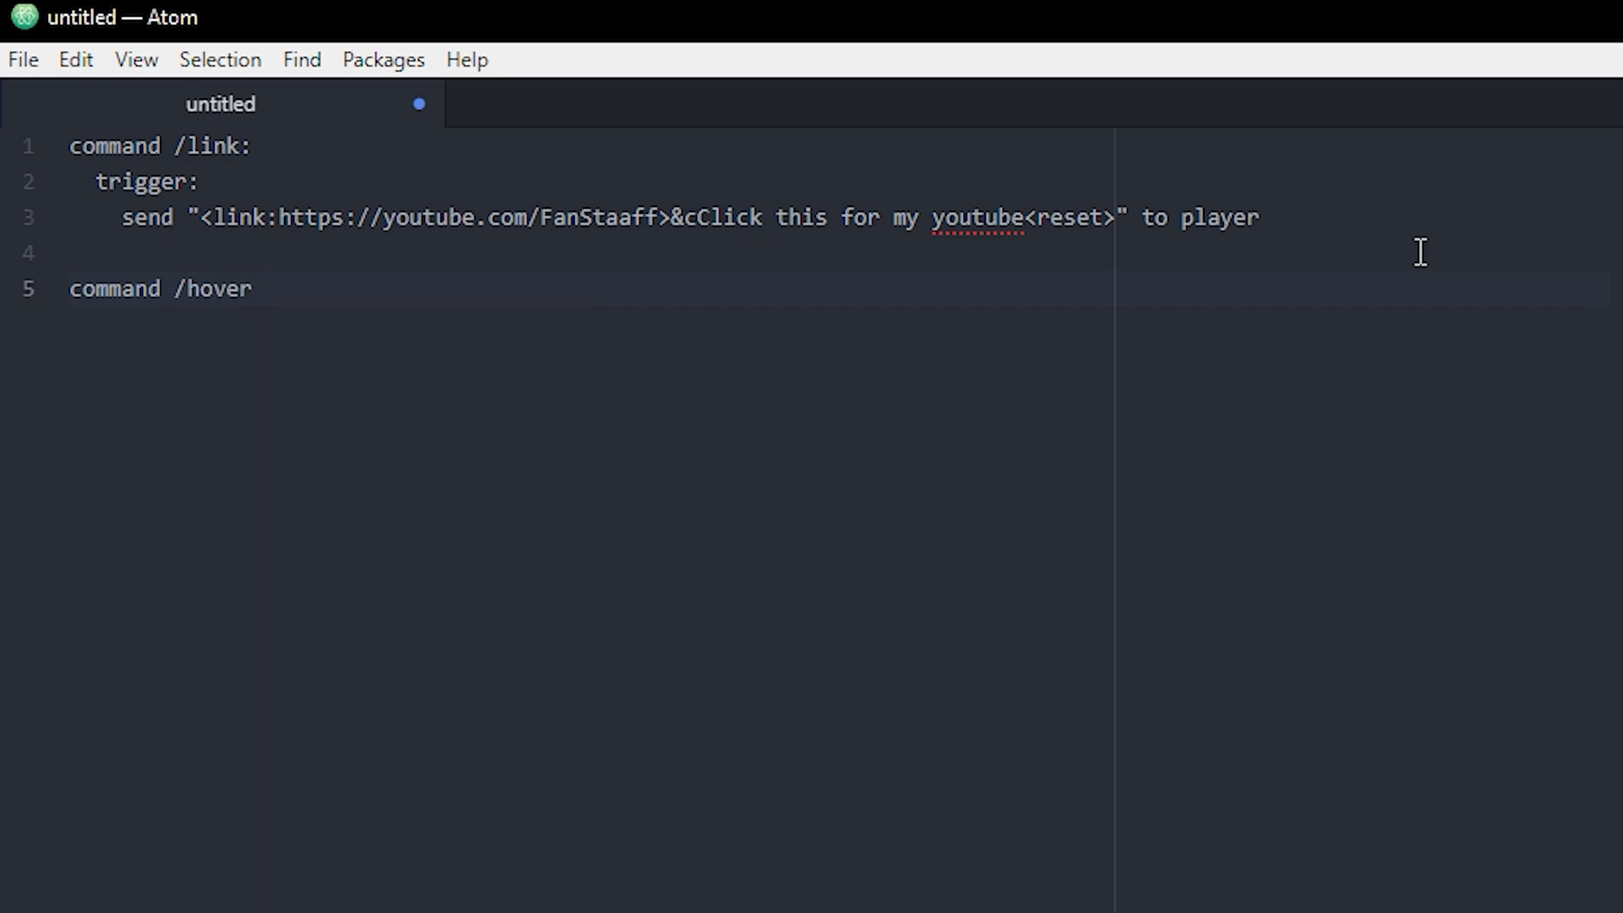
pyautogui.write(':')
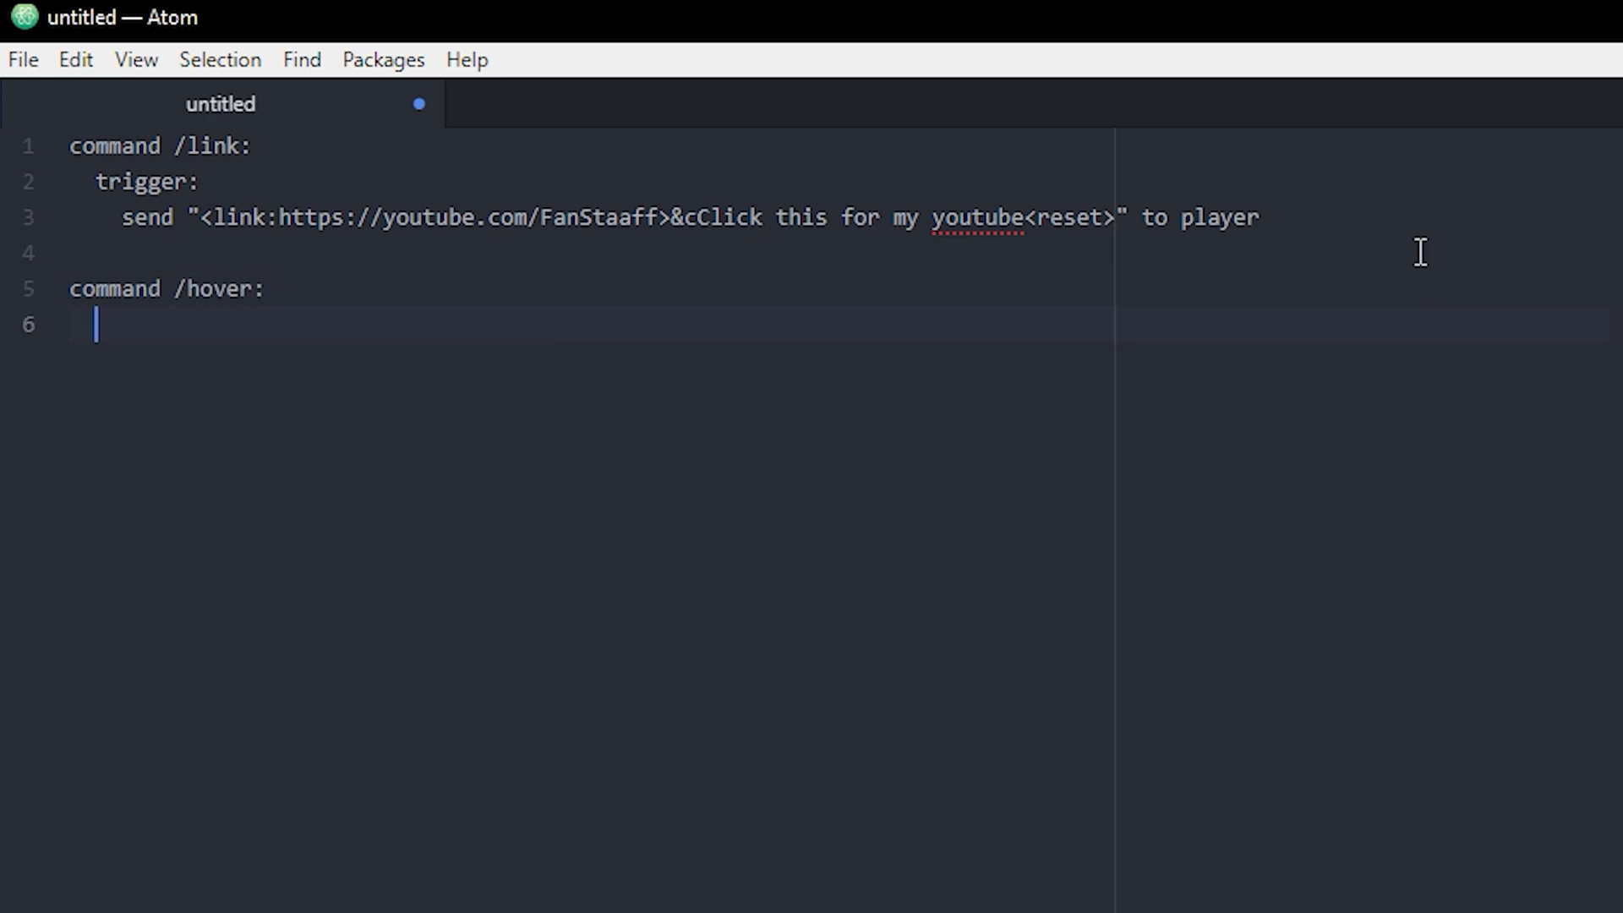
pyautogui.write('trigger:')
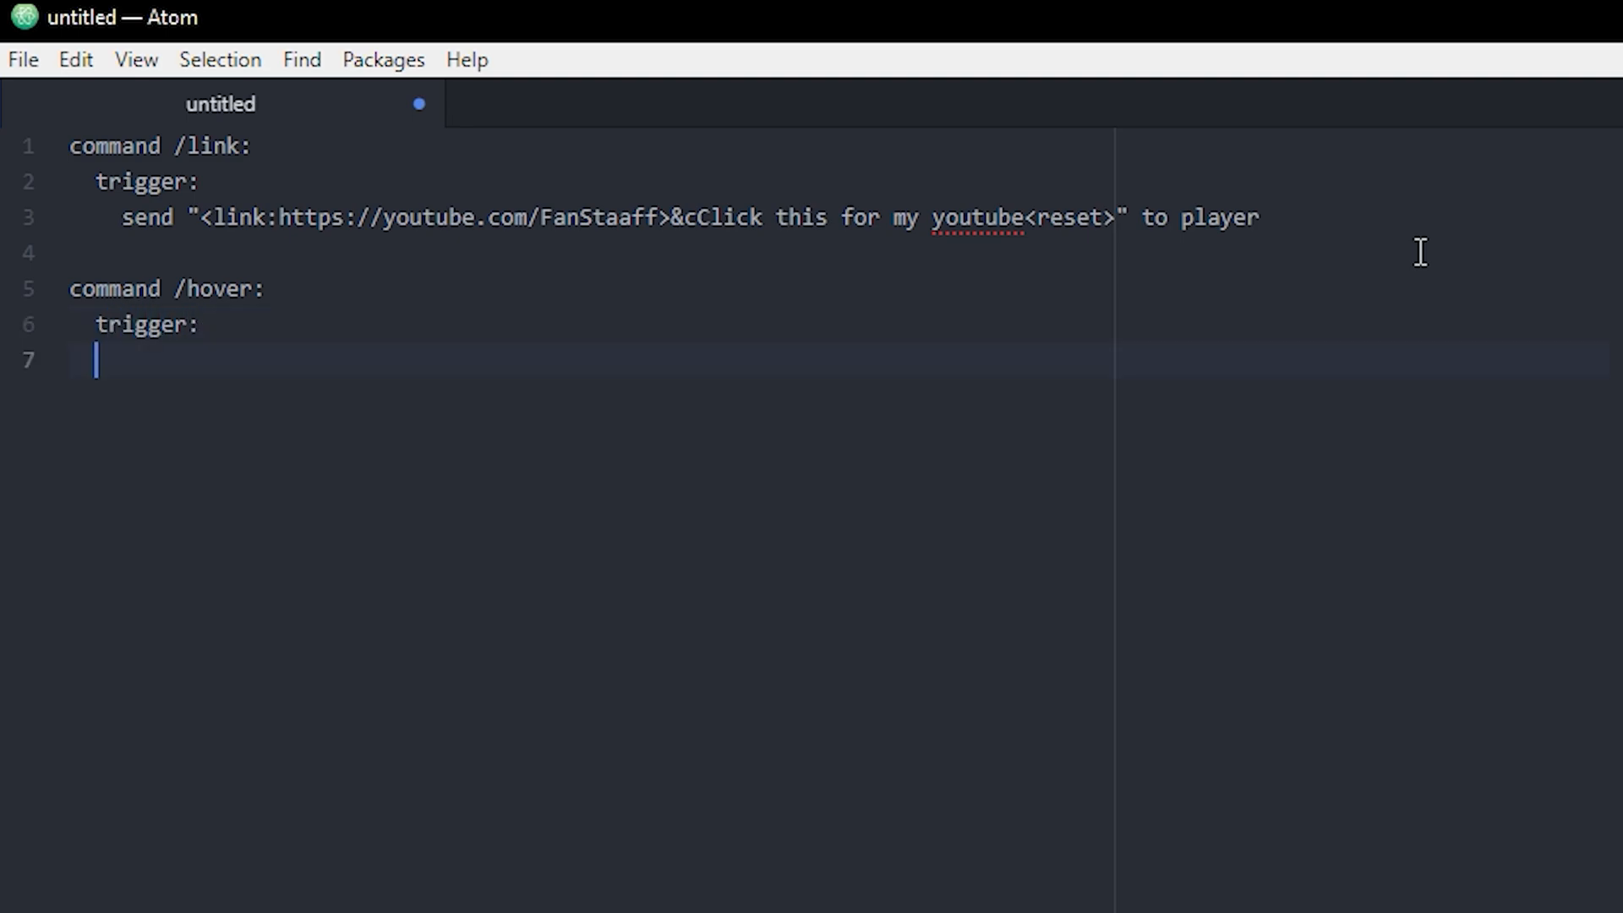
pyautogui.write('send')
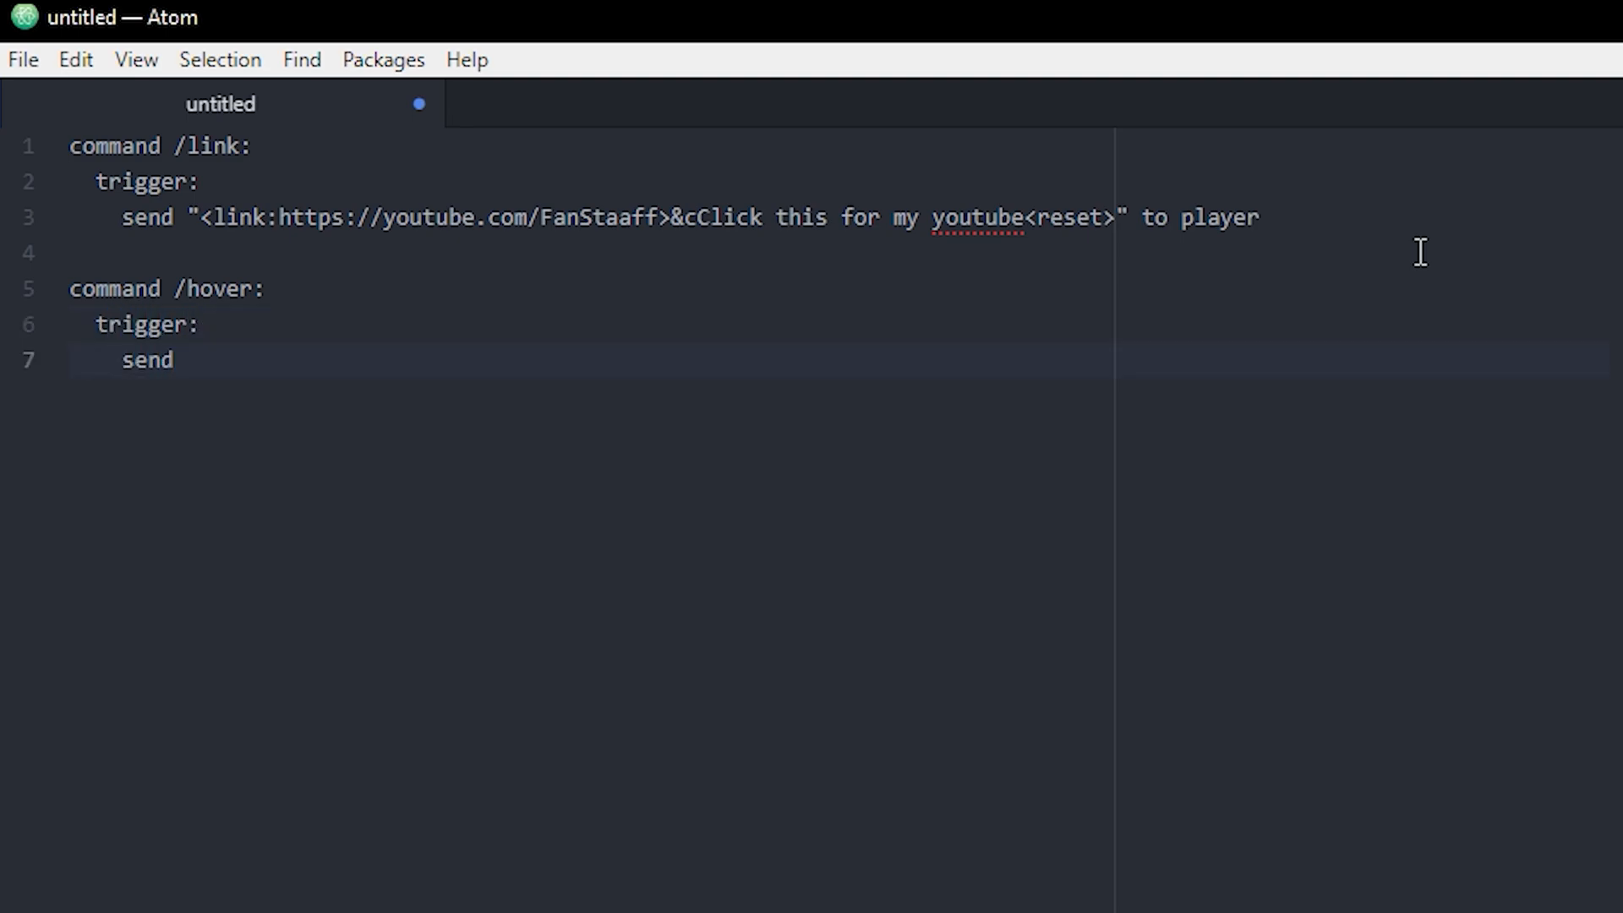
pyautogui.write('""')
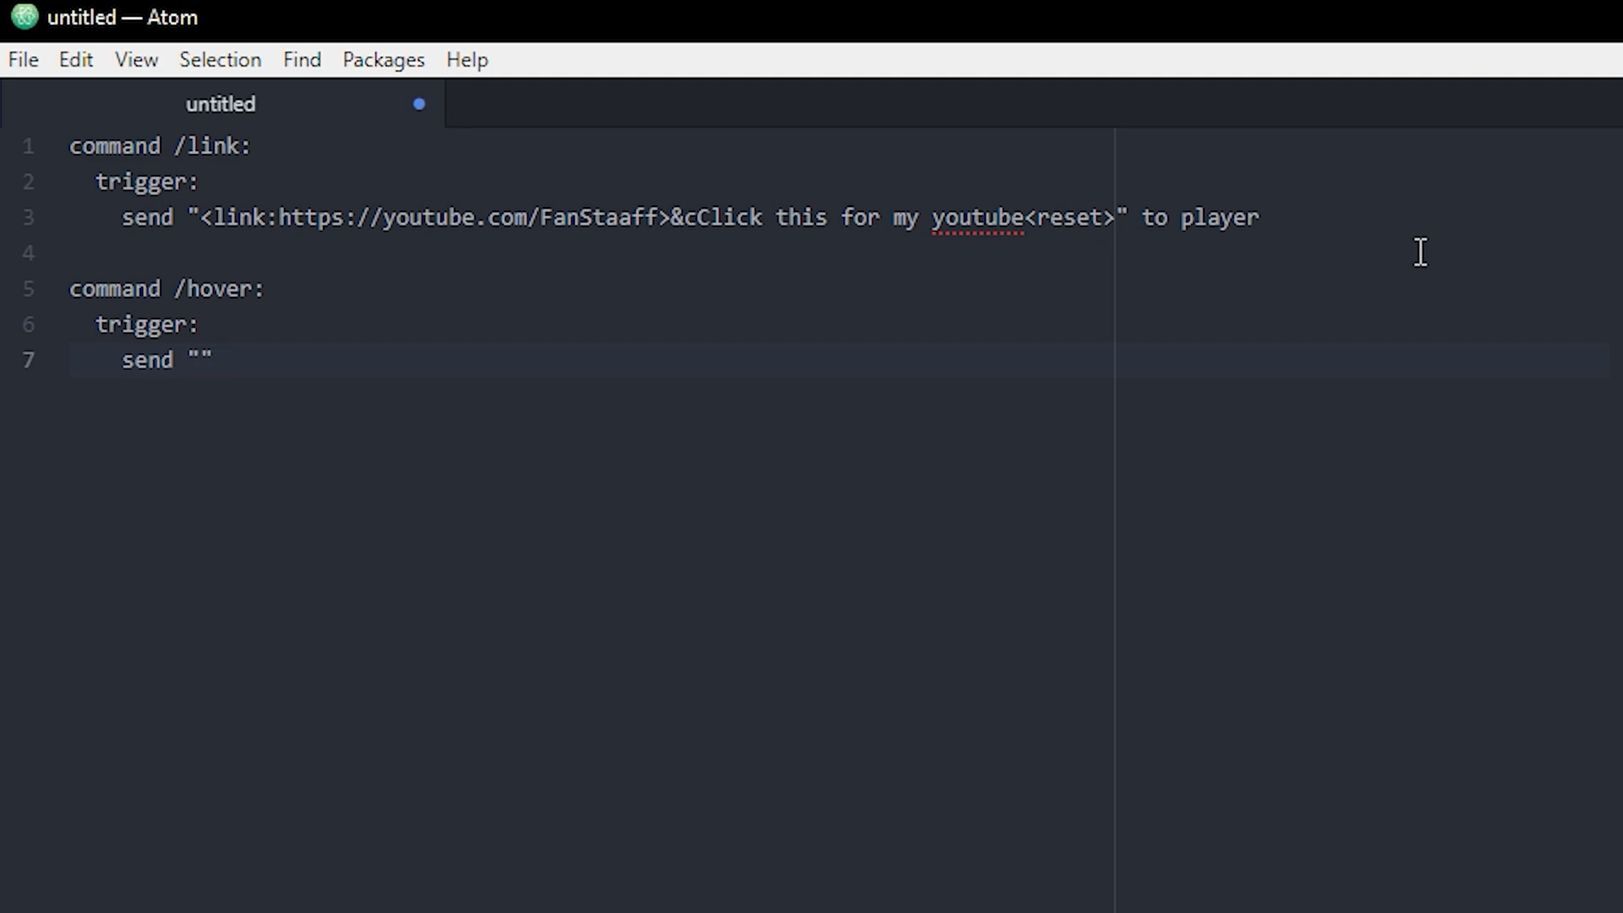
pyautogui.write('to player')
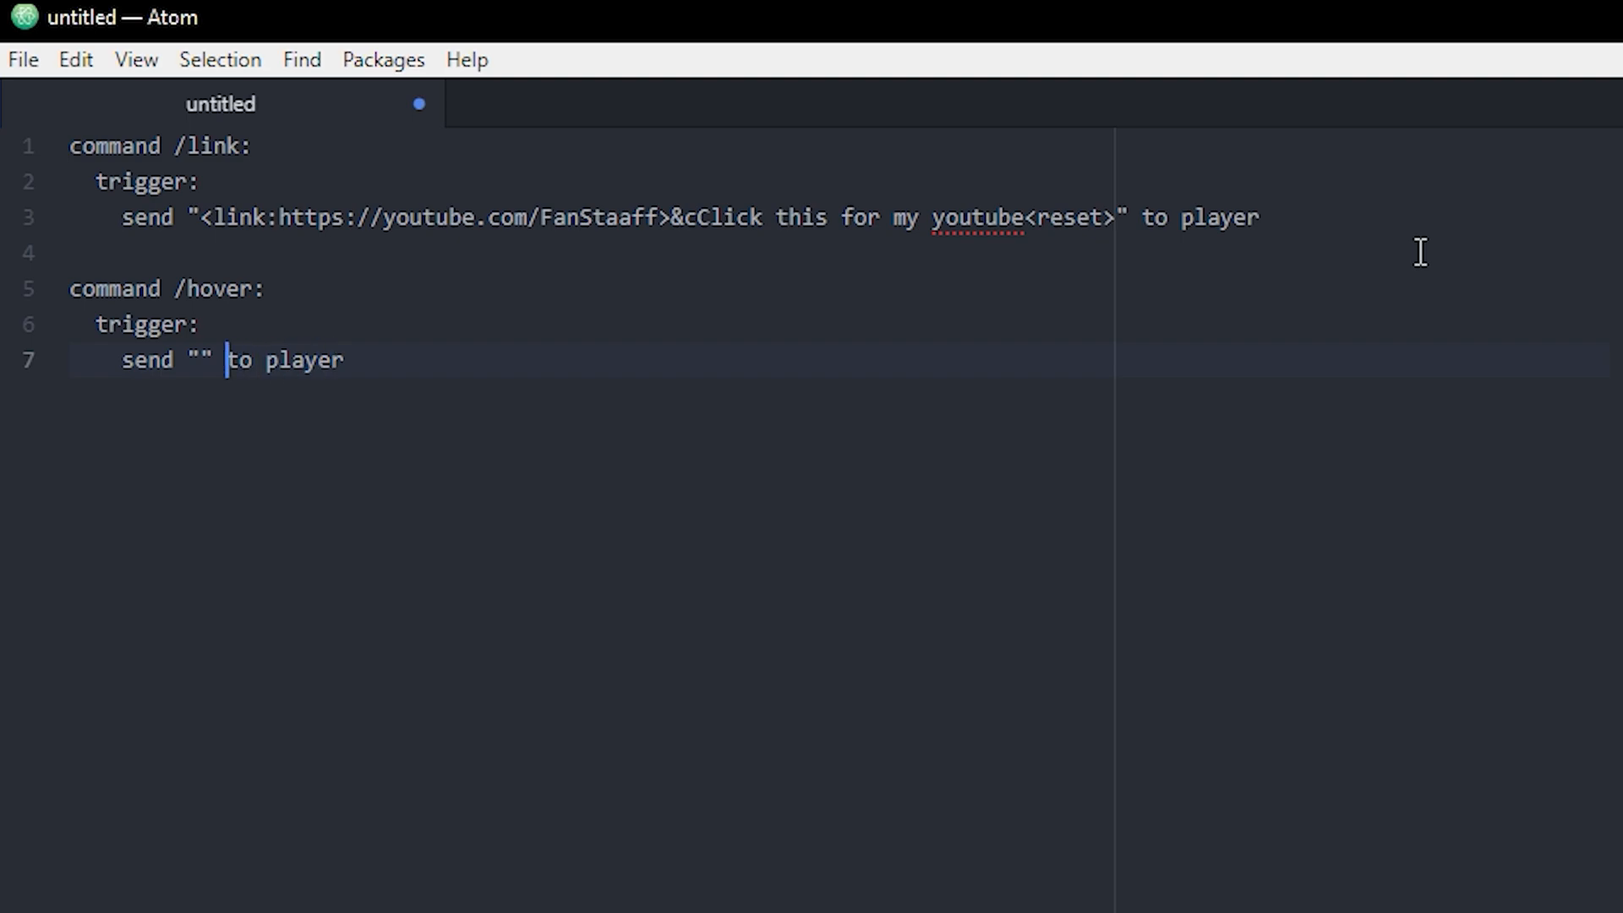
pyautogui.write('<>')
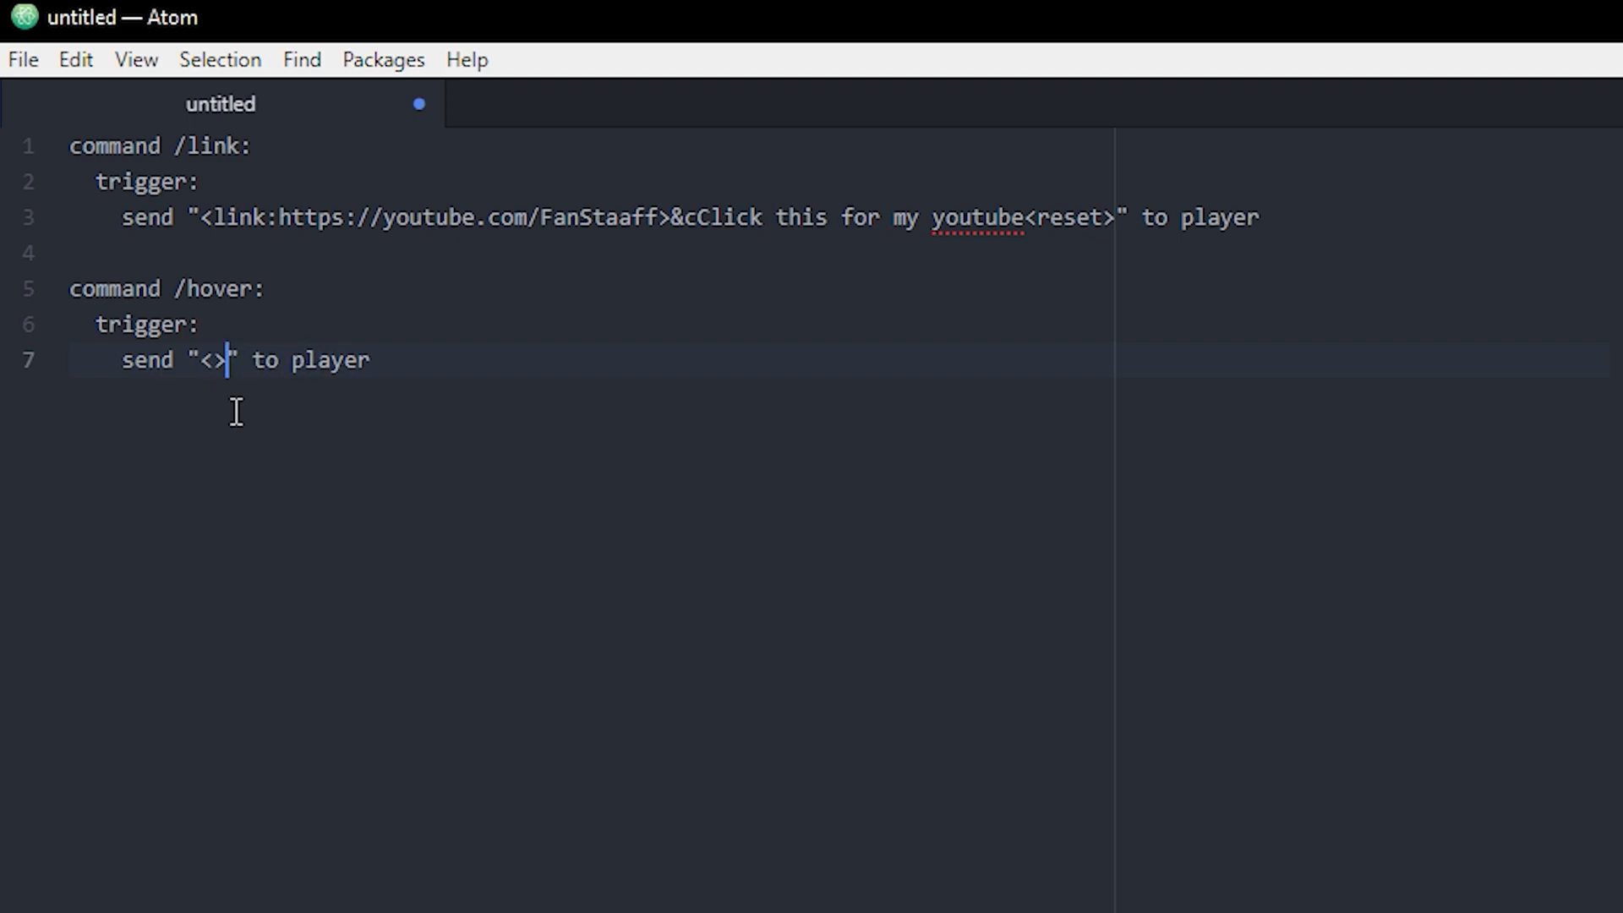
pyautogui.moveTo(341, 301)
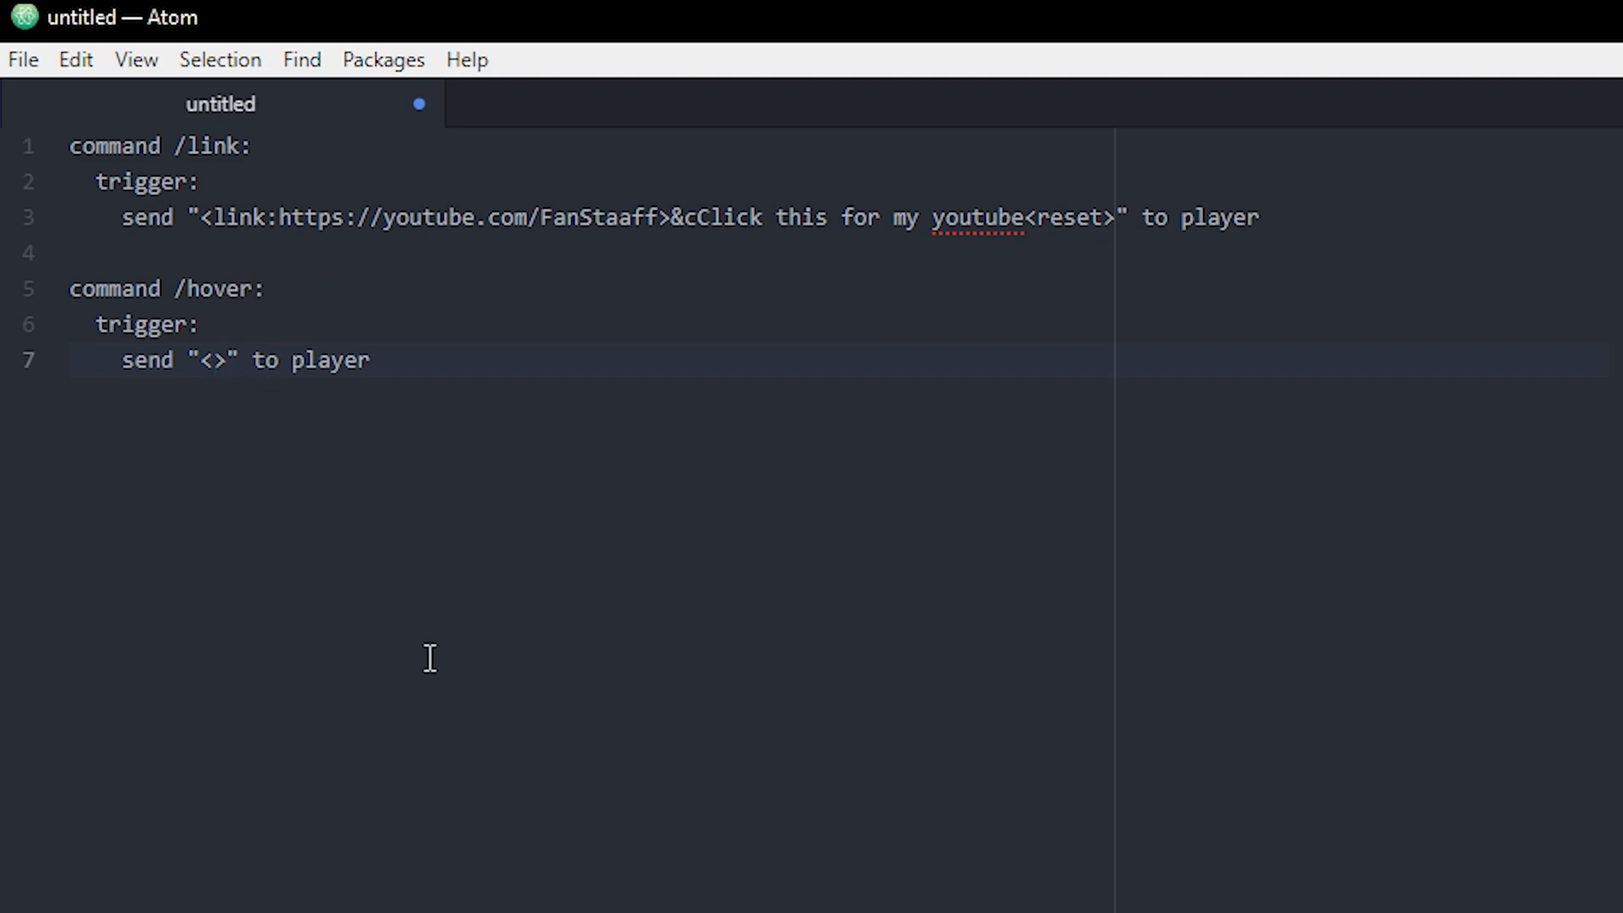
# Make the tag <tooltip:&5This is a hover message> for a purple hover tooltip.
pyautogui.write('tooltip')
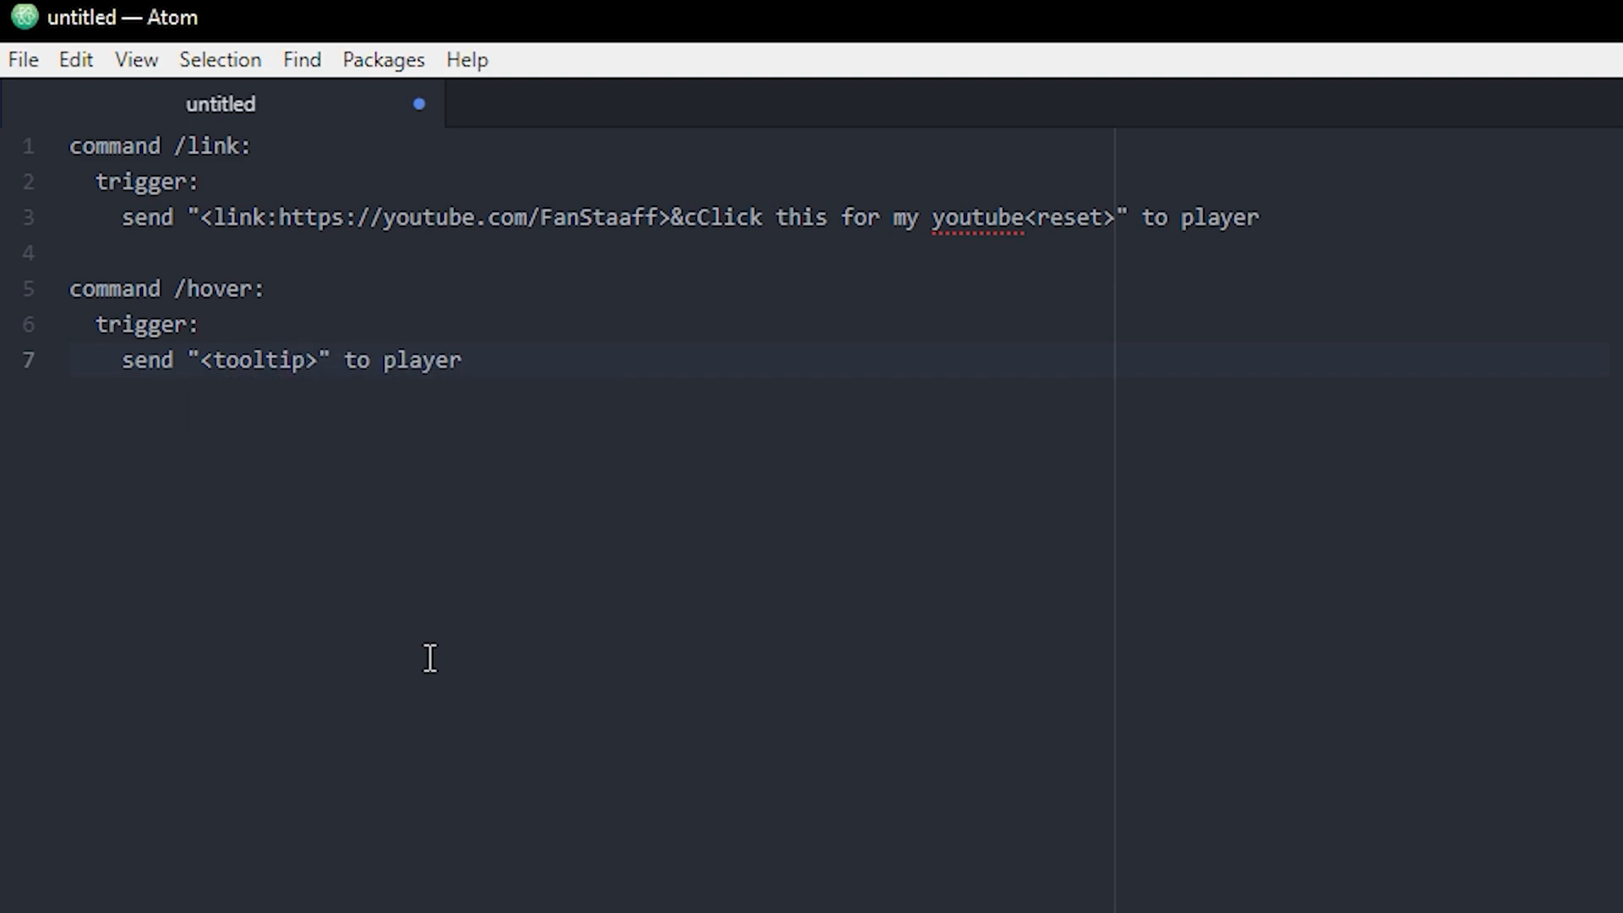
pyautogui.write(':')
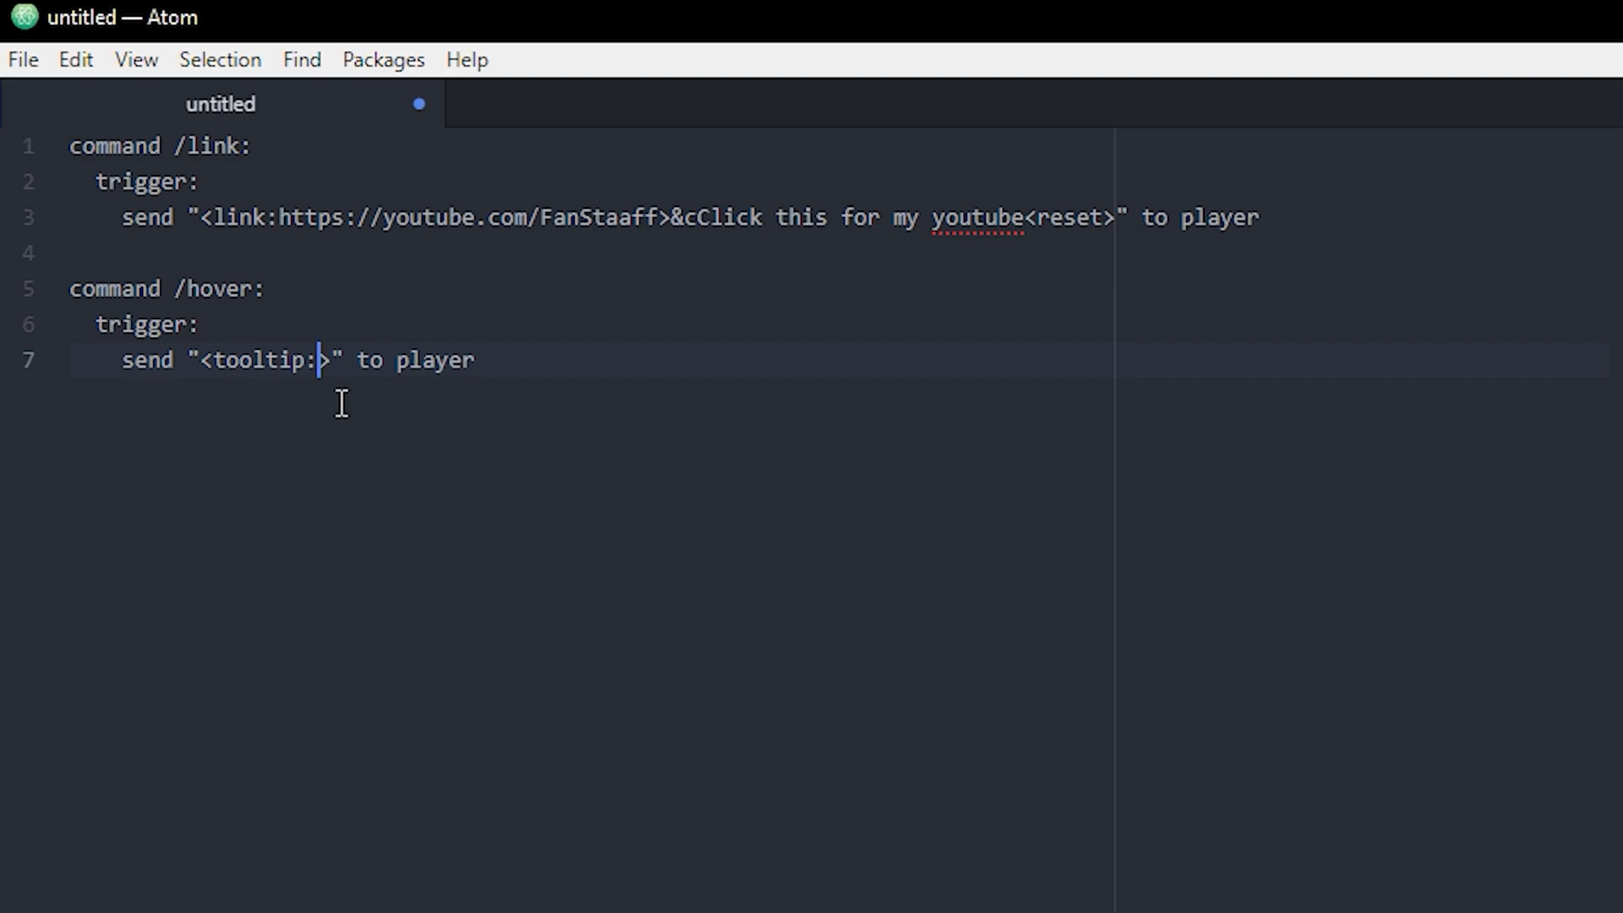
pyautogui.write('&5')
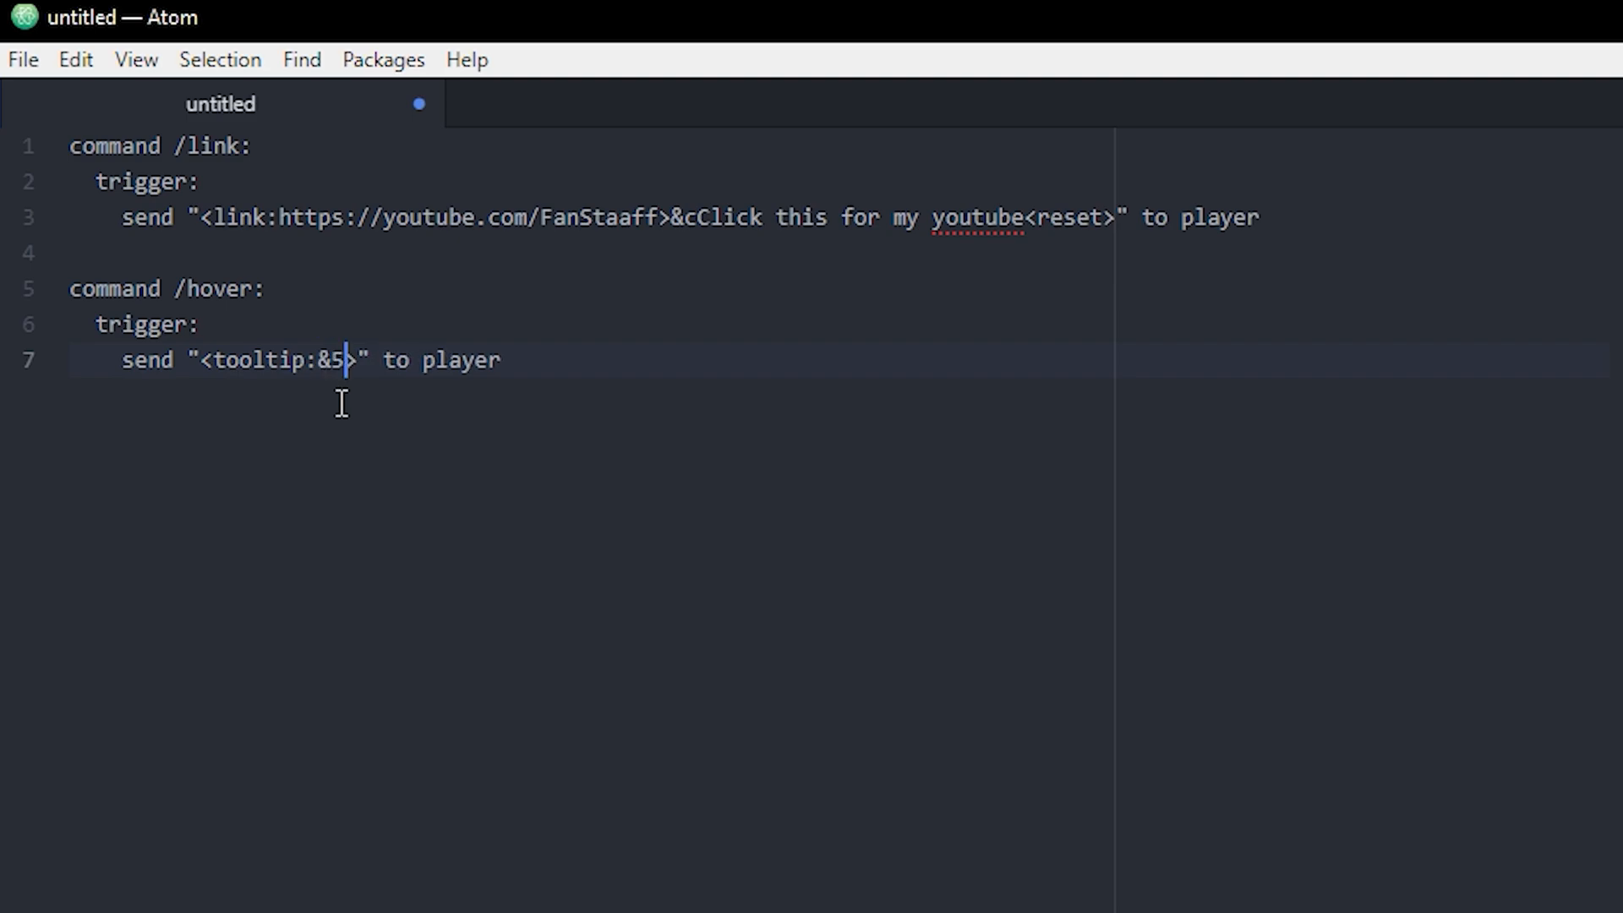
pyautogui.write('This i')
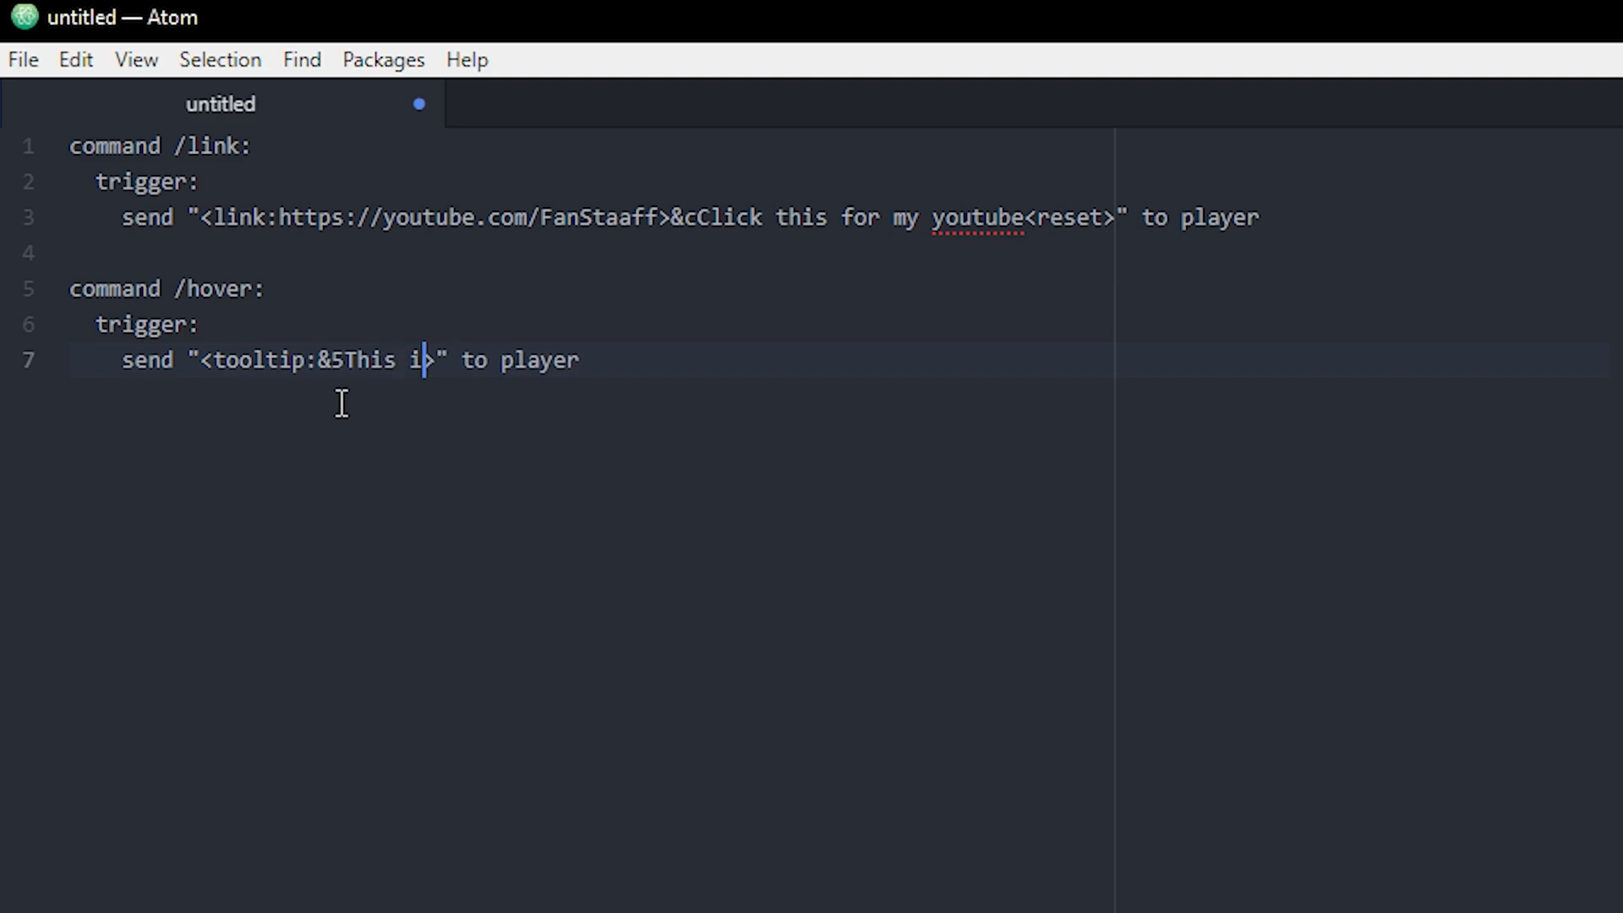
pyautogui.write('s a hover')
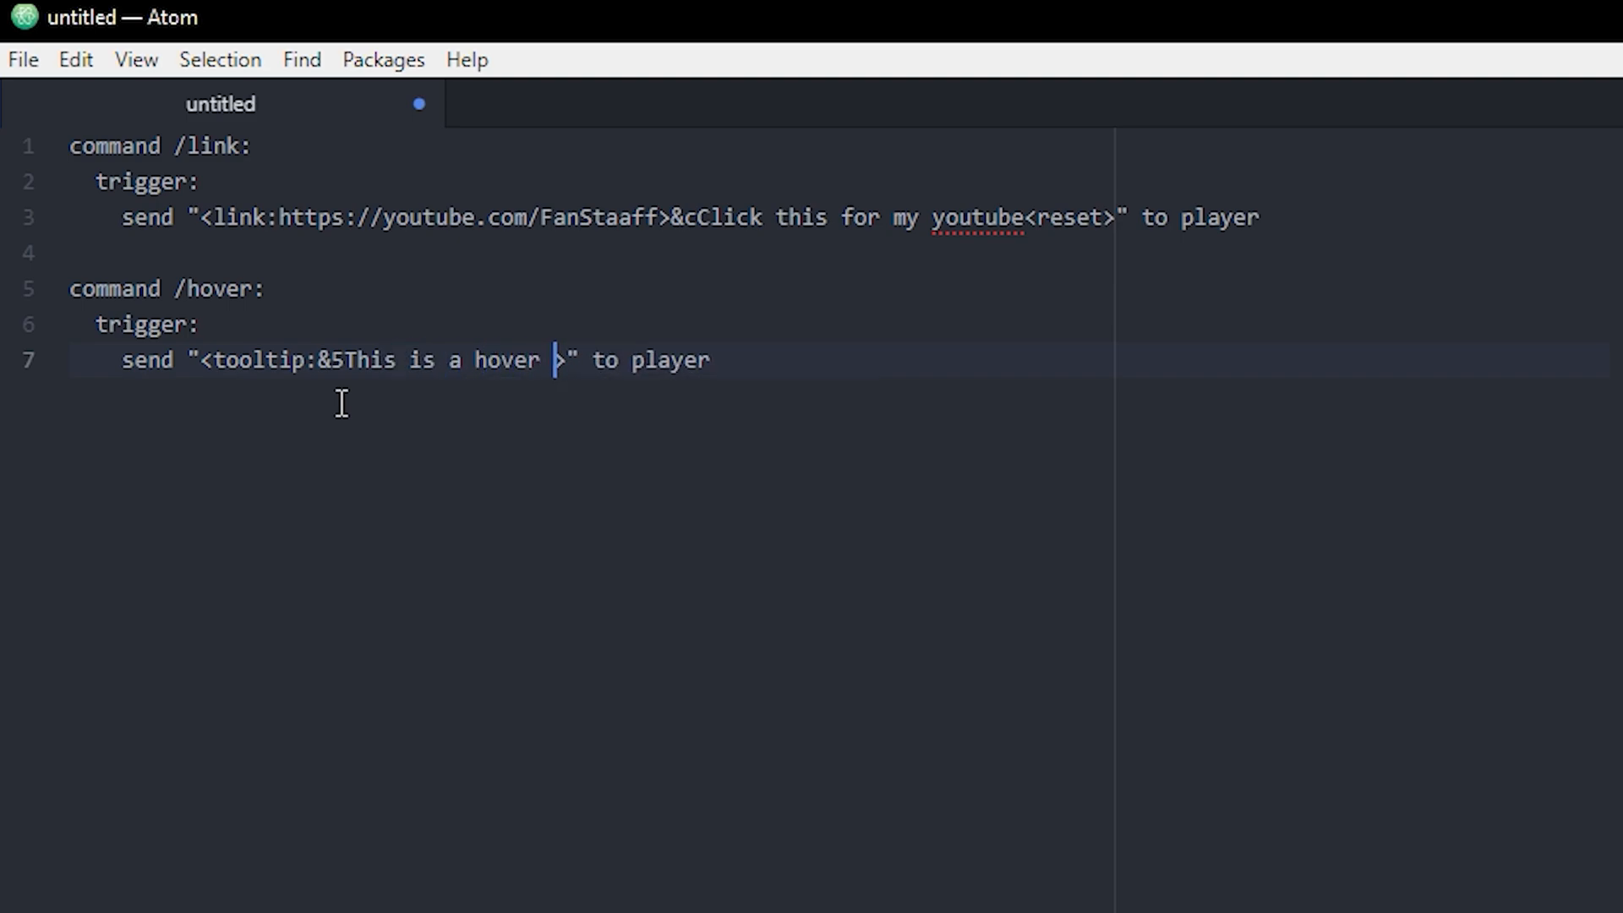
pyautogui.write('message')
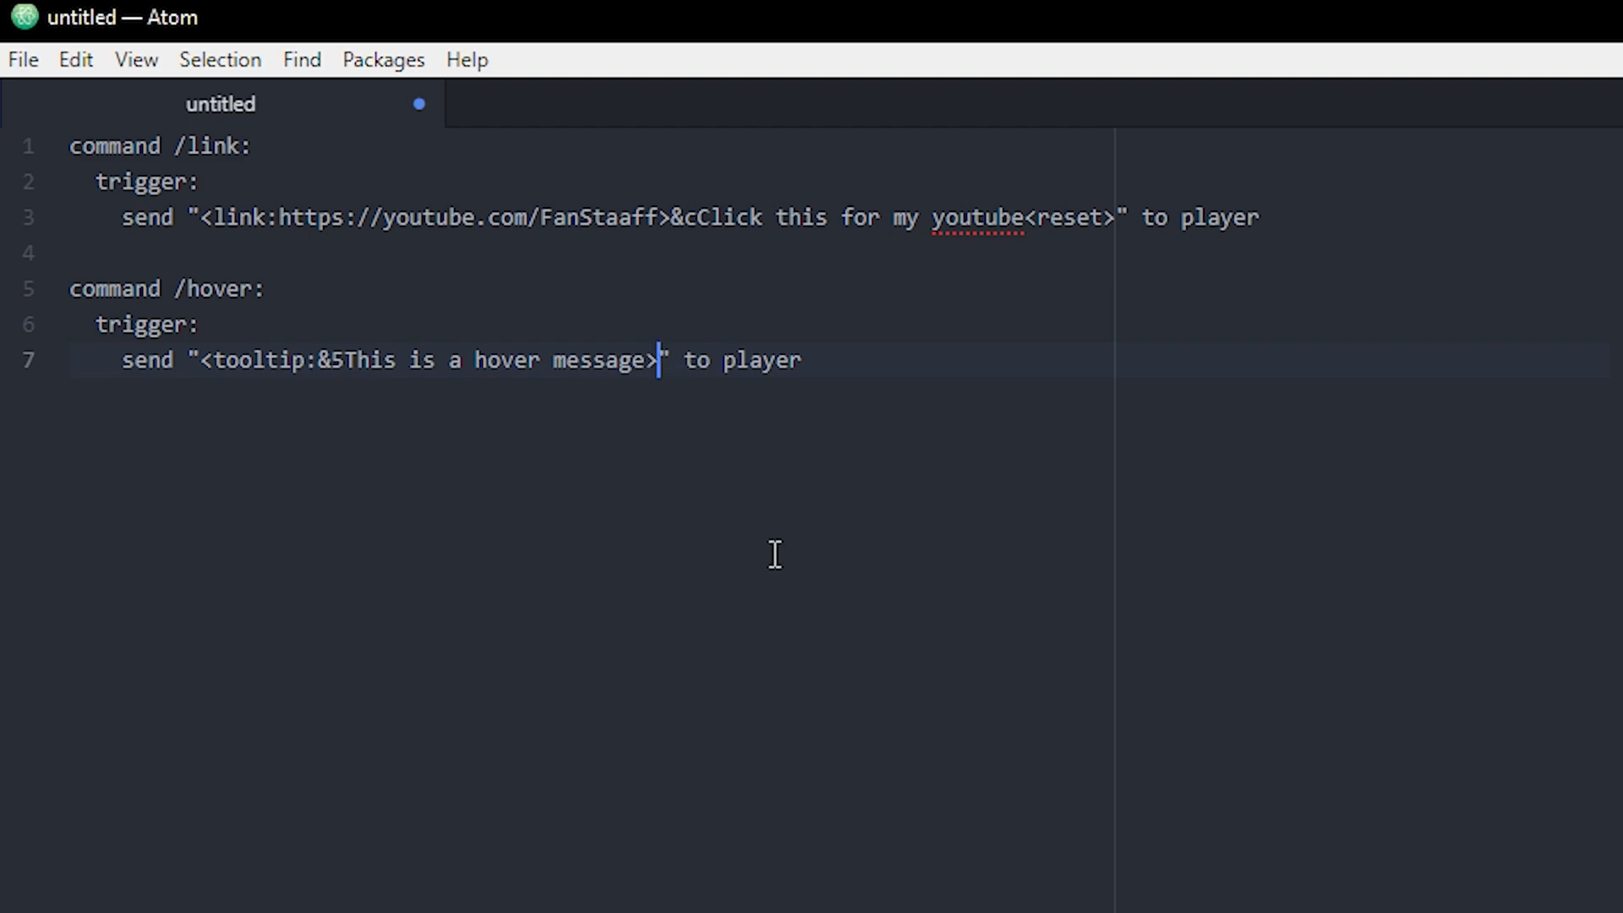
# After the tooltip add the visible text This message has a hover effect and a <reset> tag.
pyautogui.write('Th')
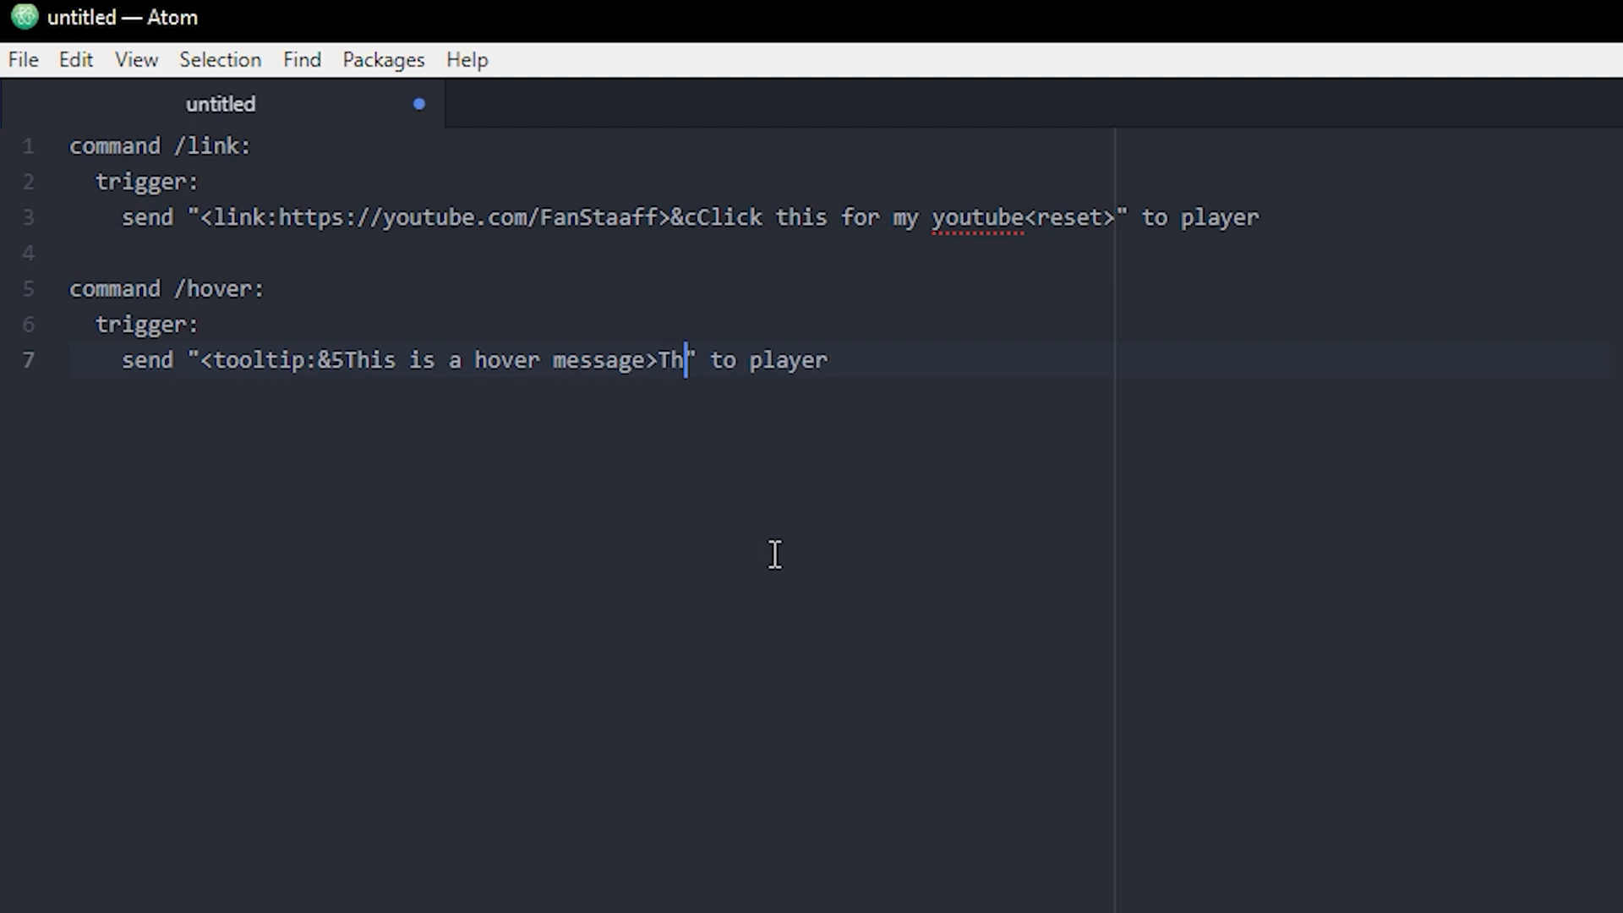
pyautogui.write('is message')
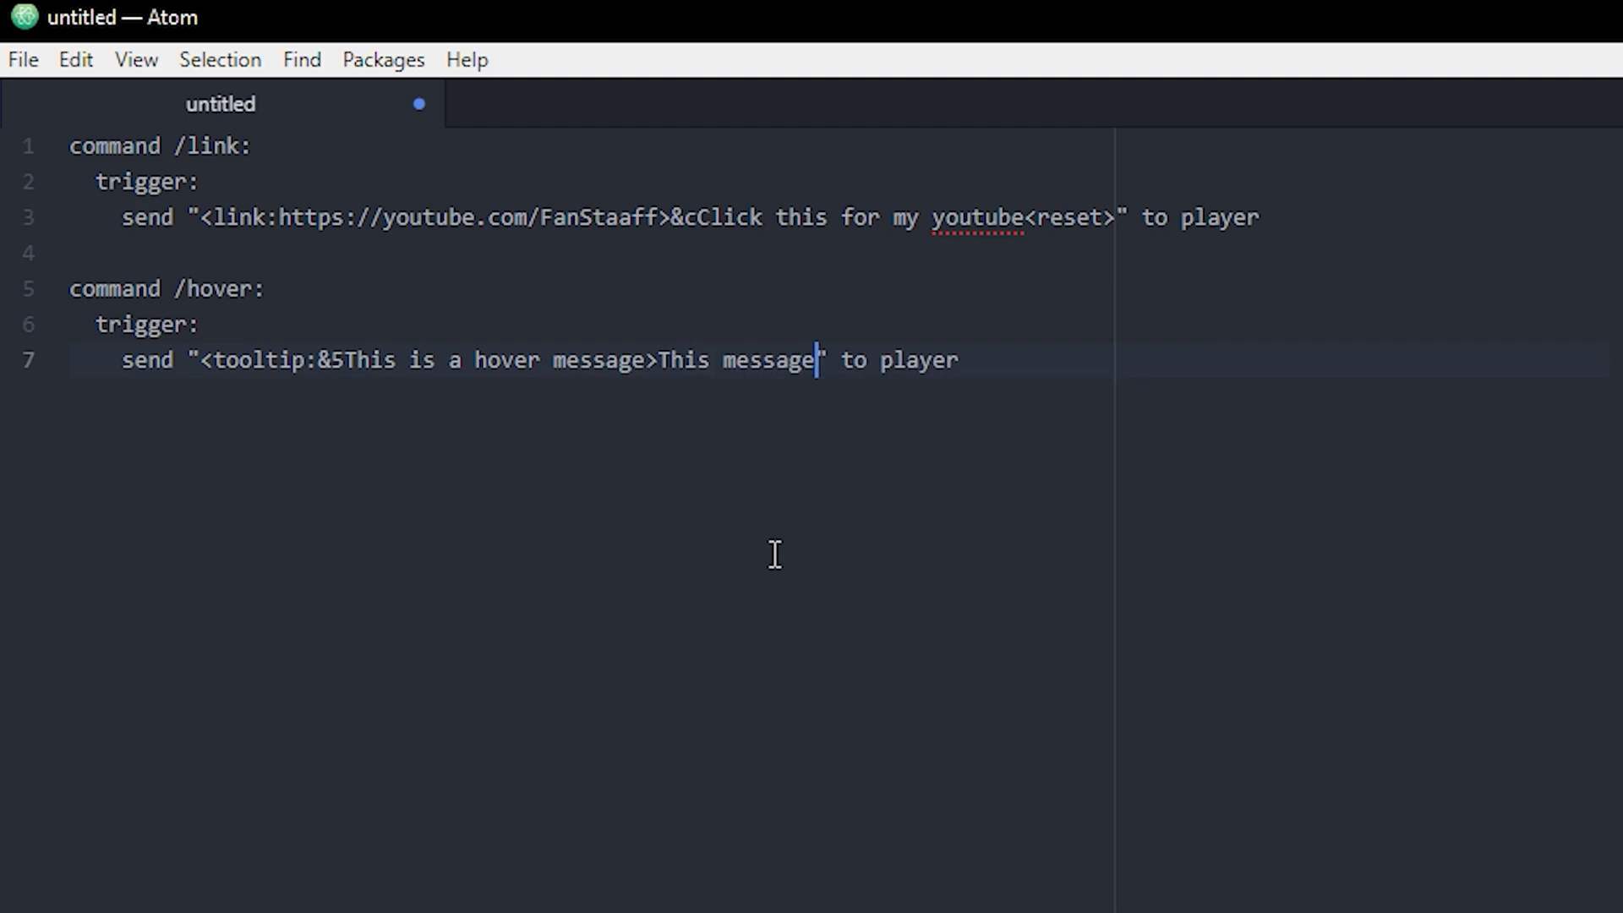
pyautogui.write('has a hover')
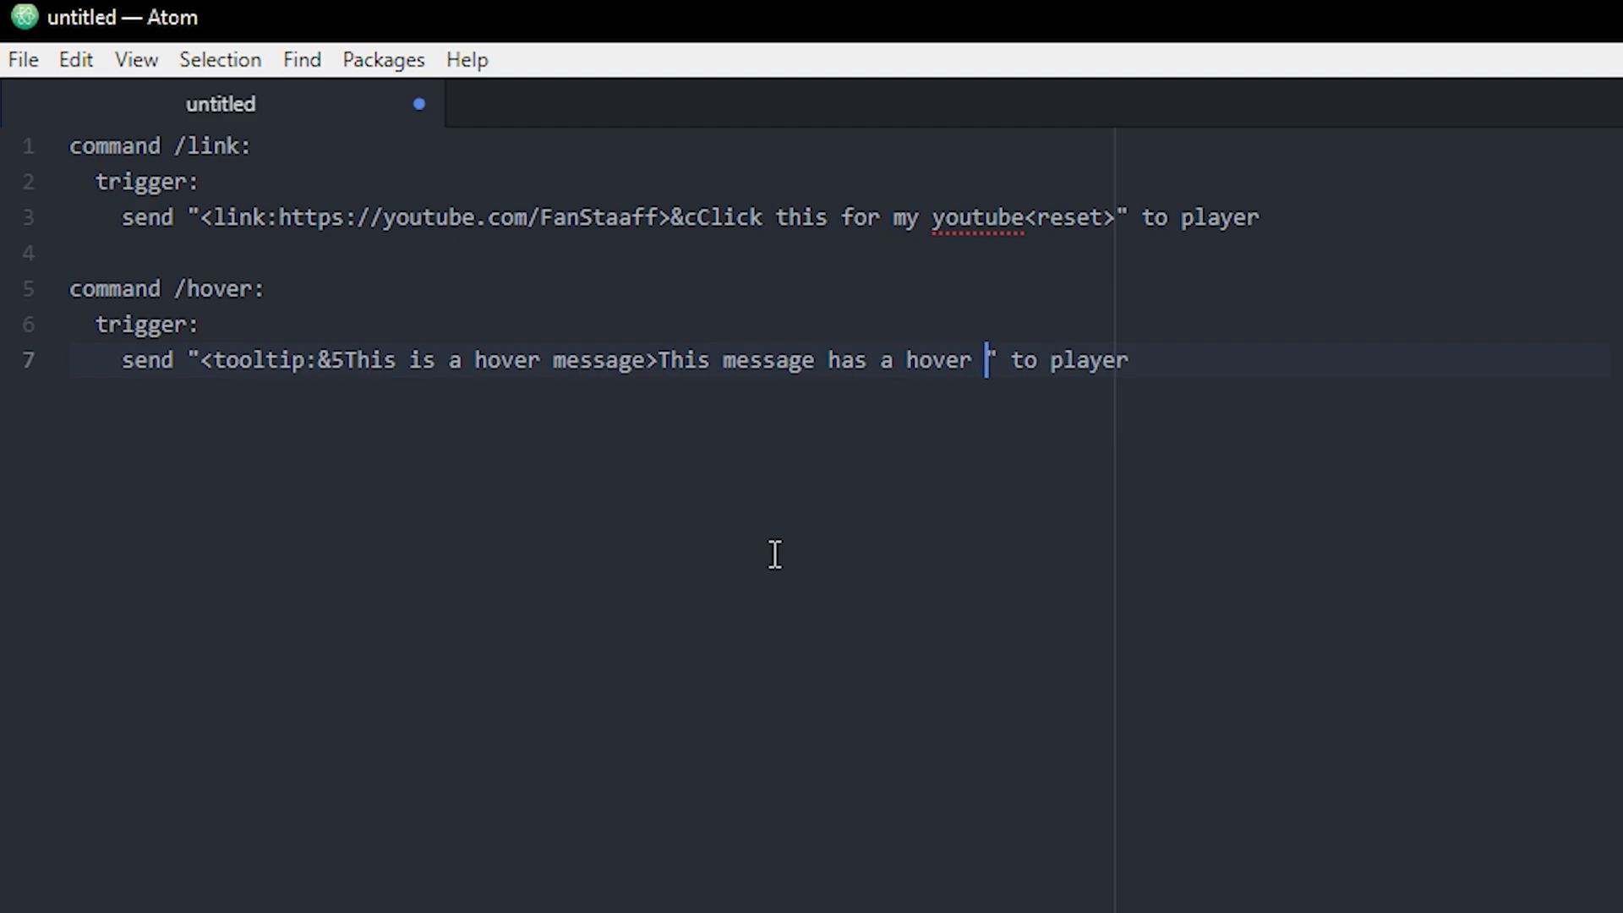
pyautogui.write('effect')
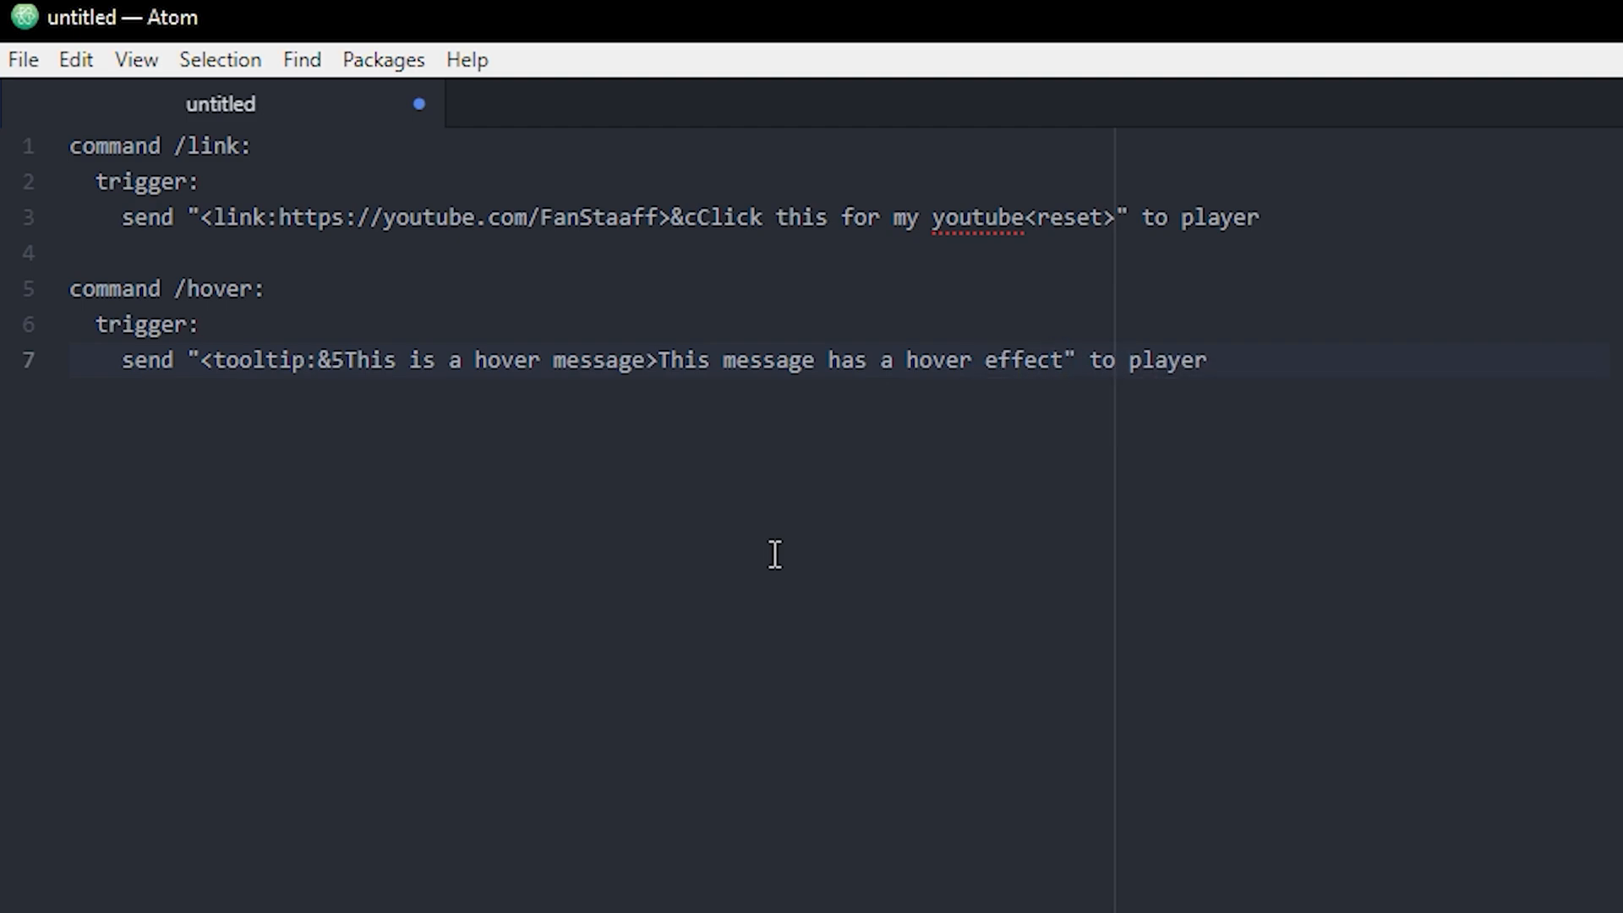
pyautogui.write('<')
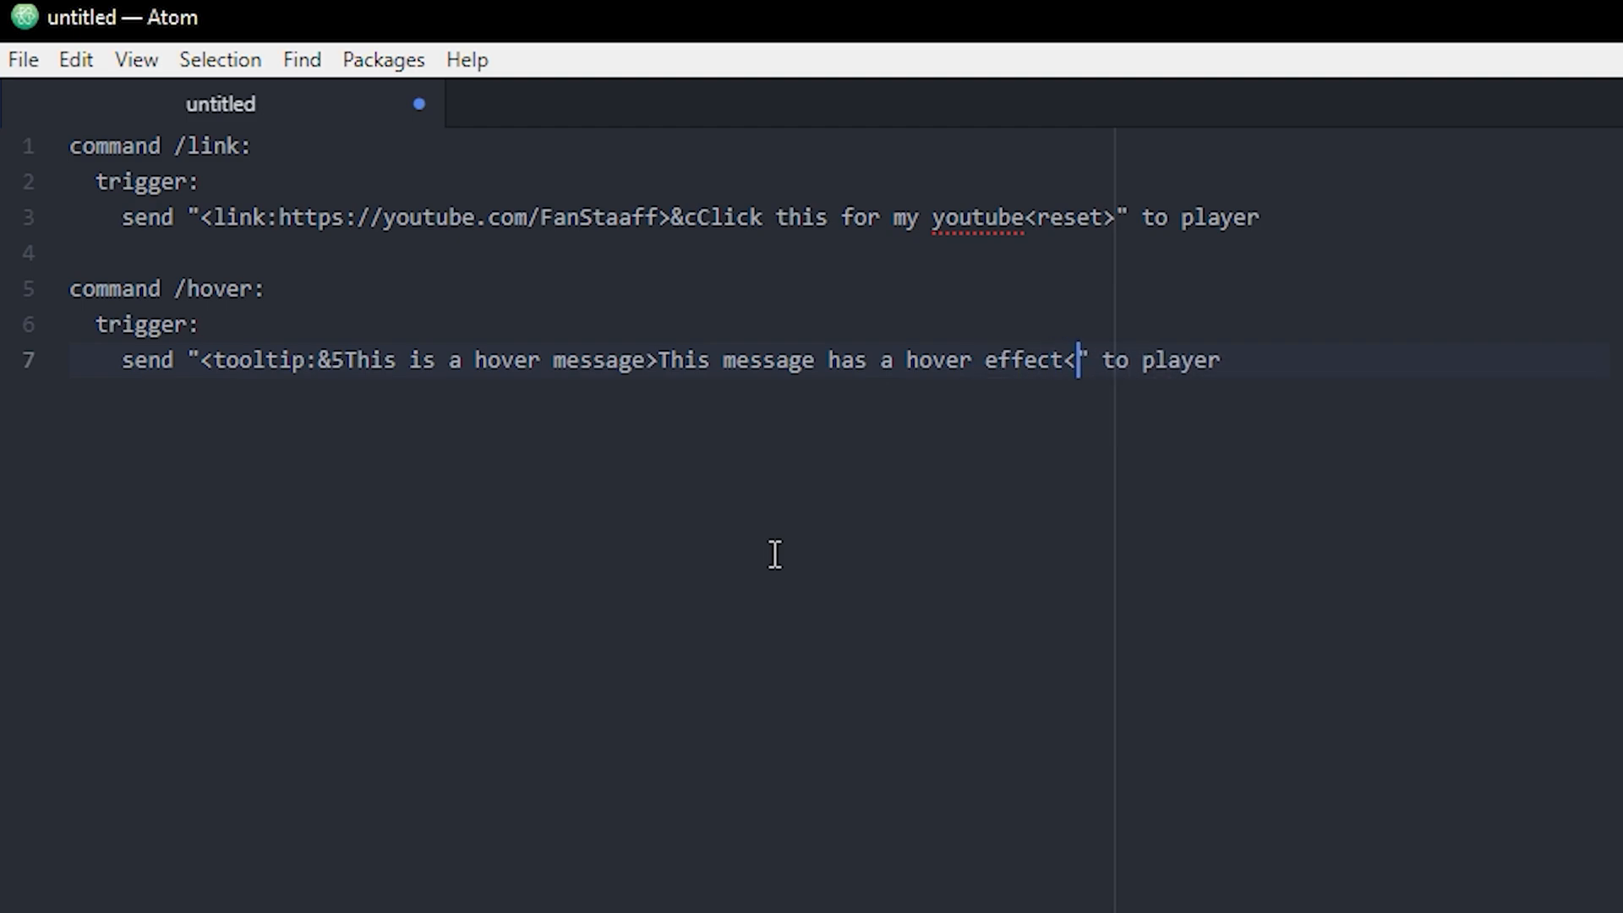
pyautogui.write('reset>')
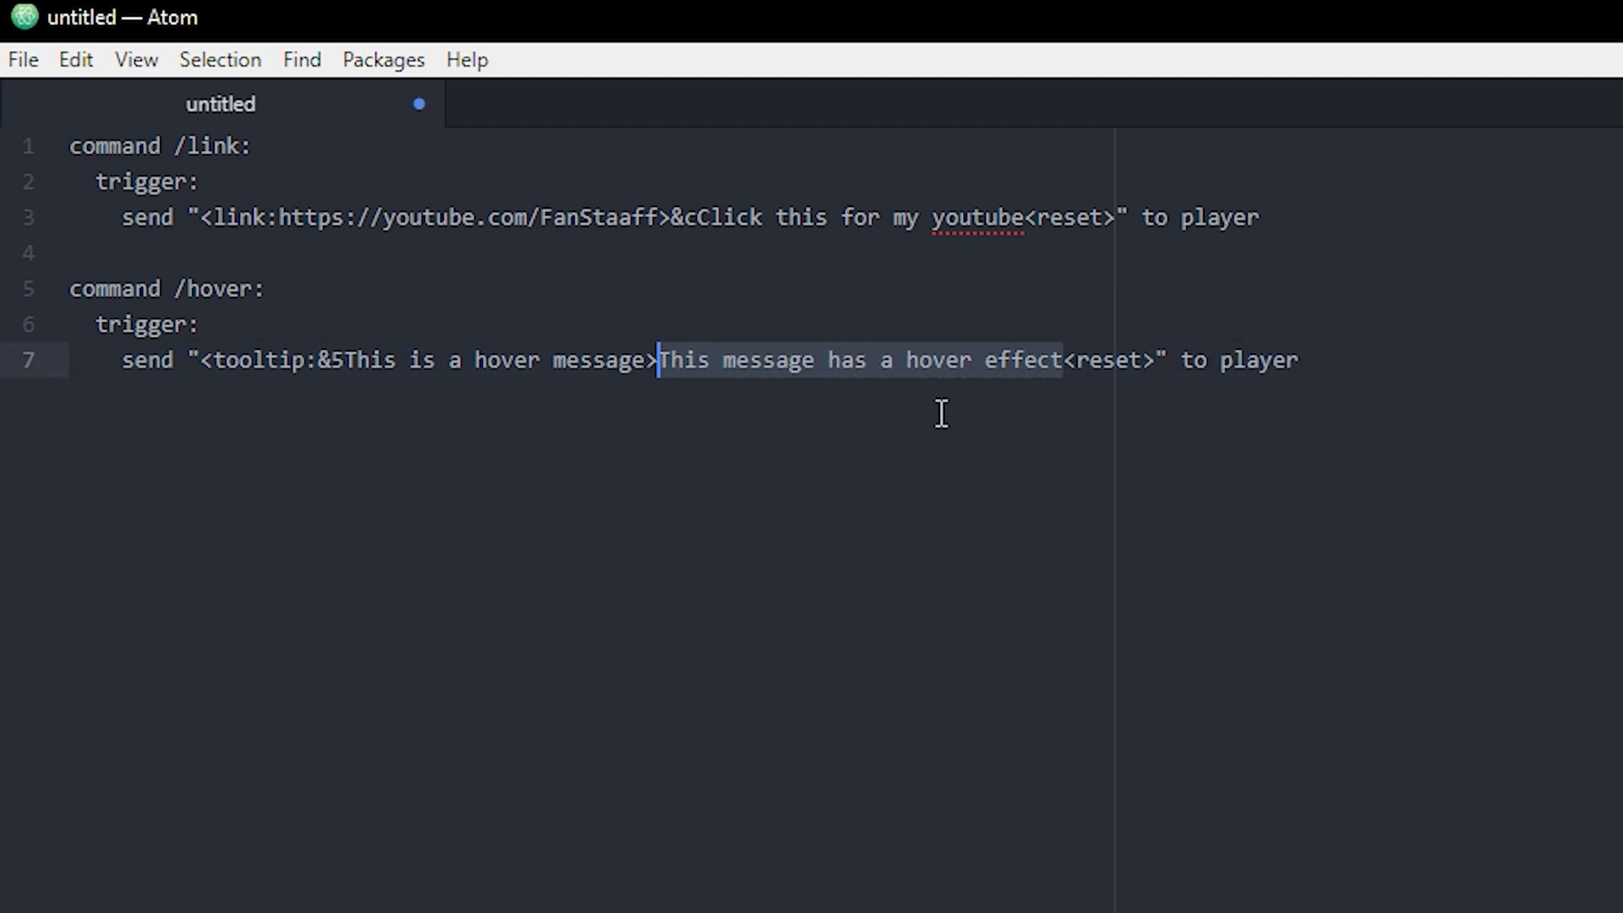
pyautogui.moveTo(825, 389)
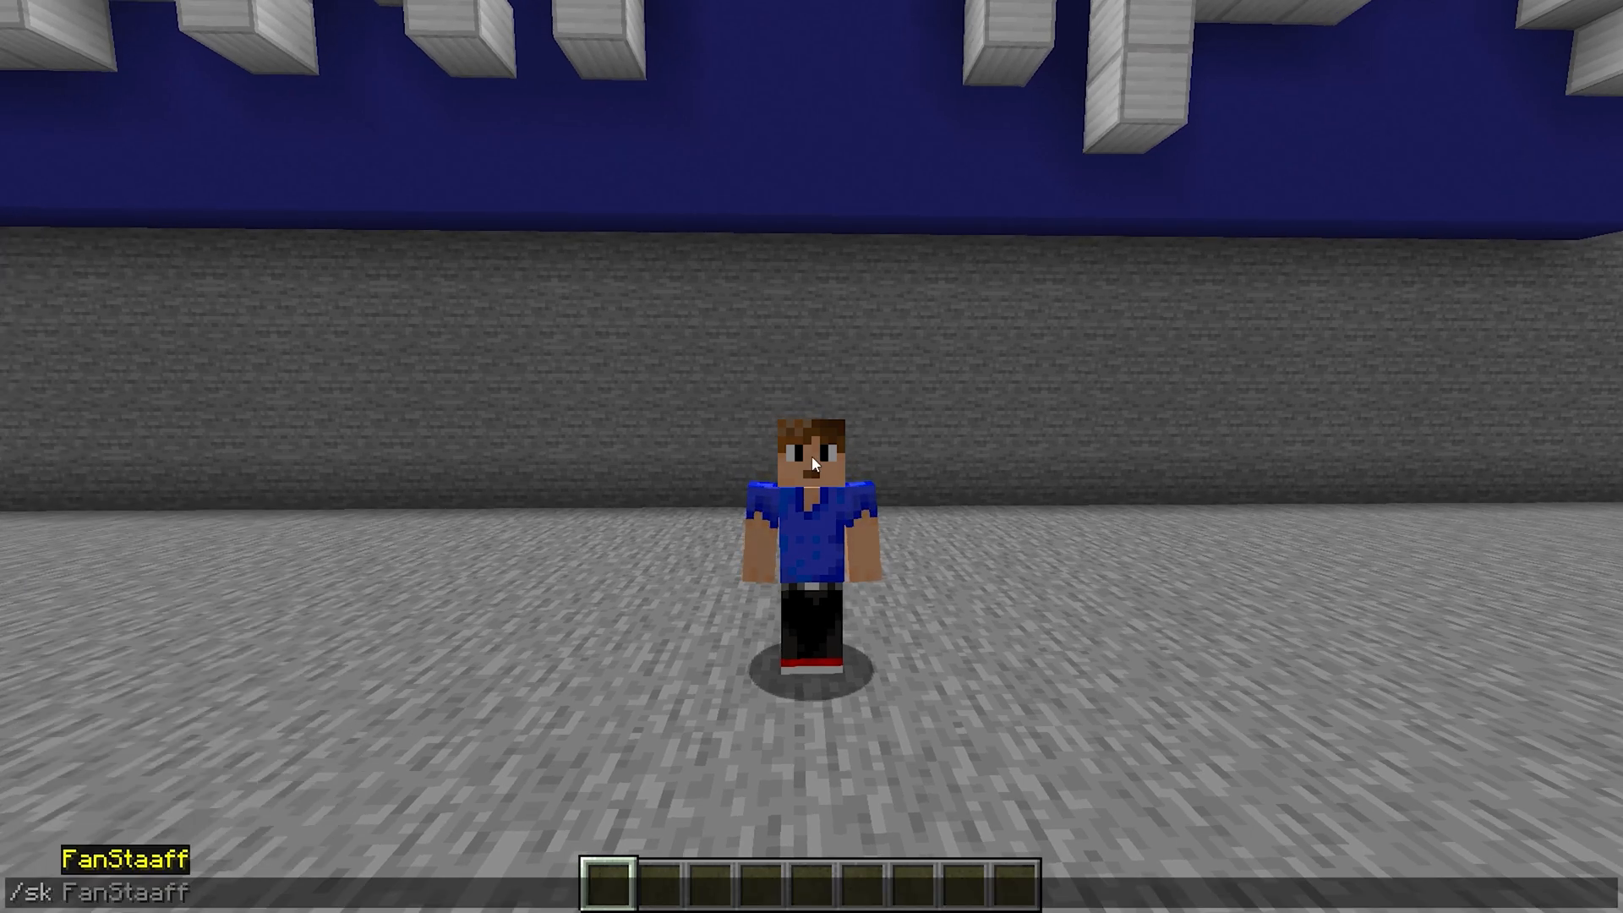
# Run /sk reload links then /hover so the hover-effect message appears in chat.
pyautogui.write('reload li')
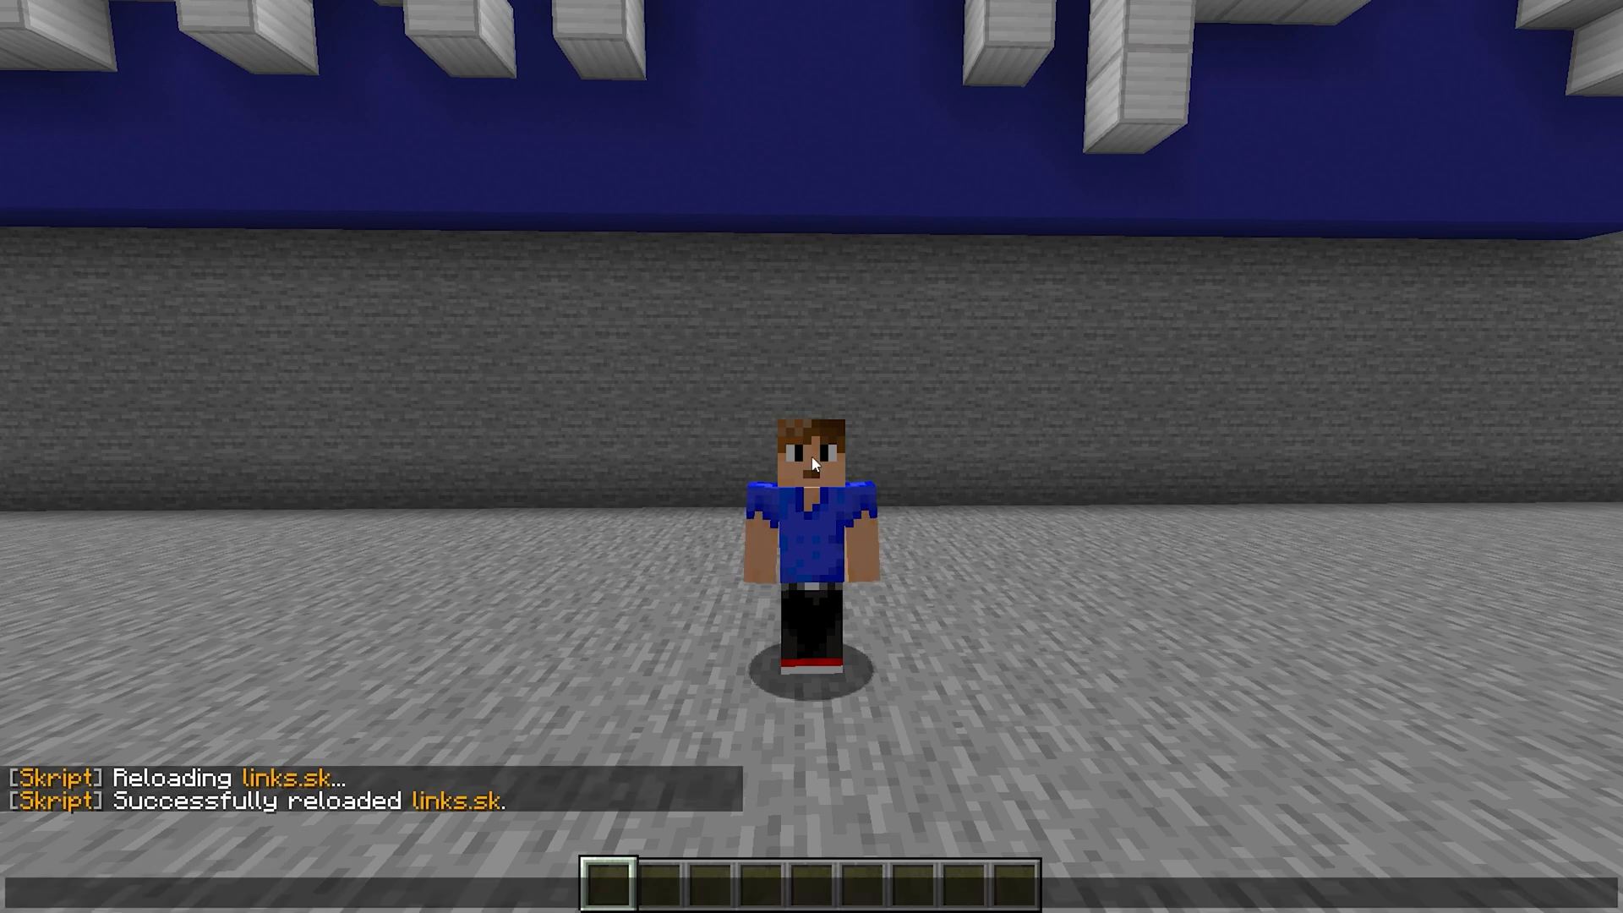
pyautogui.write('/hover')
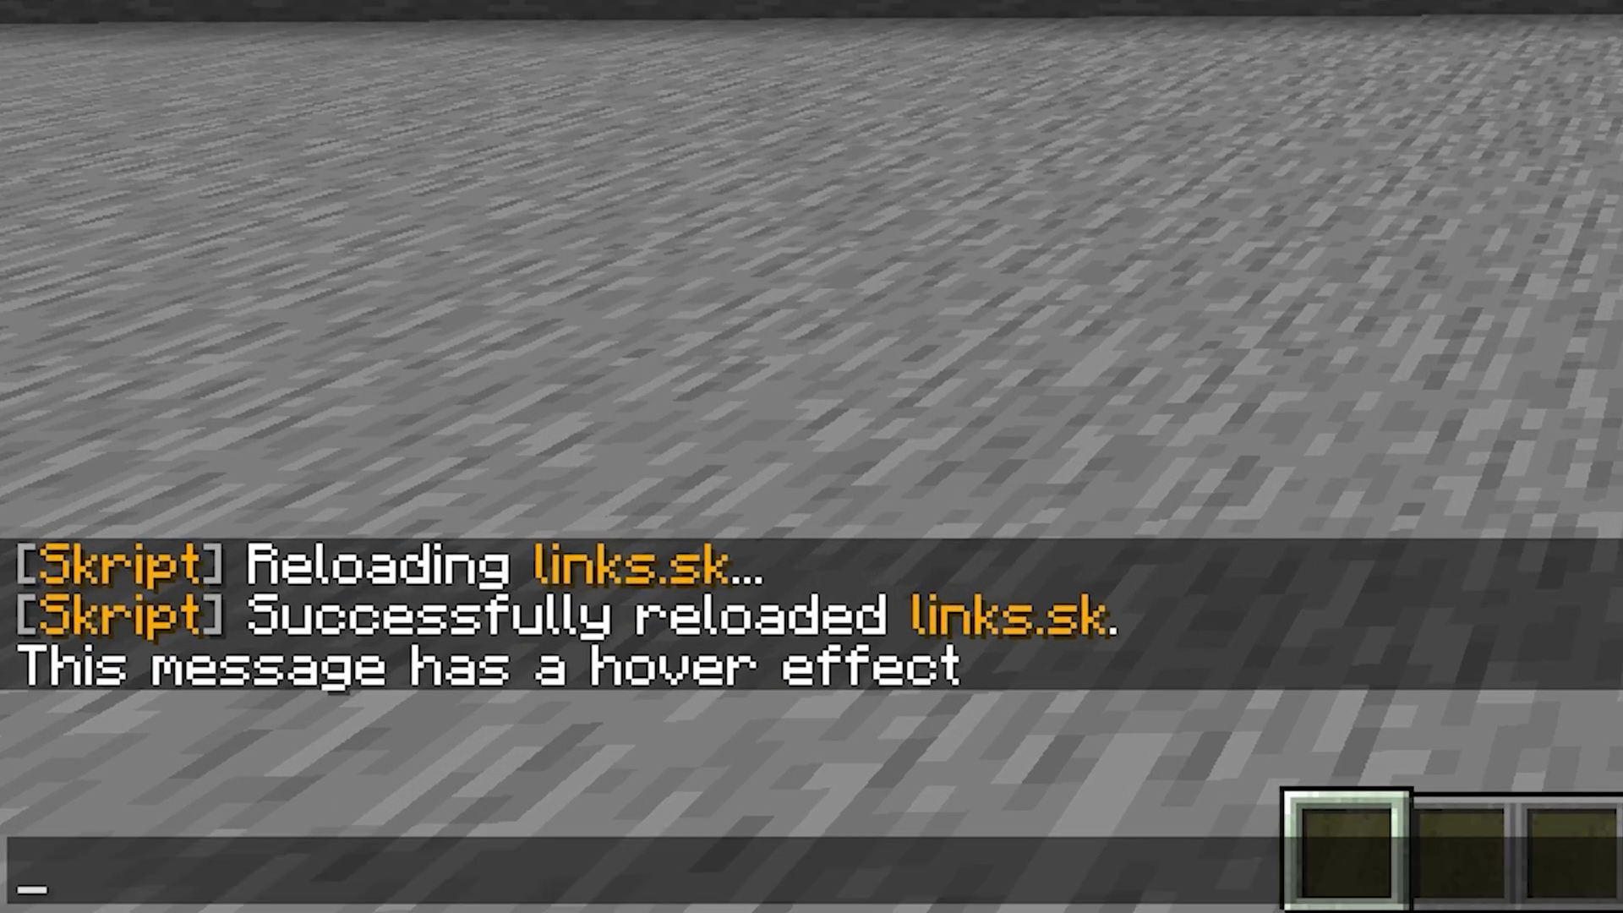
pyautogui.moveTo(433, 795)
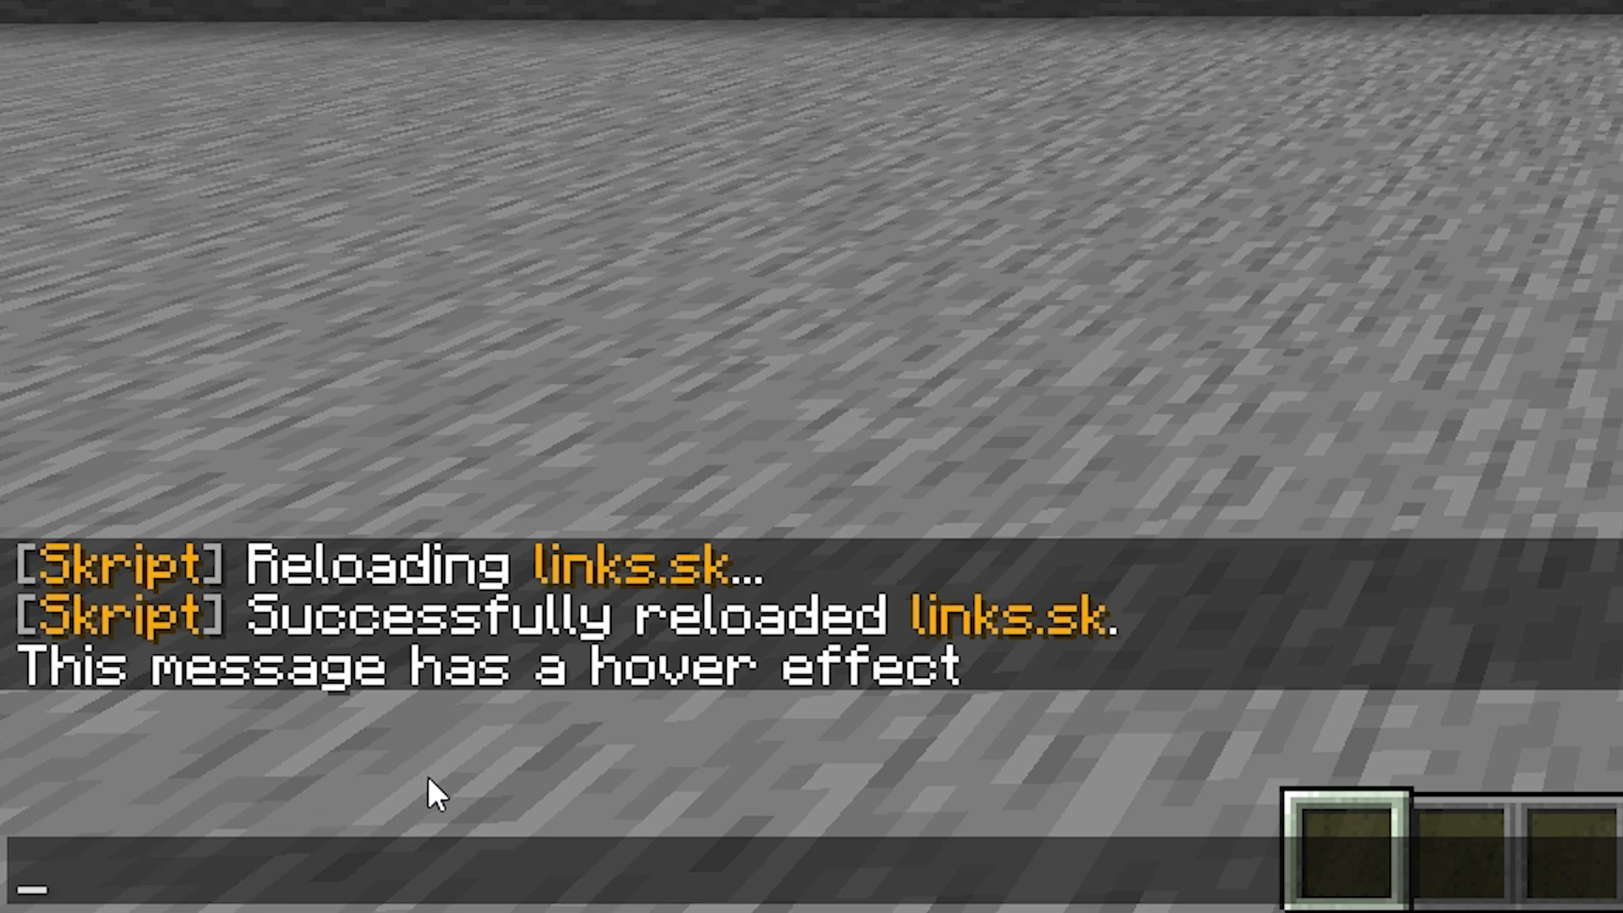
pyautogui.moveTo(336, 673)
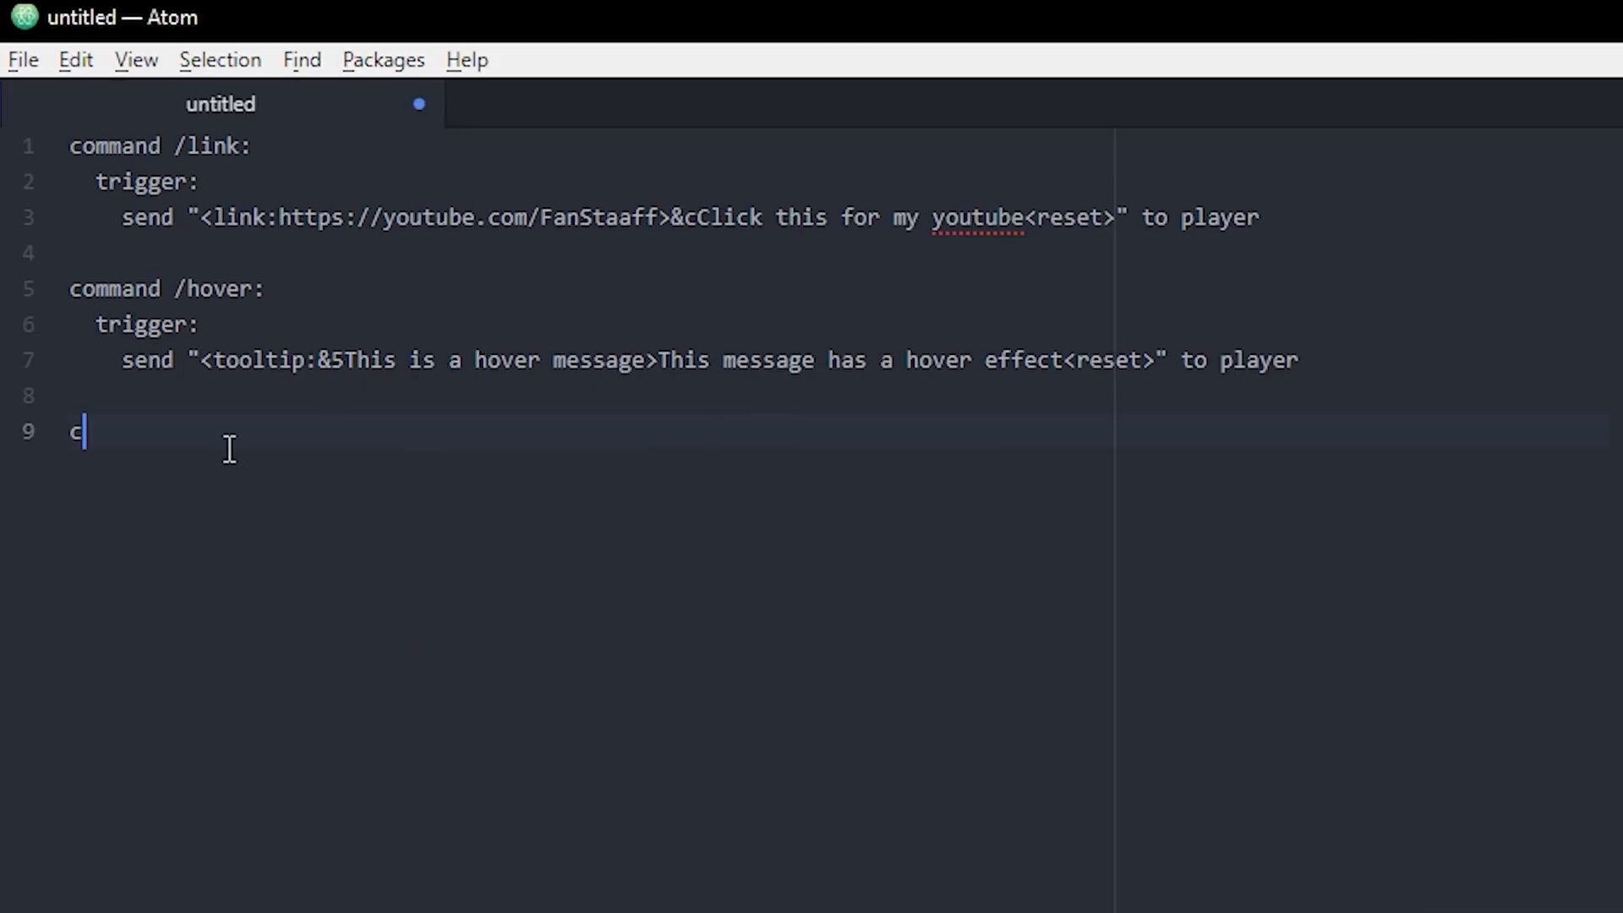
# Write command /command: with a trigger: and a send "" line under it.
pyautogui.write('ommand')
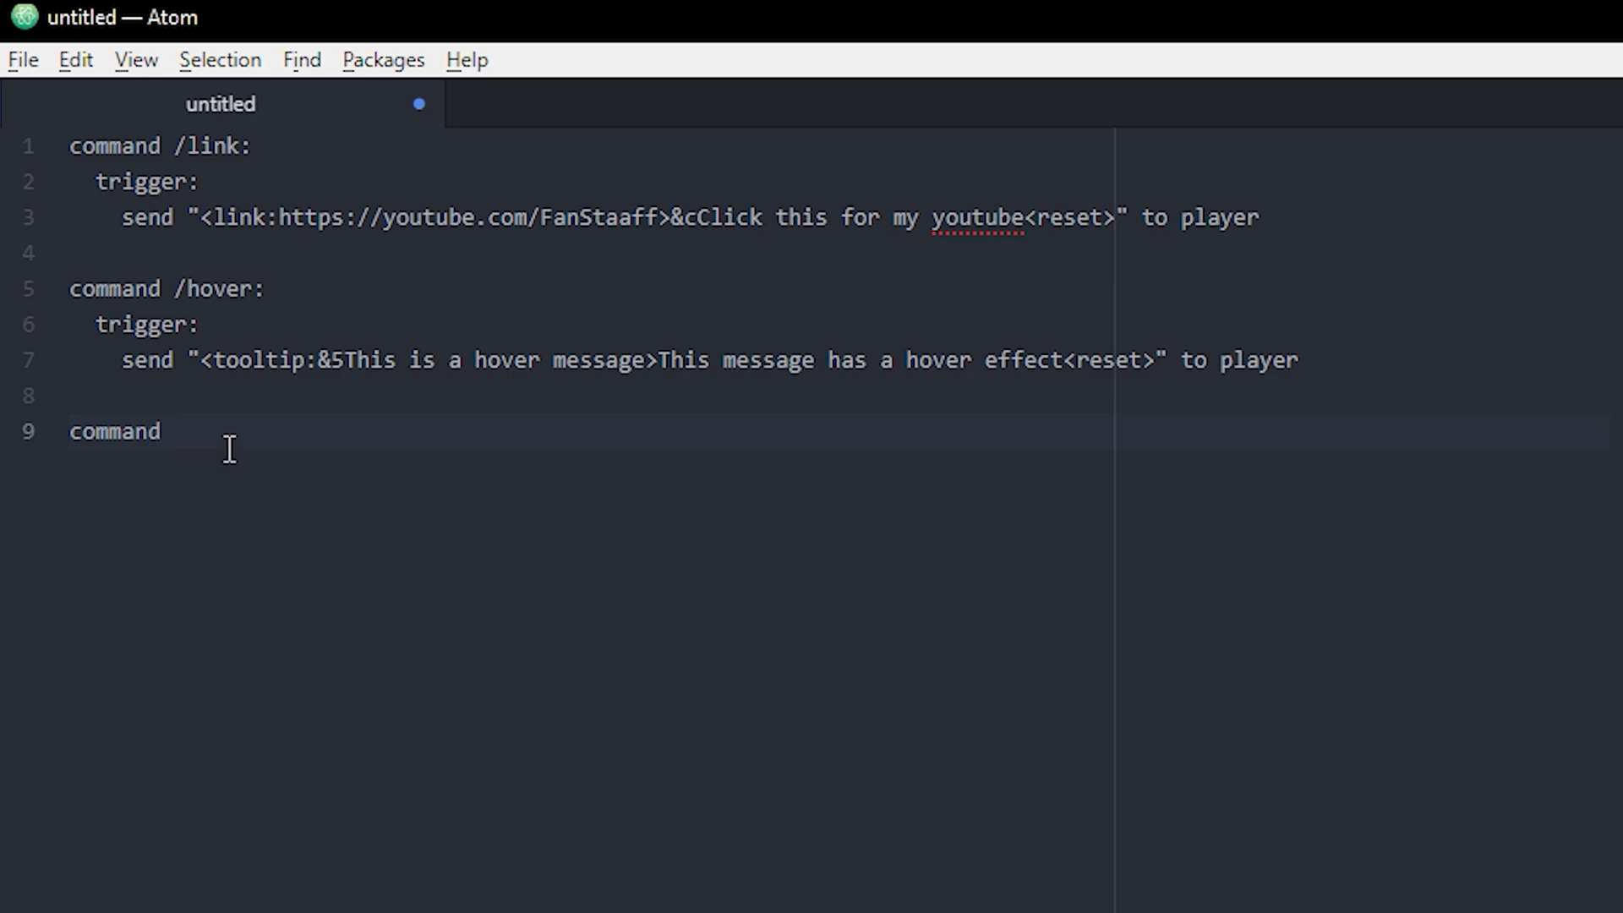
pyautogui.write('/command:')
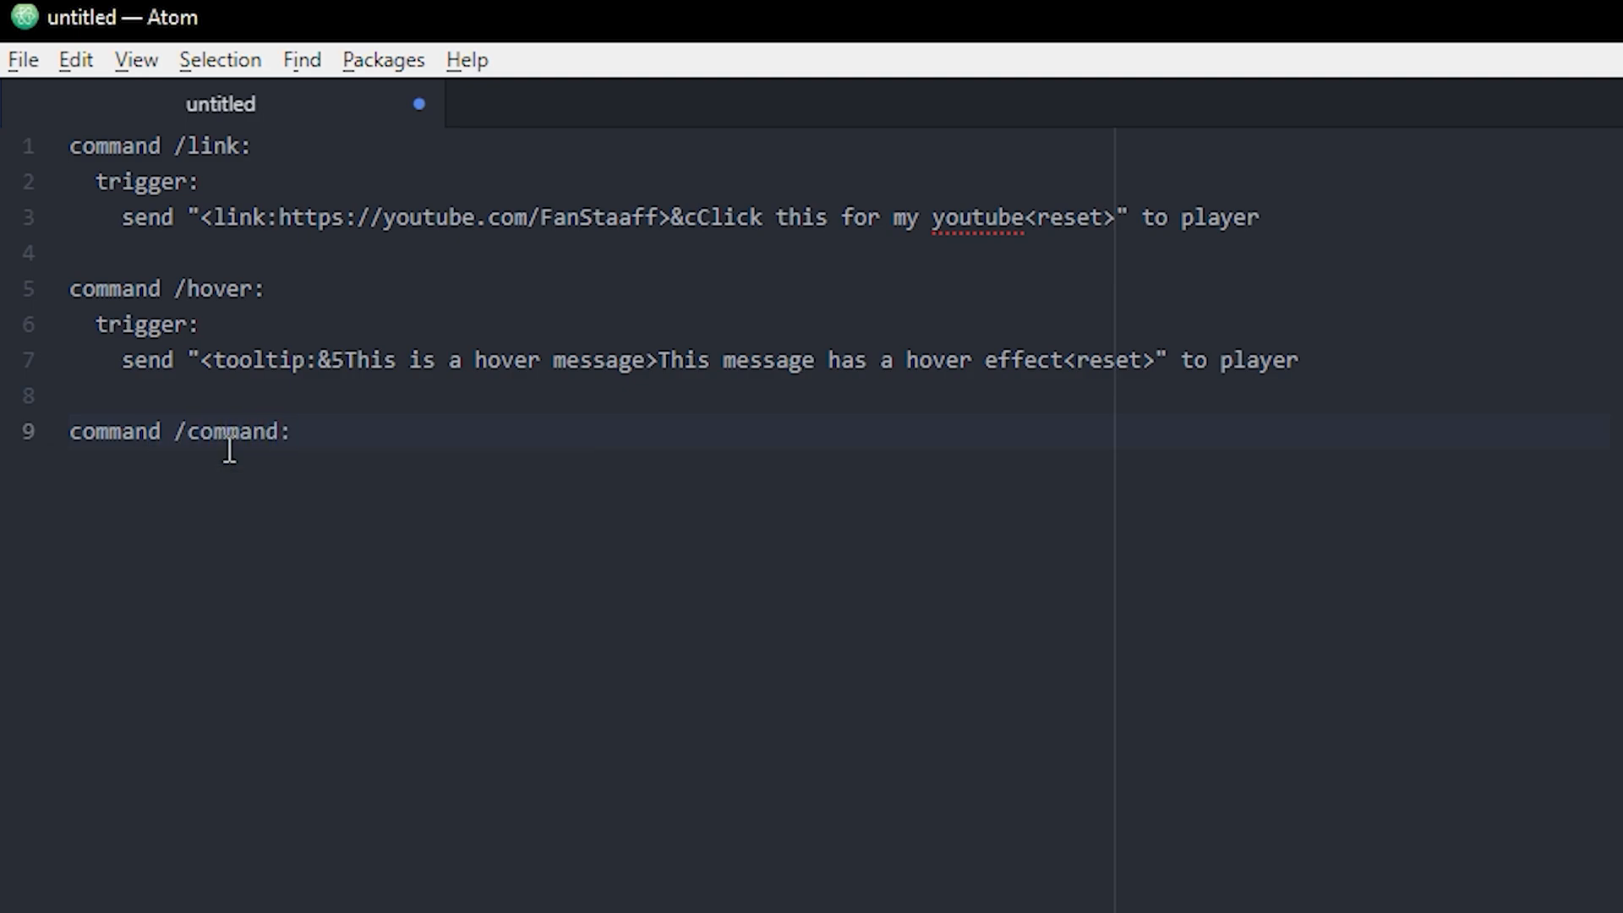
pyautogui.press('enter')
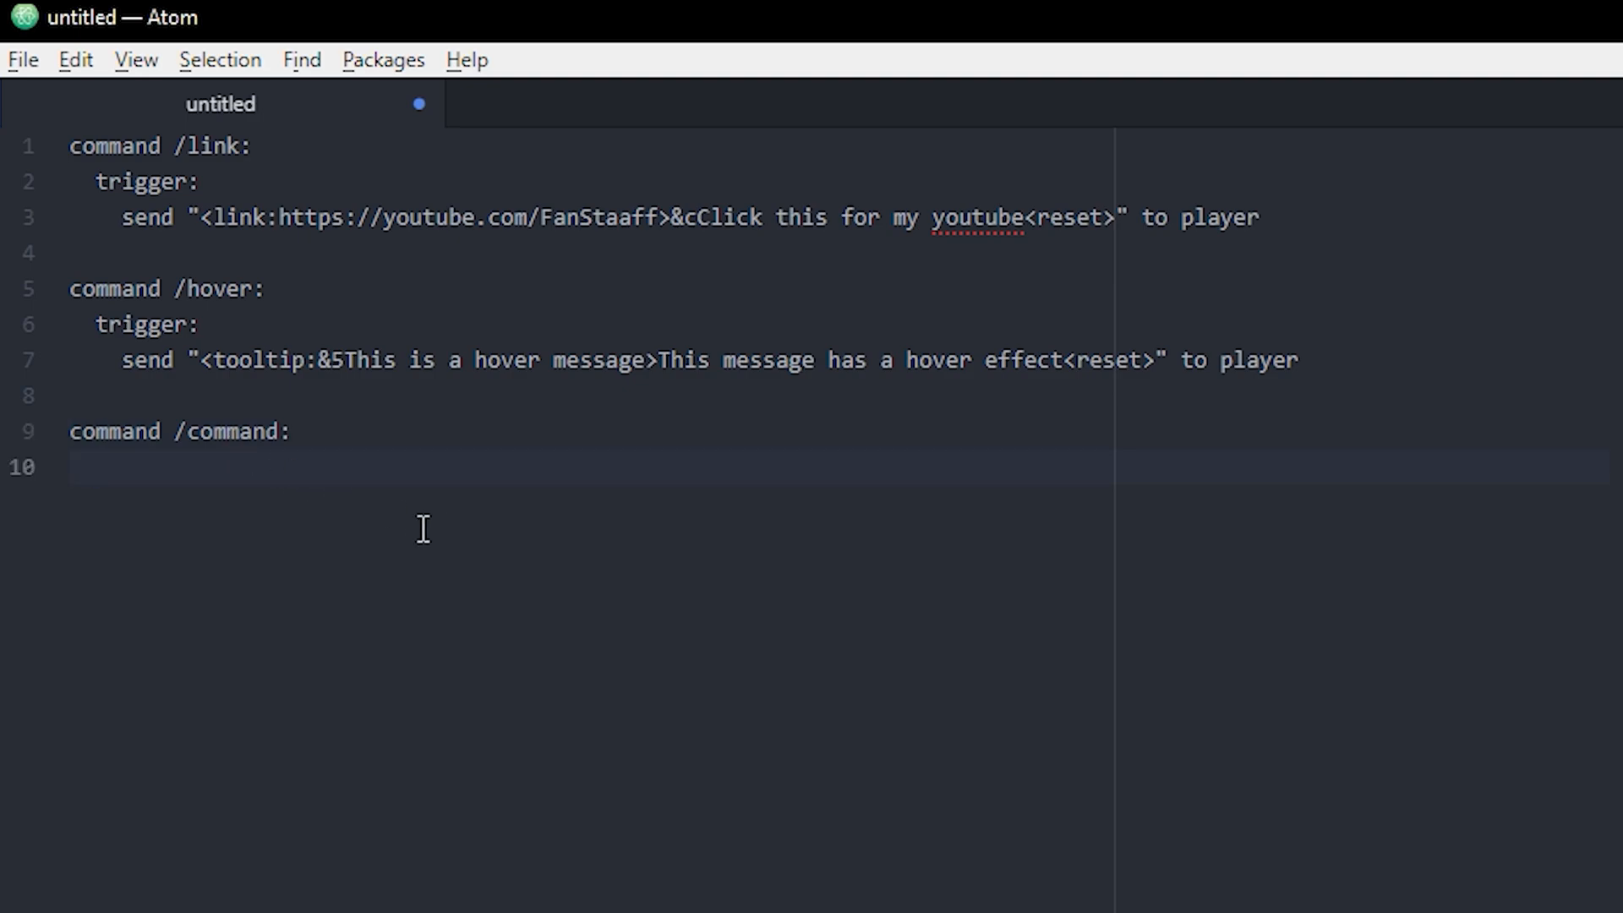
pyautogui.write('t')
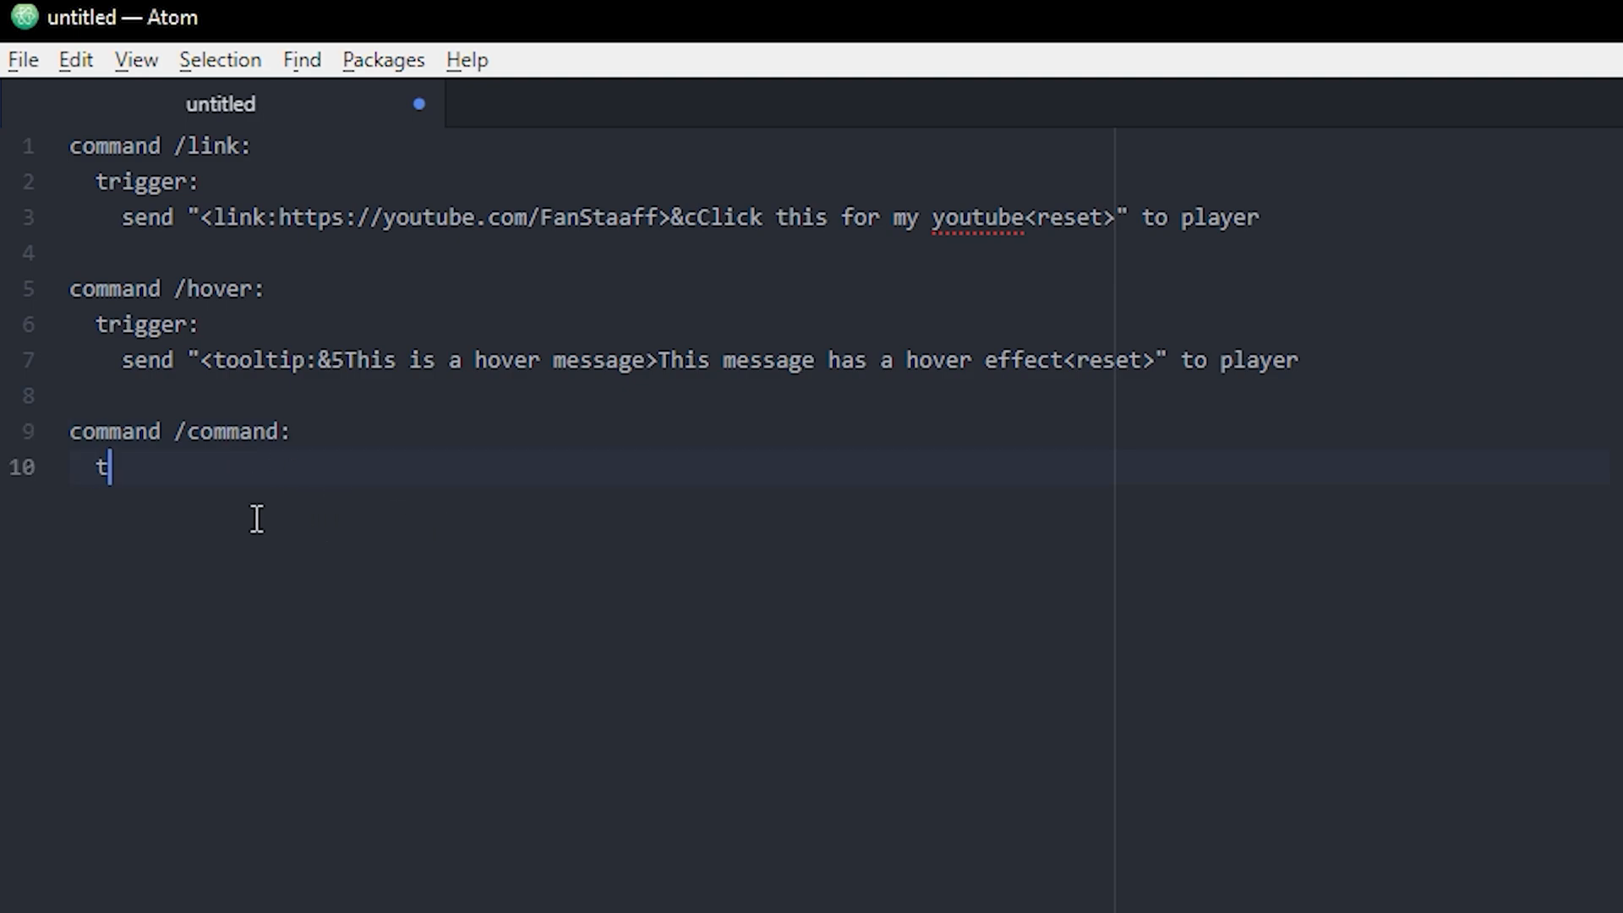
pyautogui.write('rigger:')
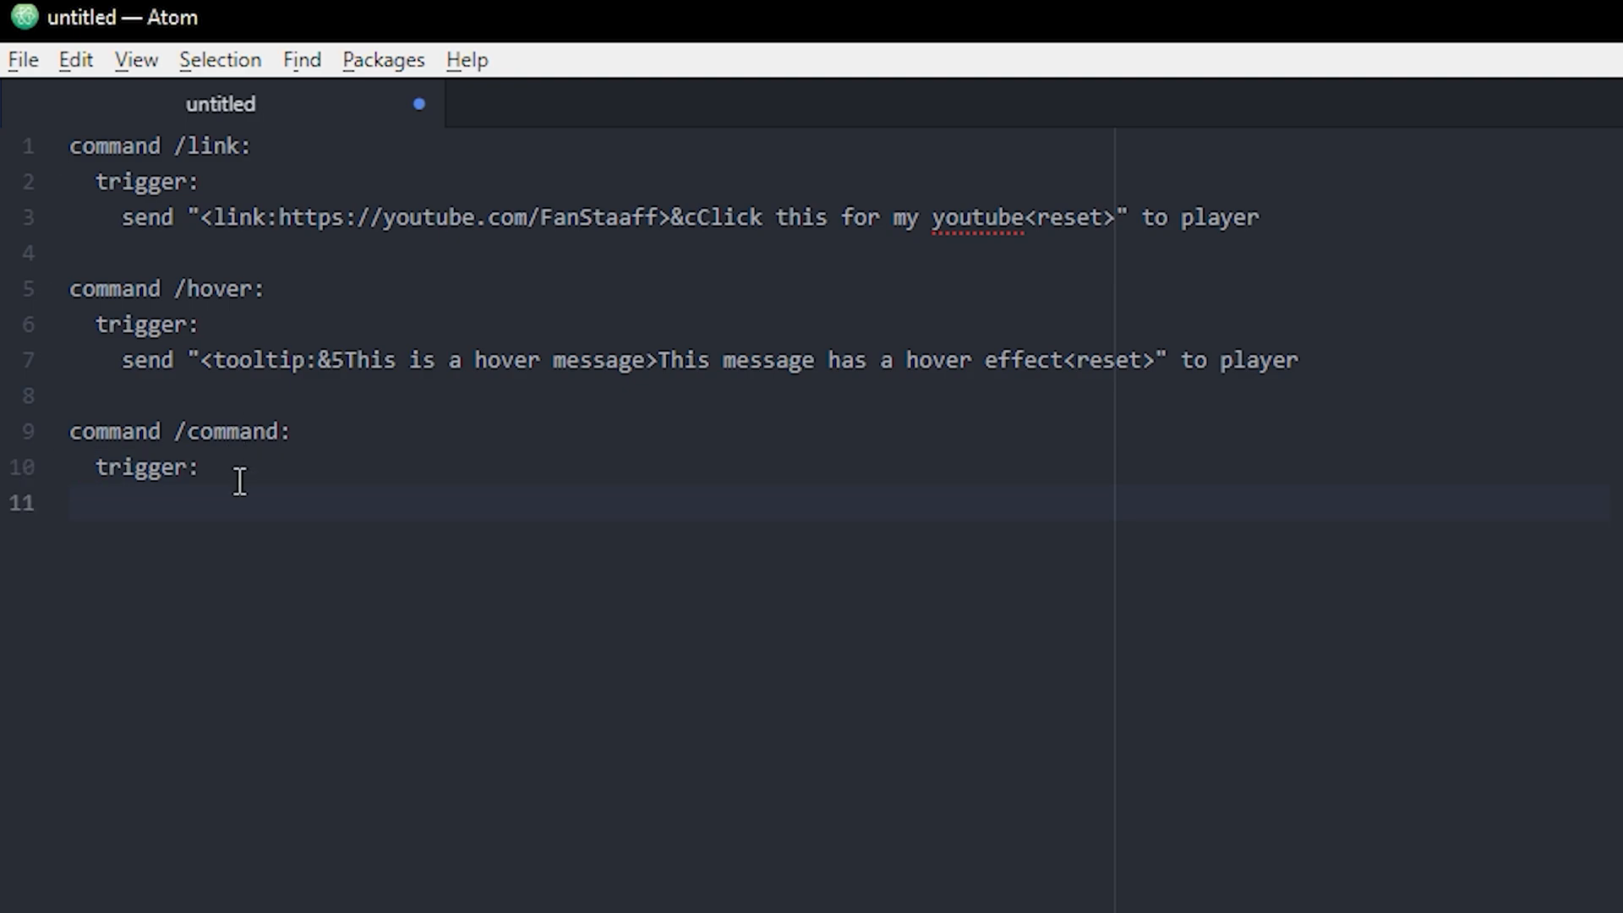
pyautogui.write('send')
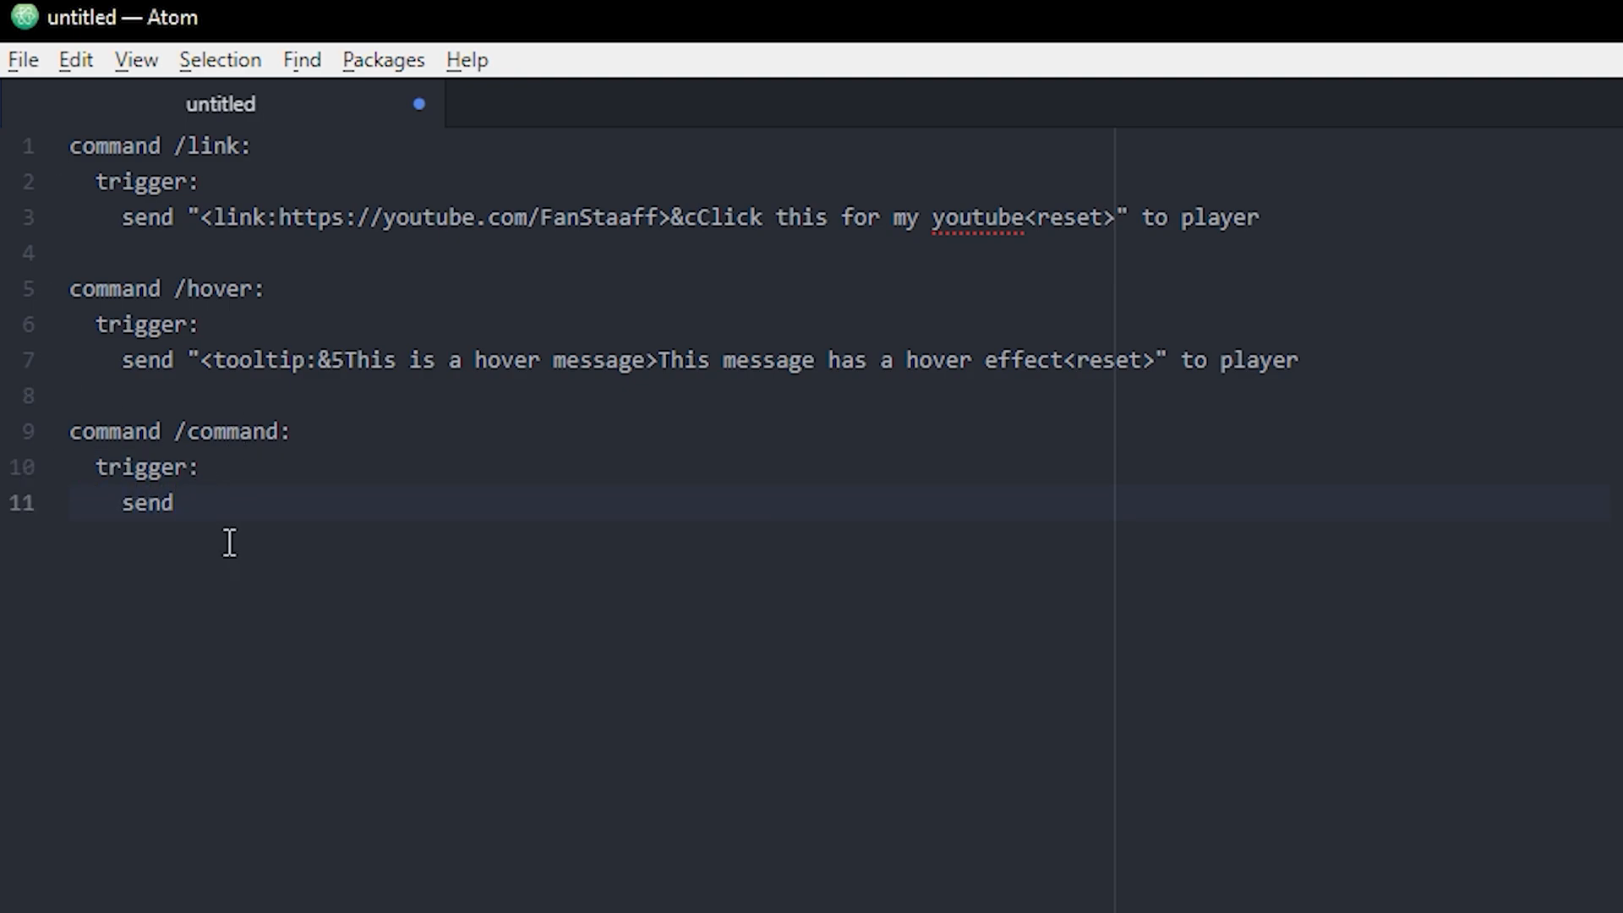
pyautogui.write('"" to player')
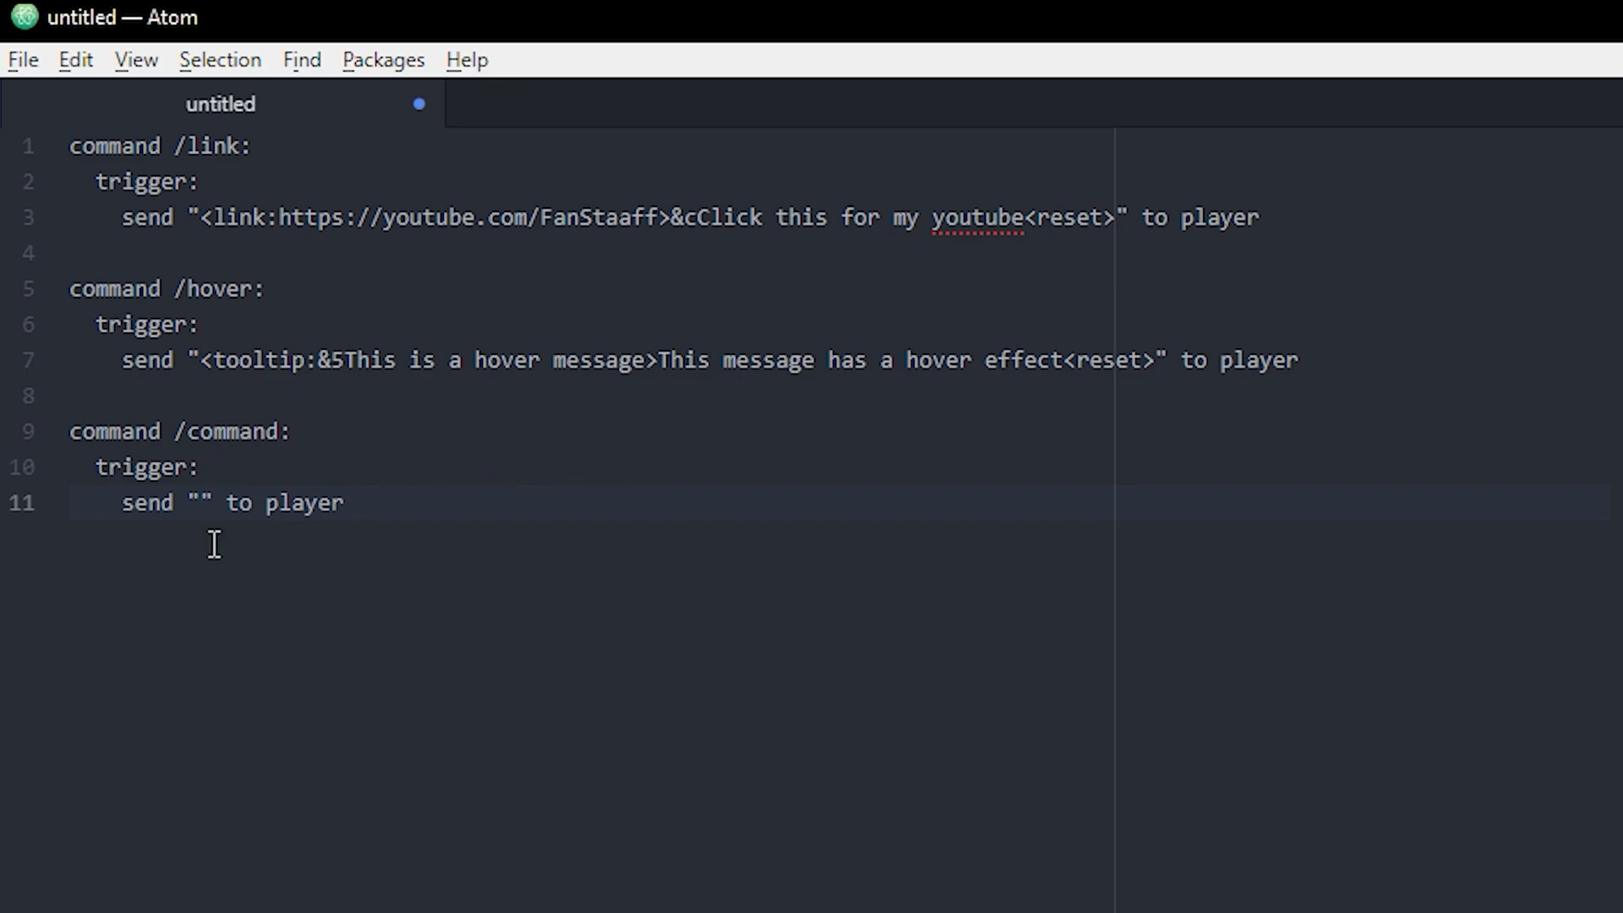
# Inside the quotes add a <command:/spawn> tag so clicking runs /spawn.
pyautogui.click(200, 504)
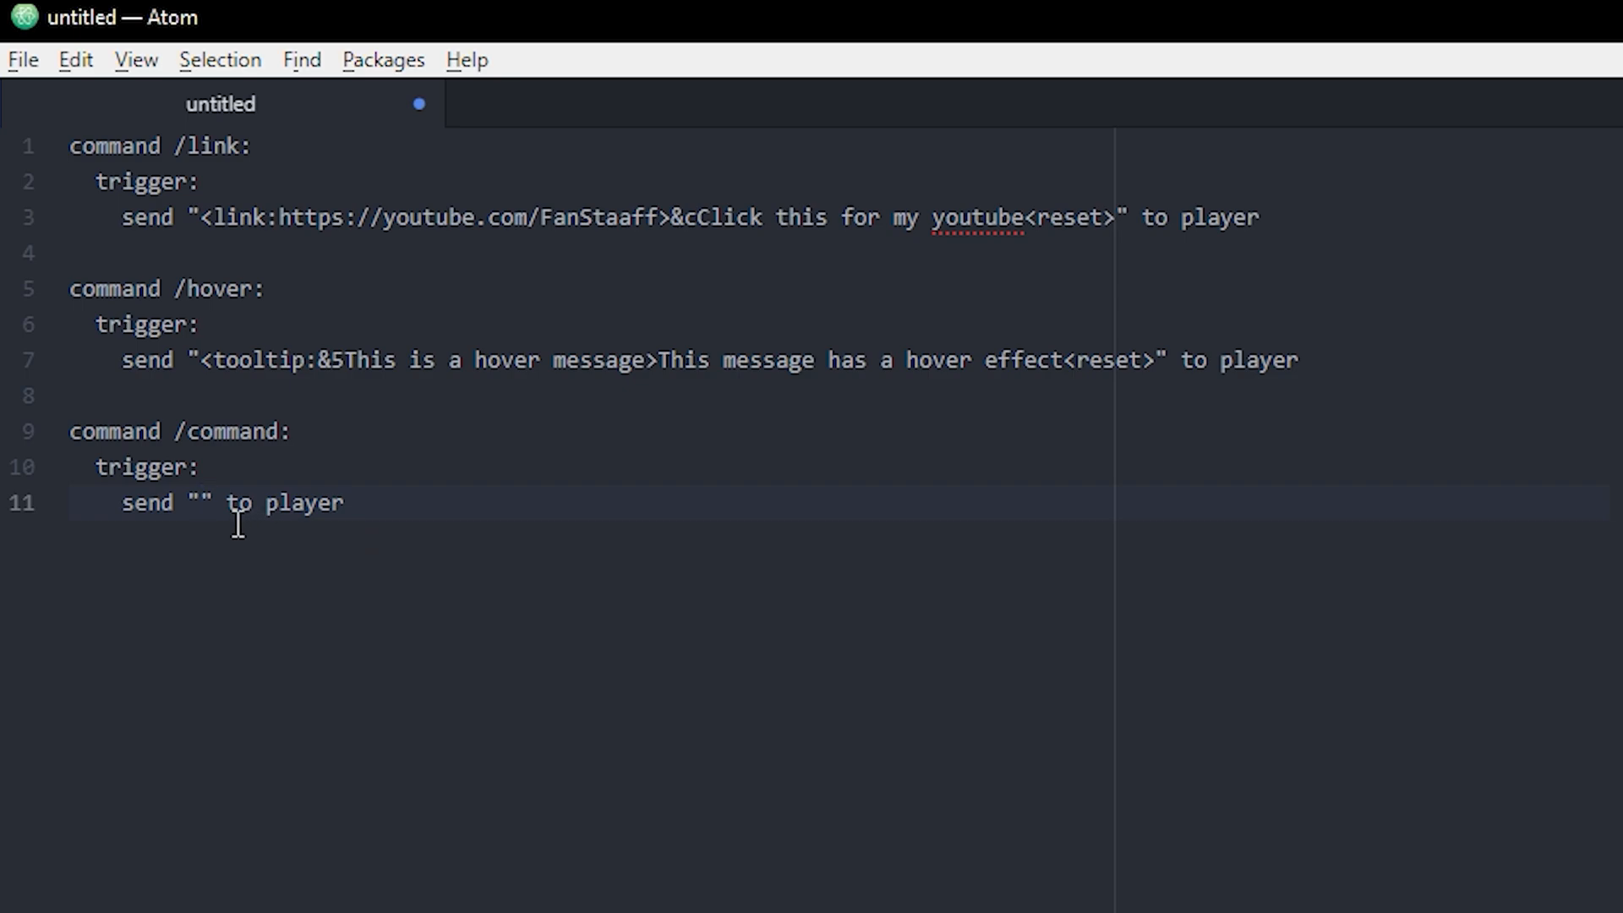
pyautogui.click(201, 504)
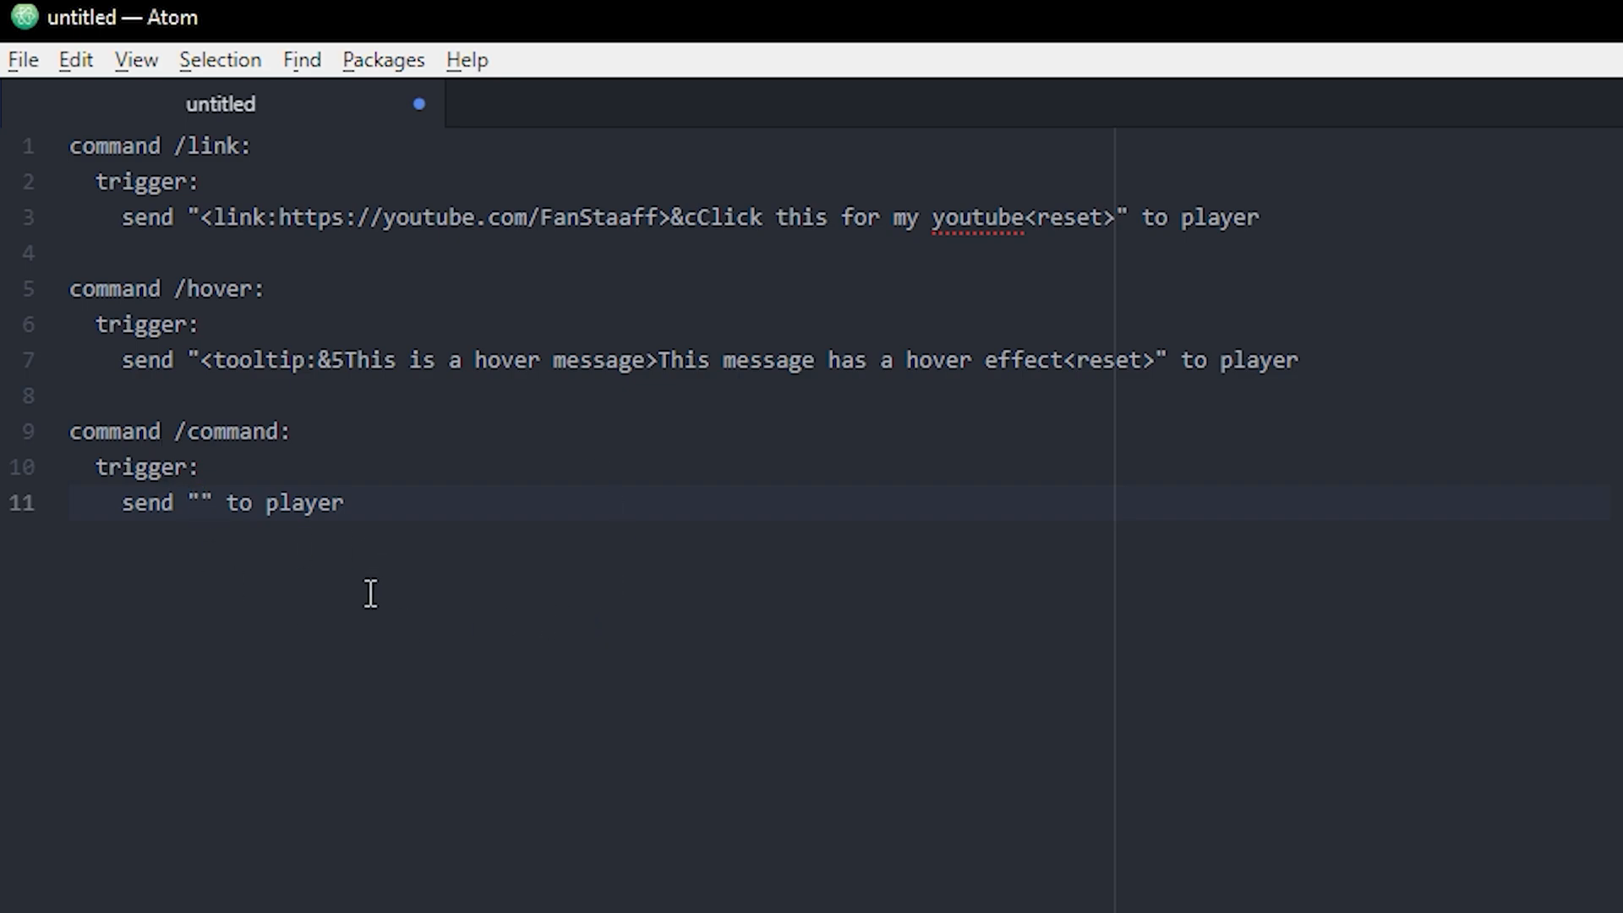
pyautogui.write('<>')
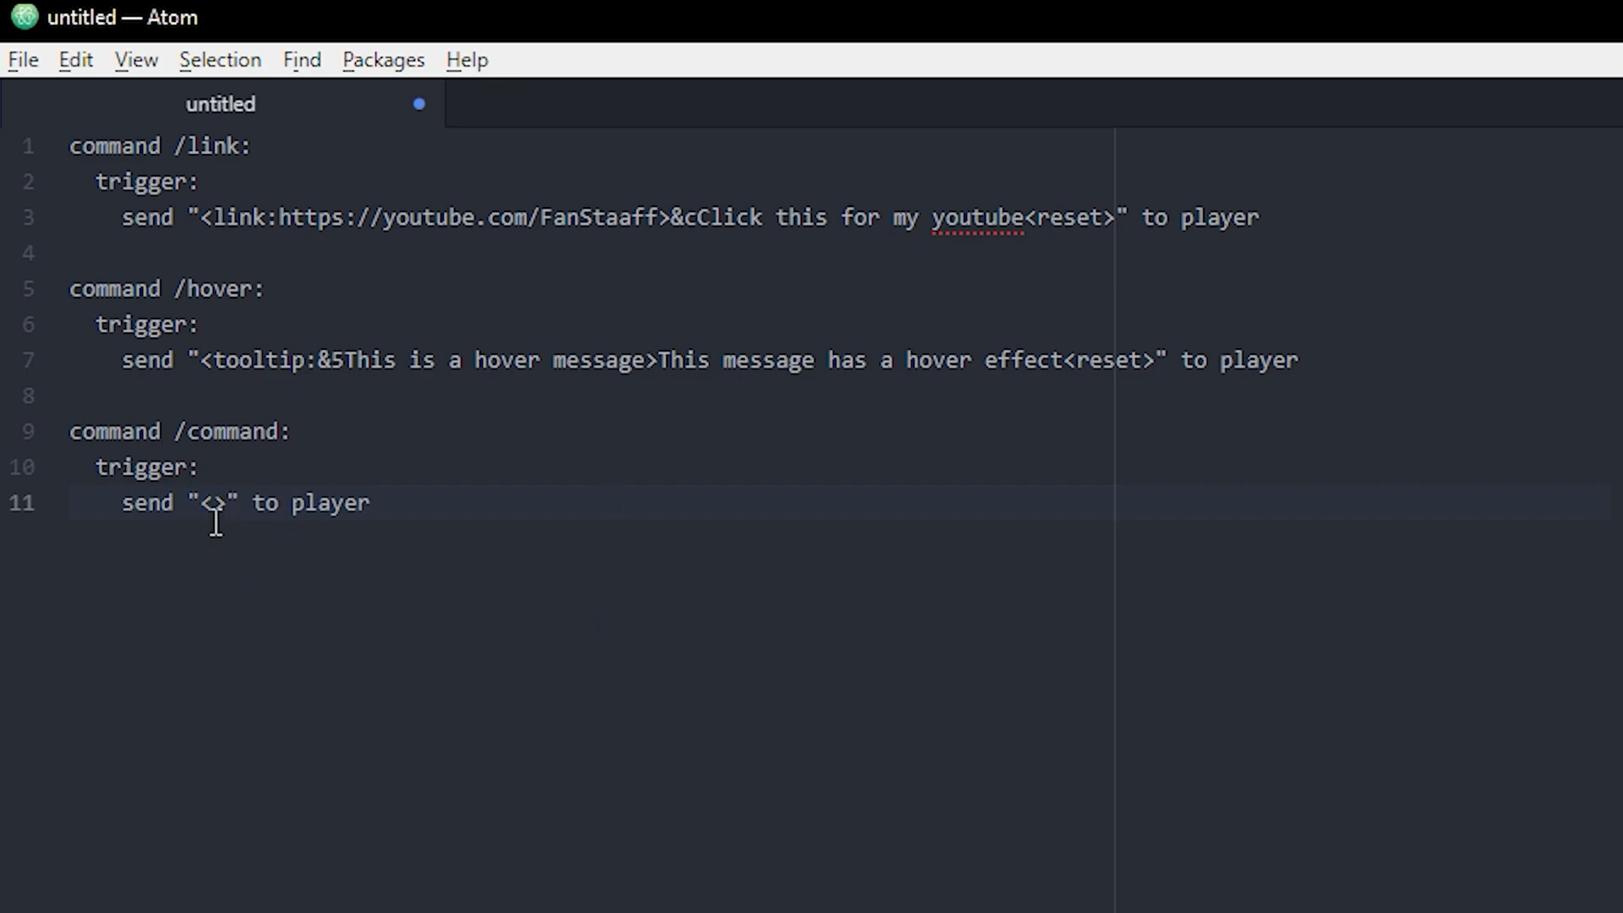
pyautogui.write('co')
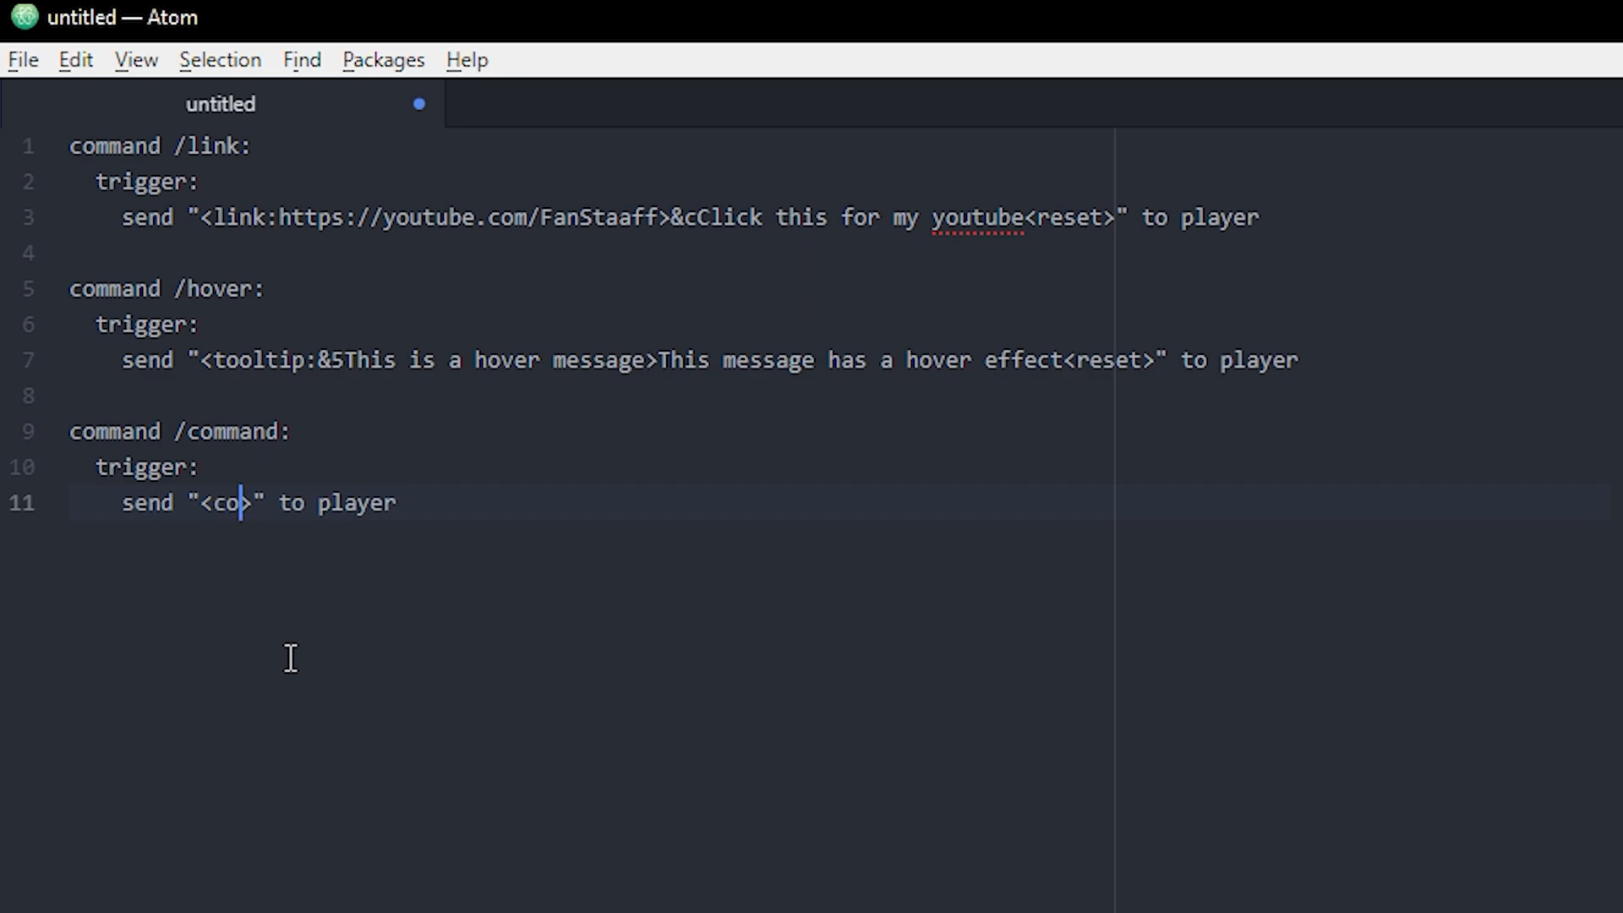
pyautogui.write('mmand:')
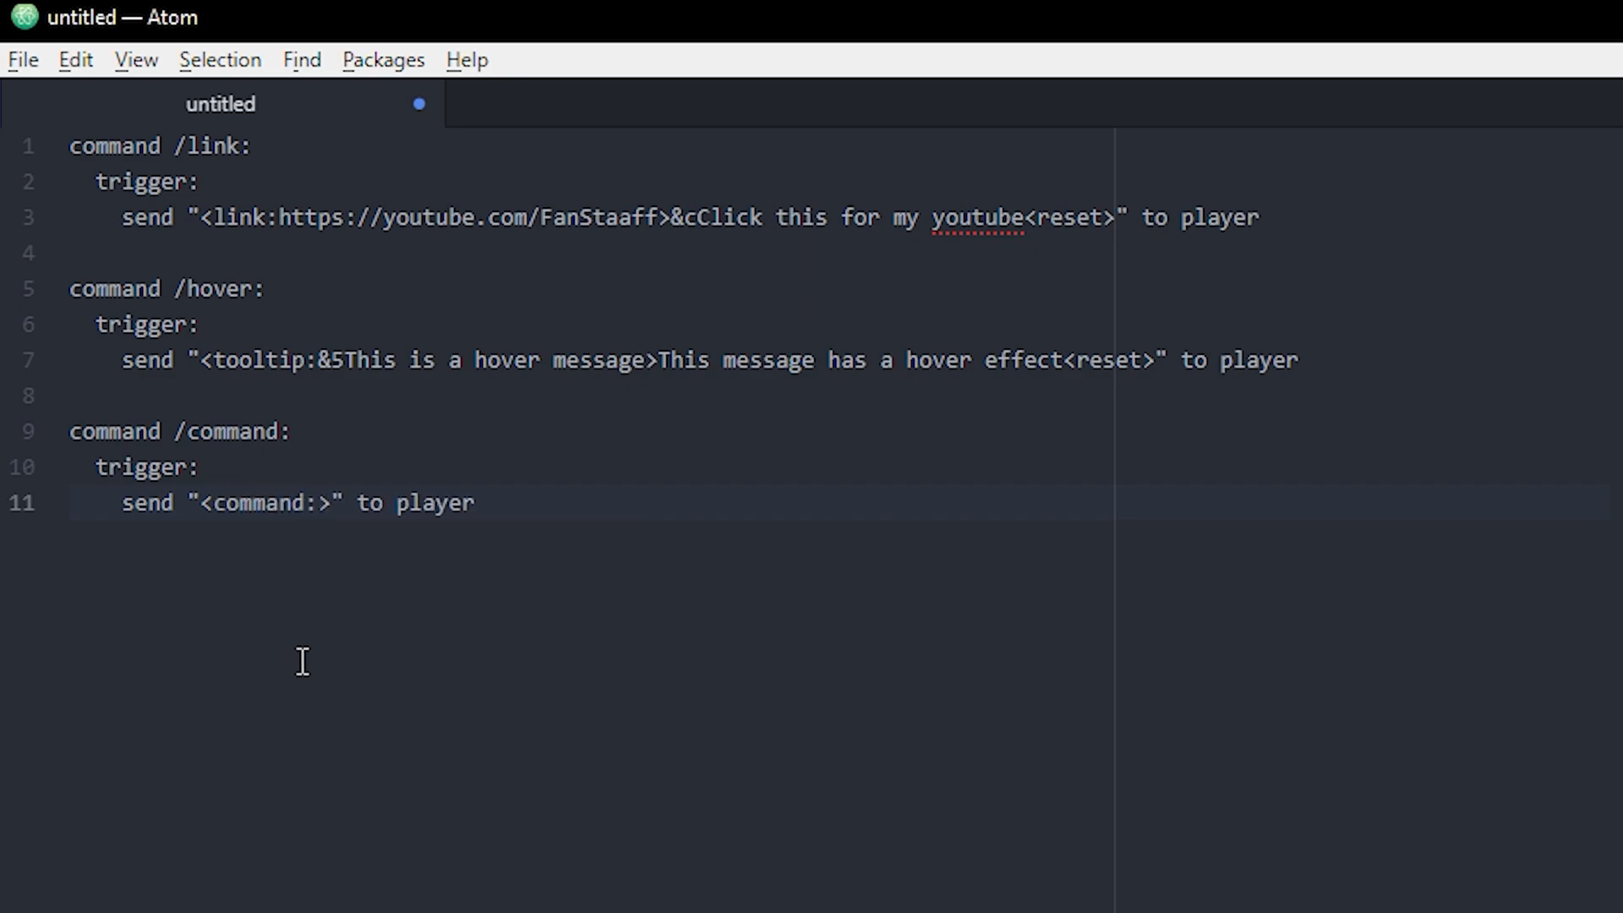
pyautogui.click(321, 504)
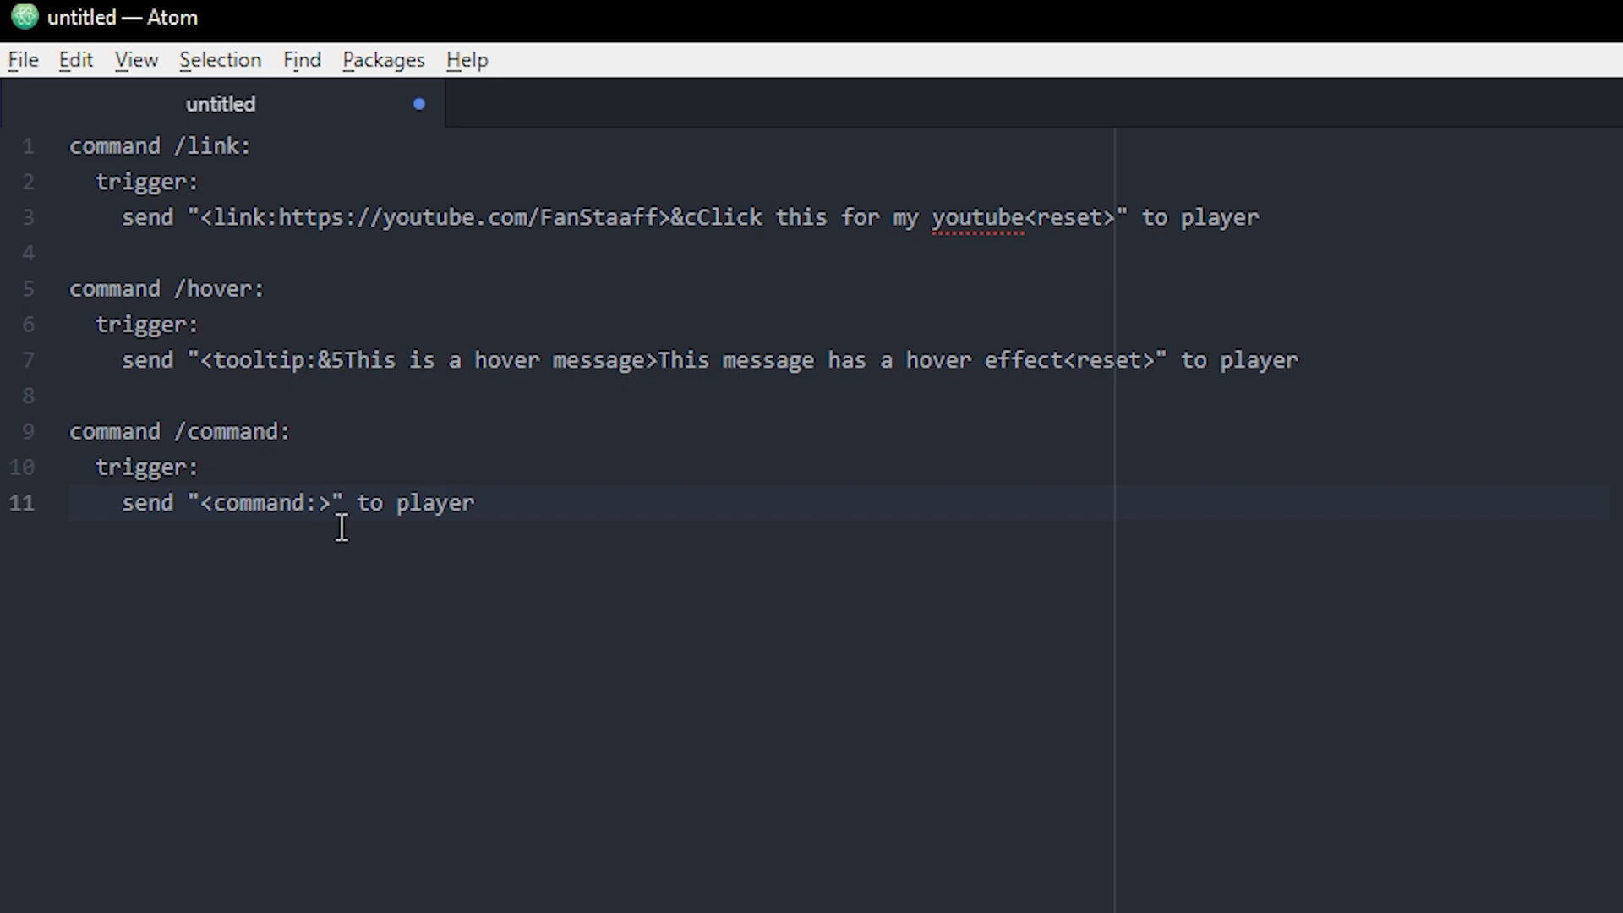
pyautogui.write('/spawn')
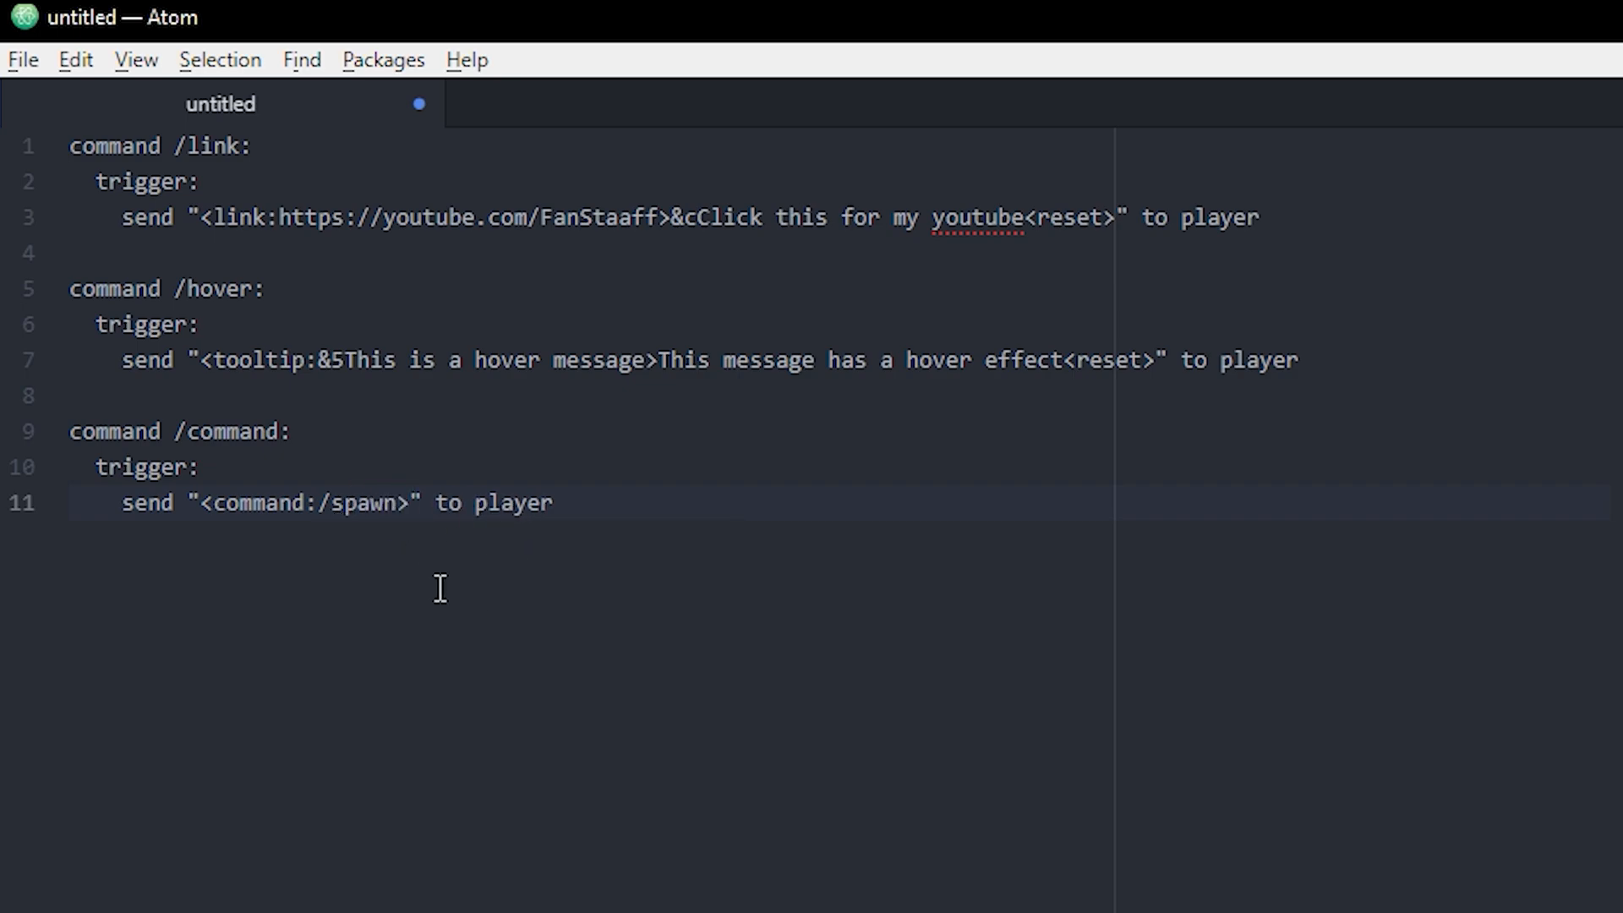
# After the tag add the text Click this to go to spawn and a closing <reset> tag.
pyautogui.write('Click this to')
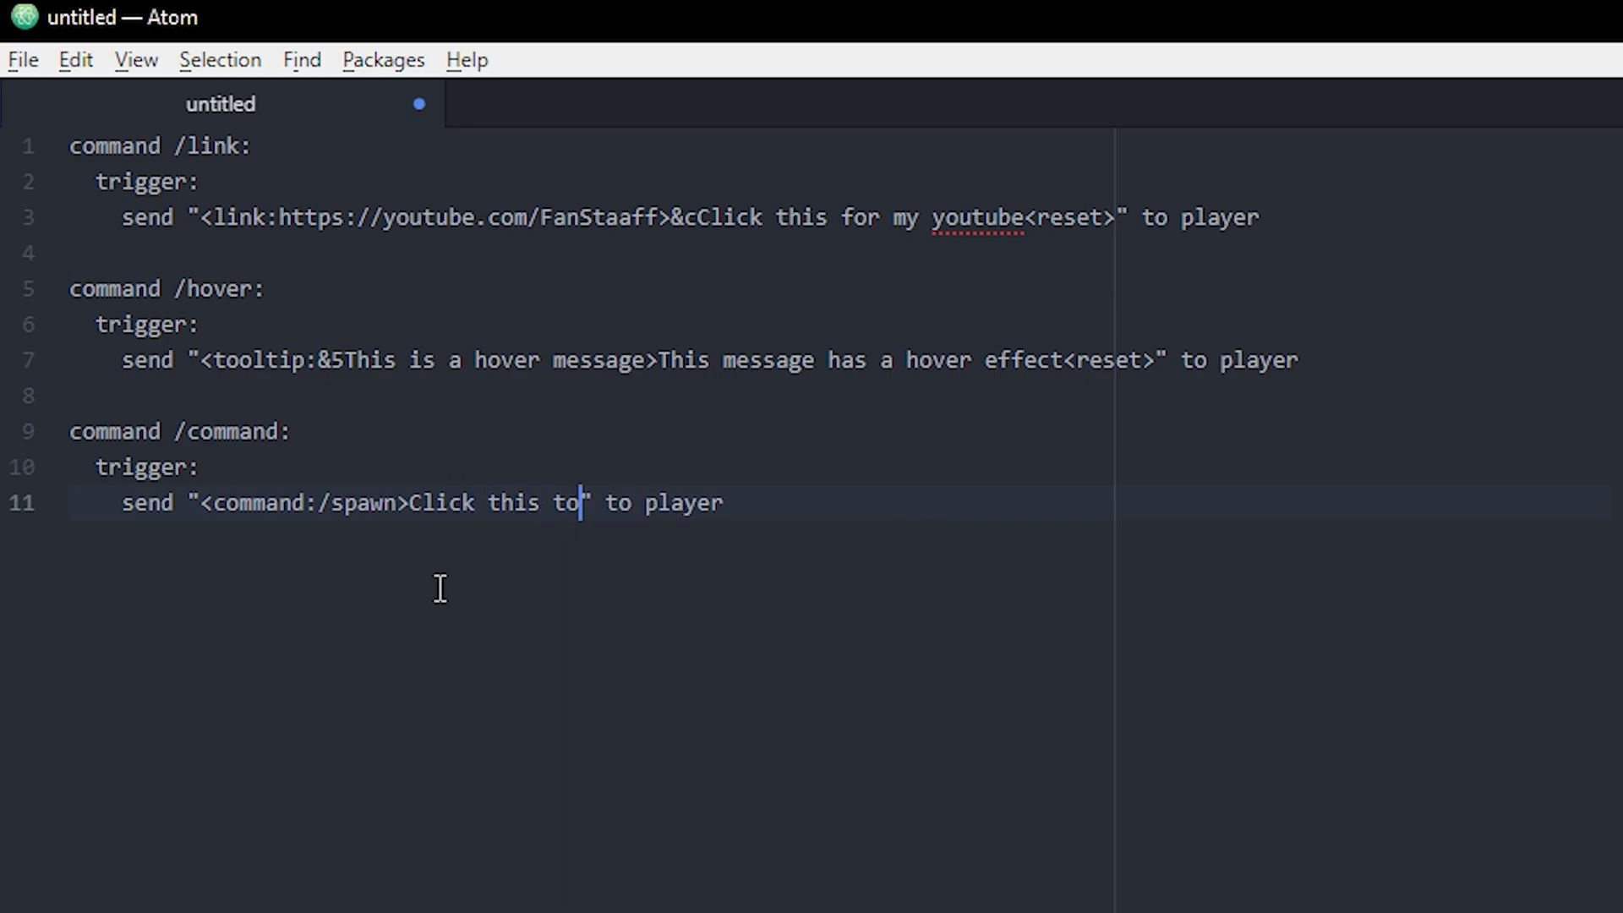
pyautogui.write('go to spaw')
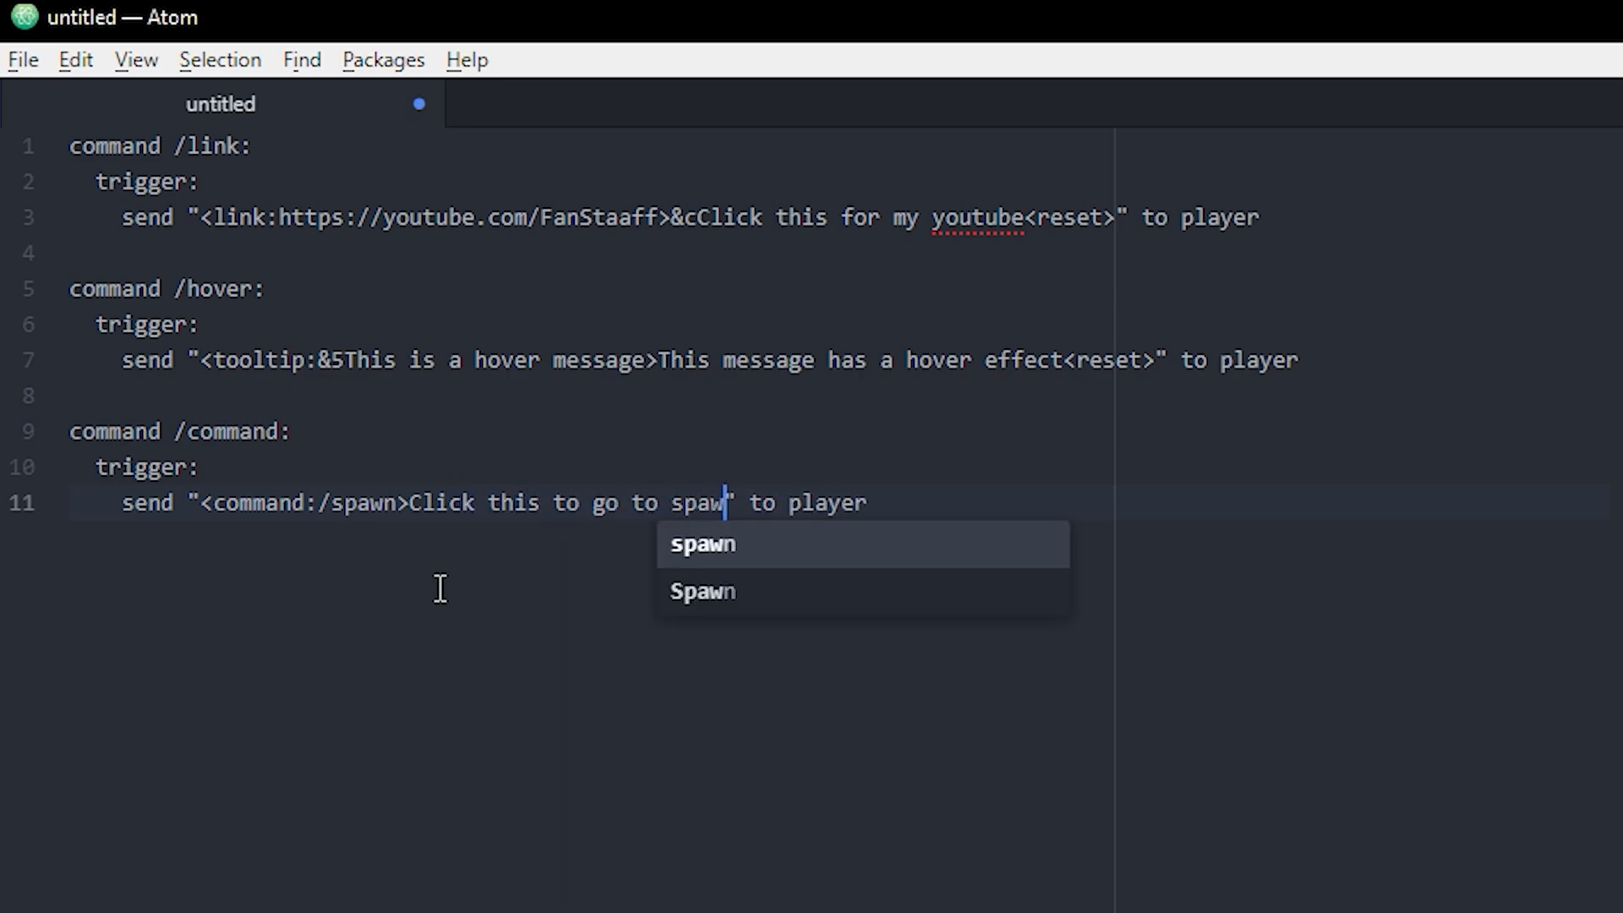
pyautogui.write('n<re')
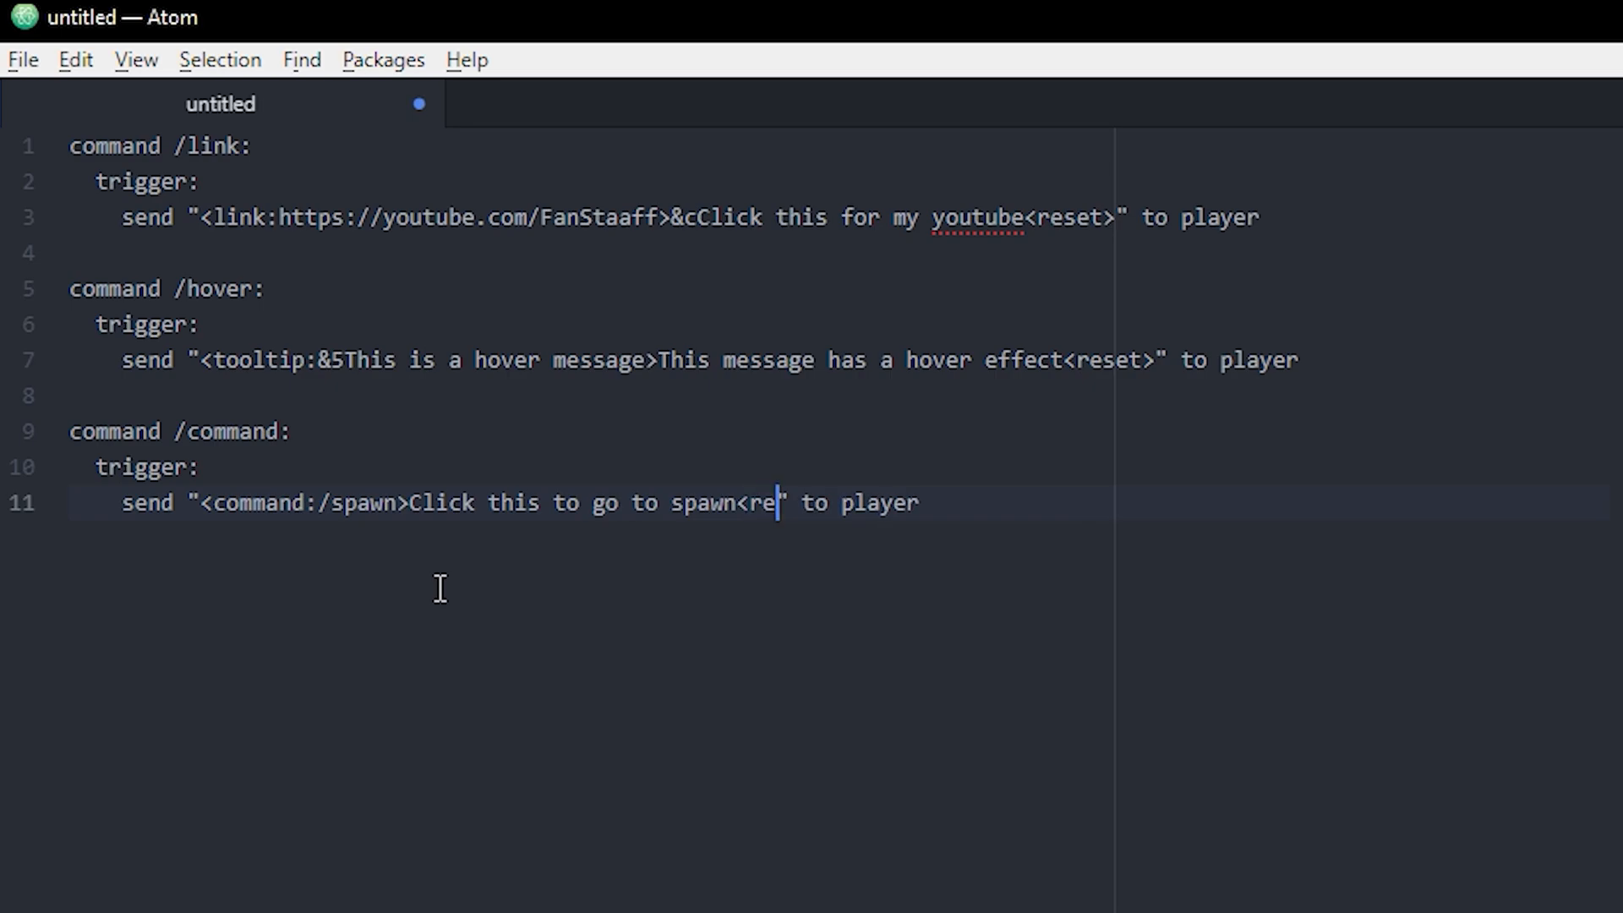
pyautogui.write('set>')
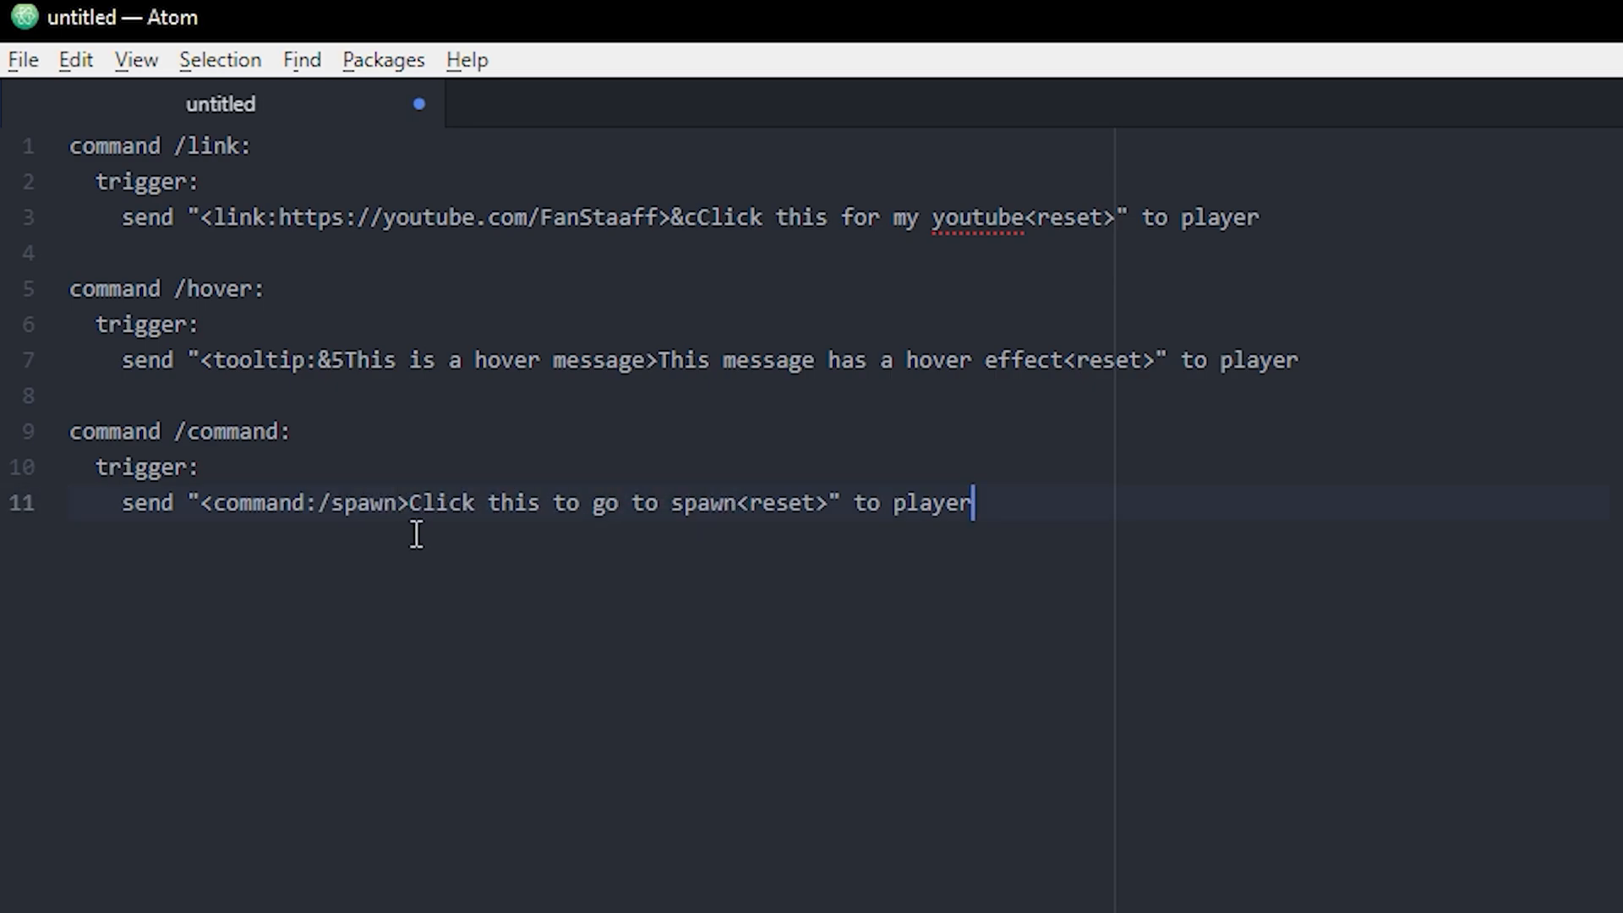
# Add a second send "" line containing a <suggest command:/spawn> tag.
pyautogui.write('send')
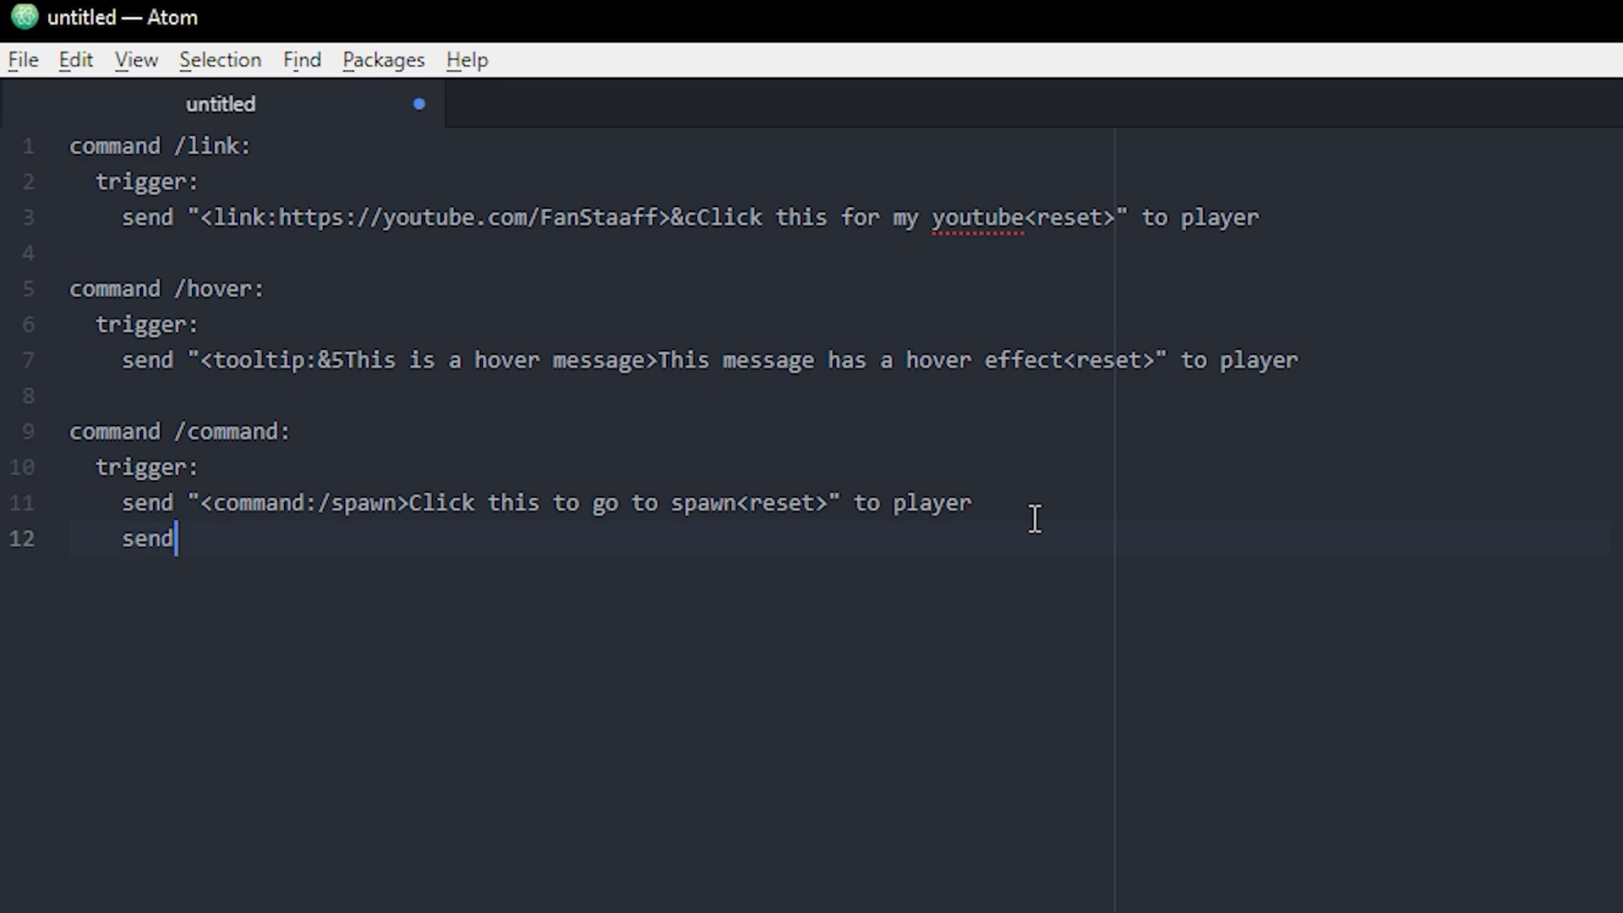
pyautogui.write('"" to player')
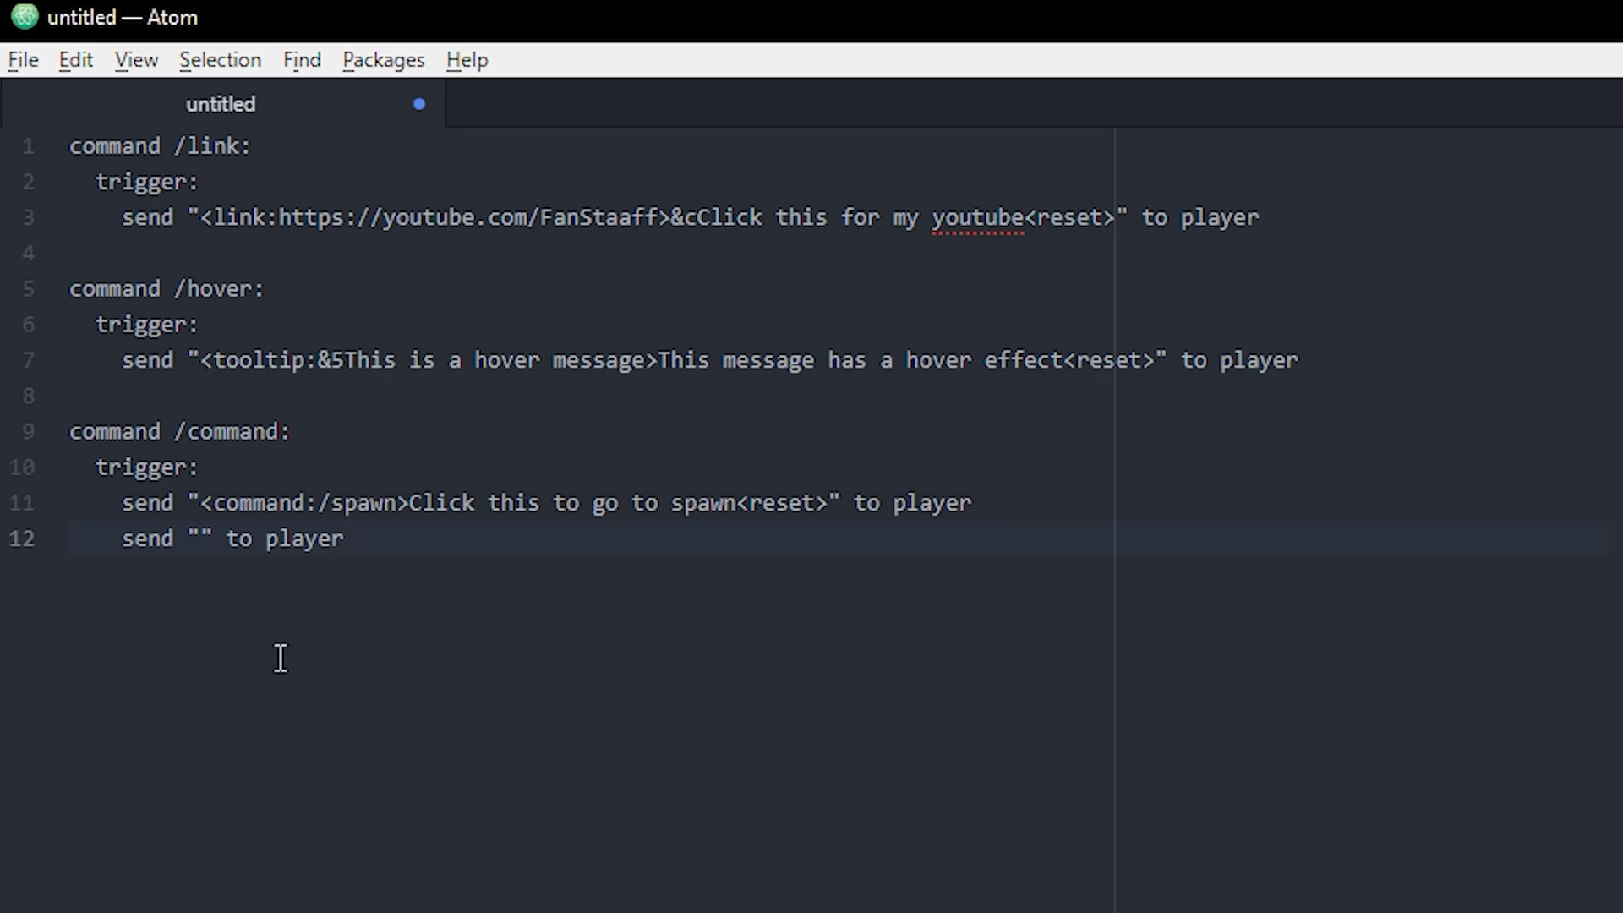
pyautogui.write('<>')
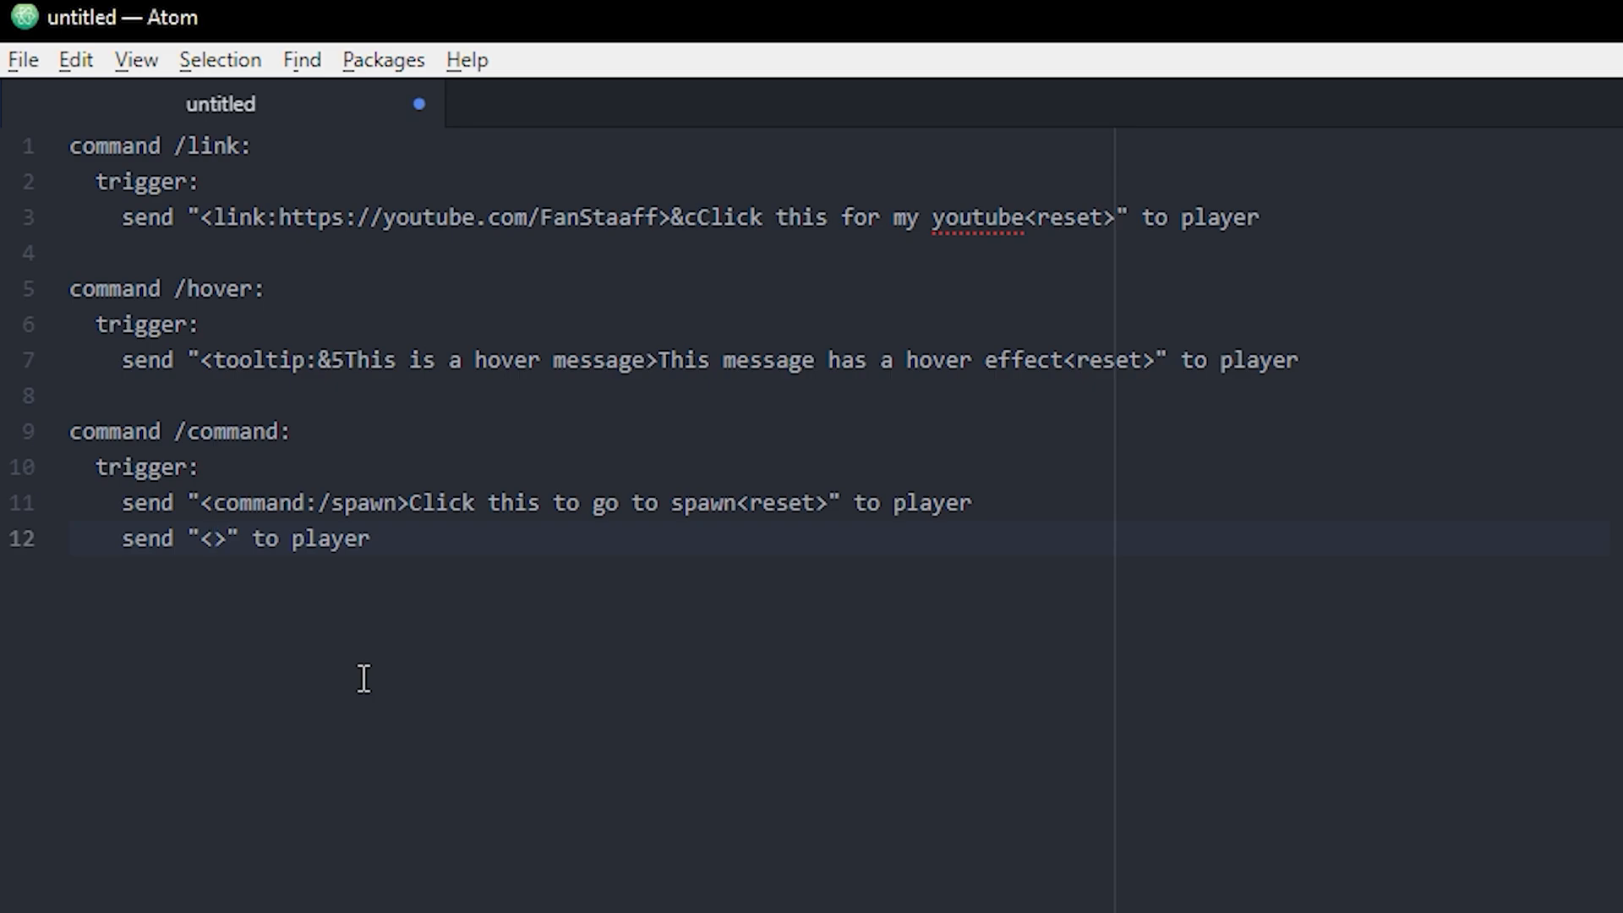
pyautogui.write('suggest comman')
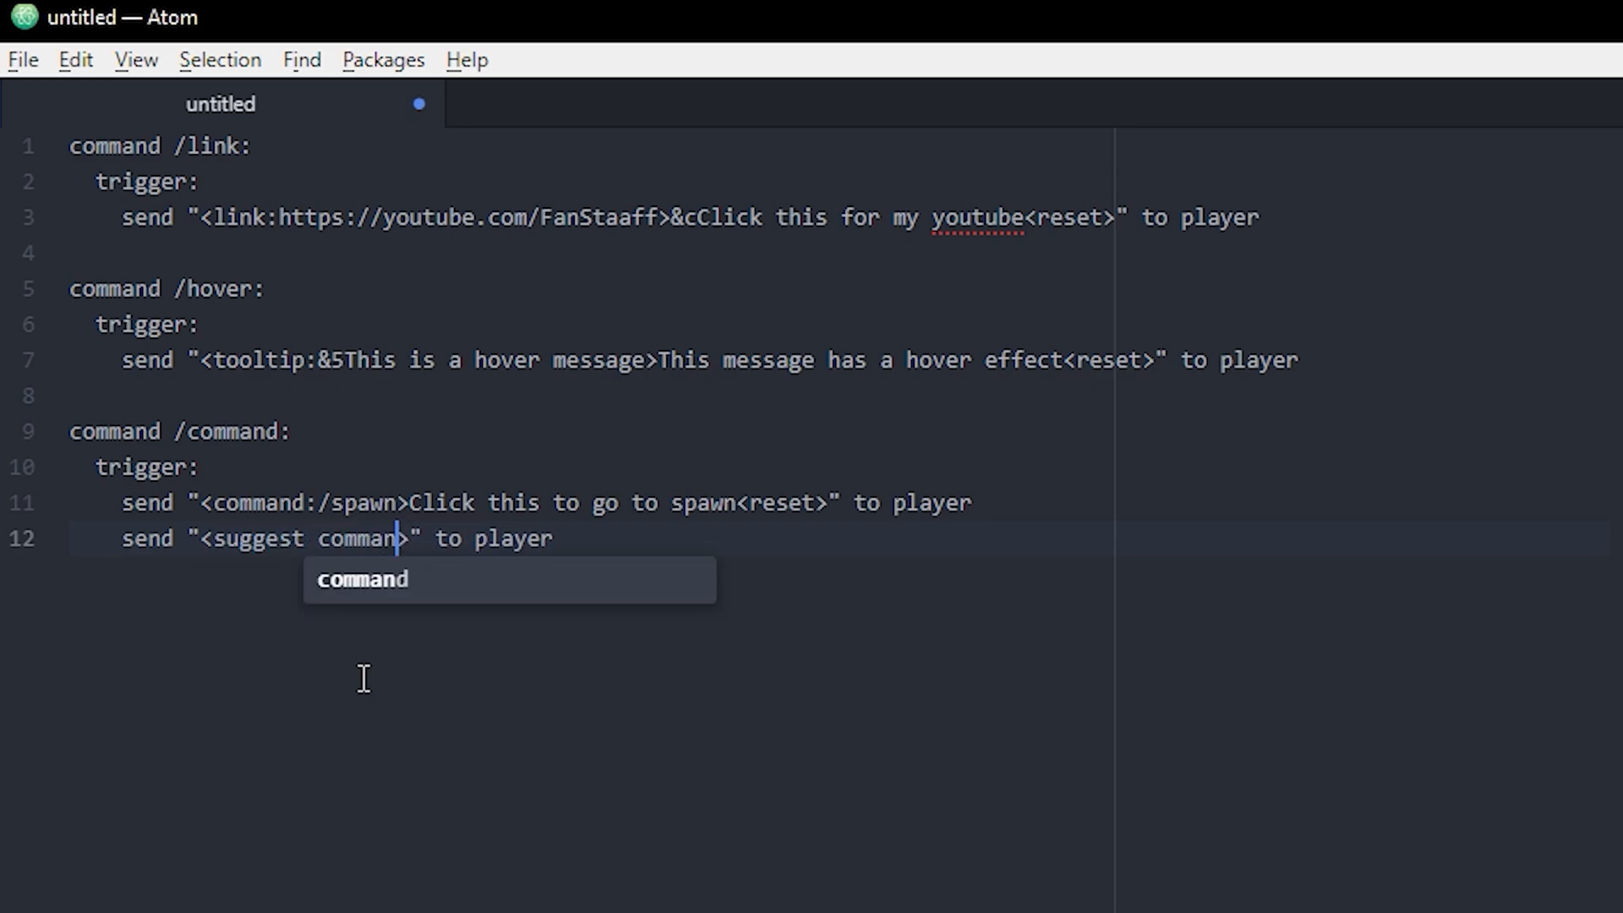
pyautogui.write(':')
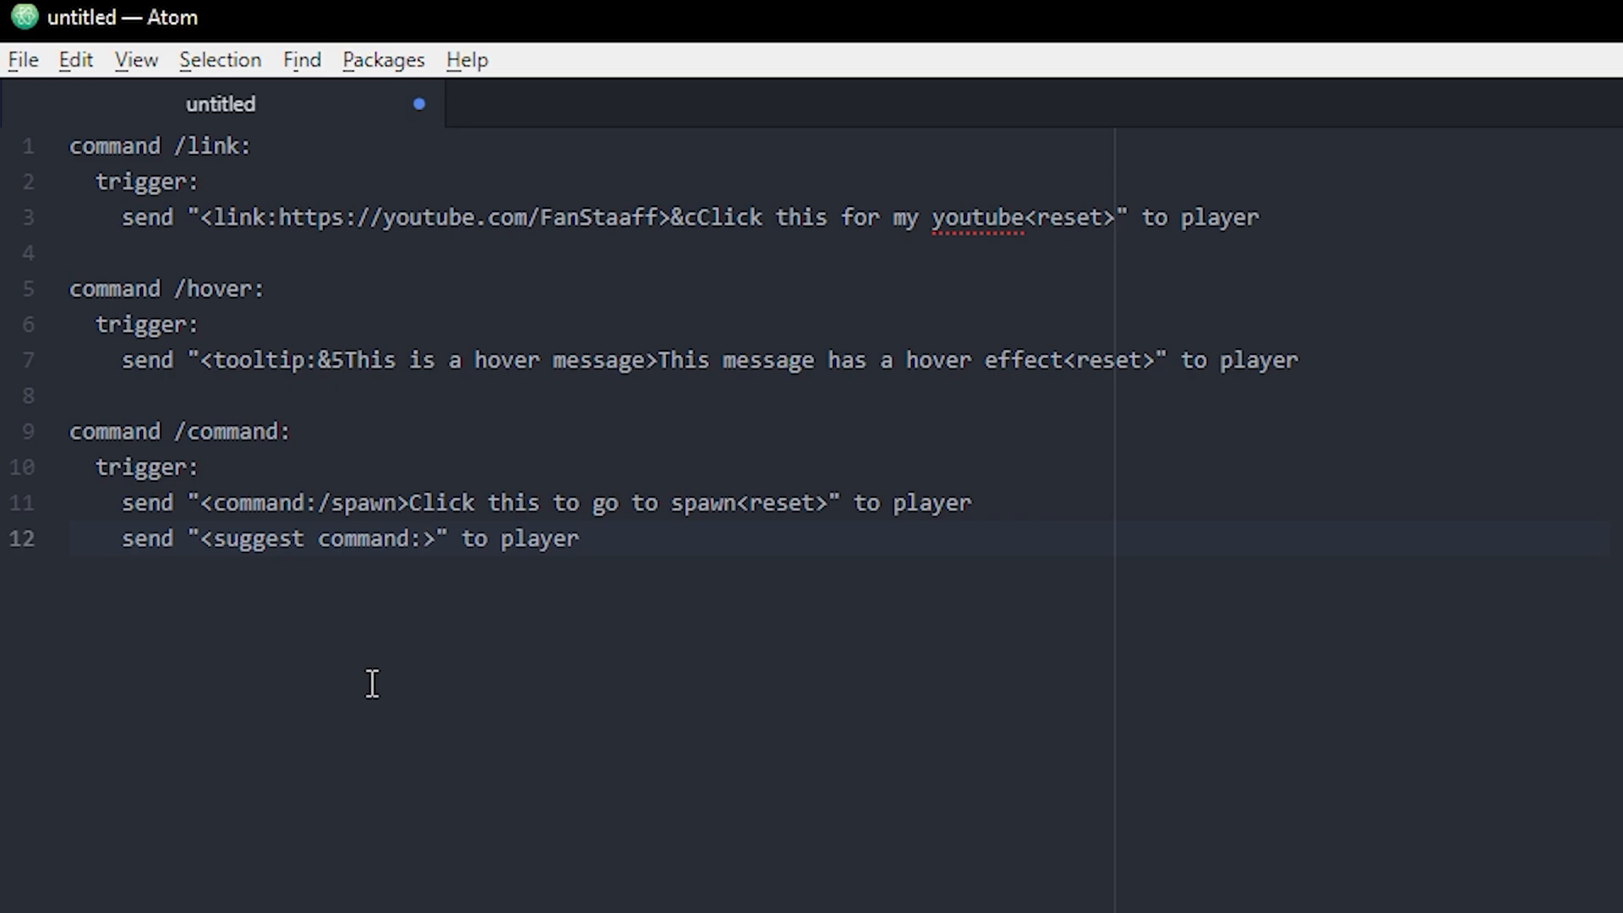
pyautogui.write('/spaw')
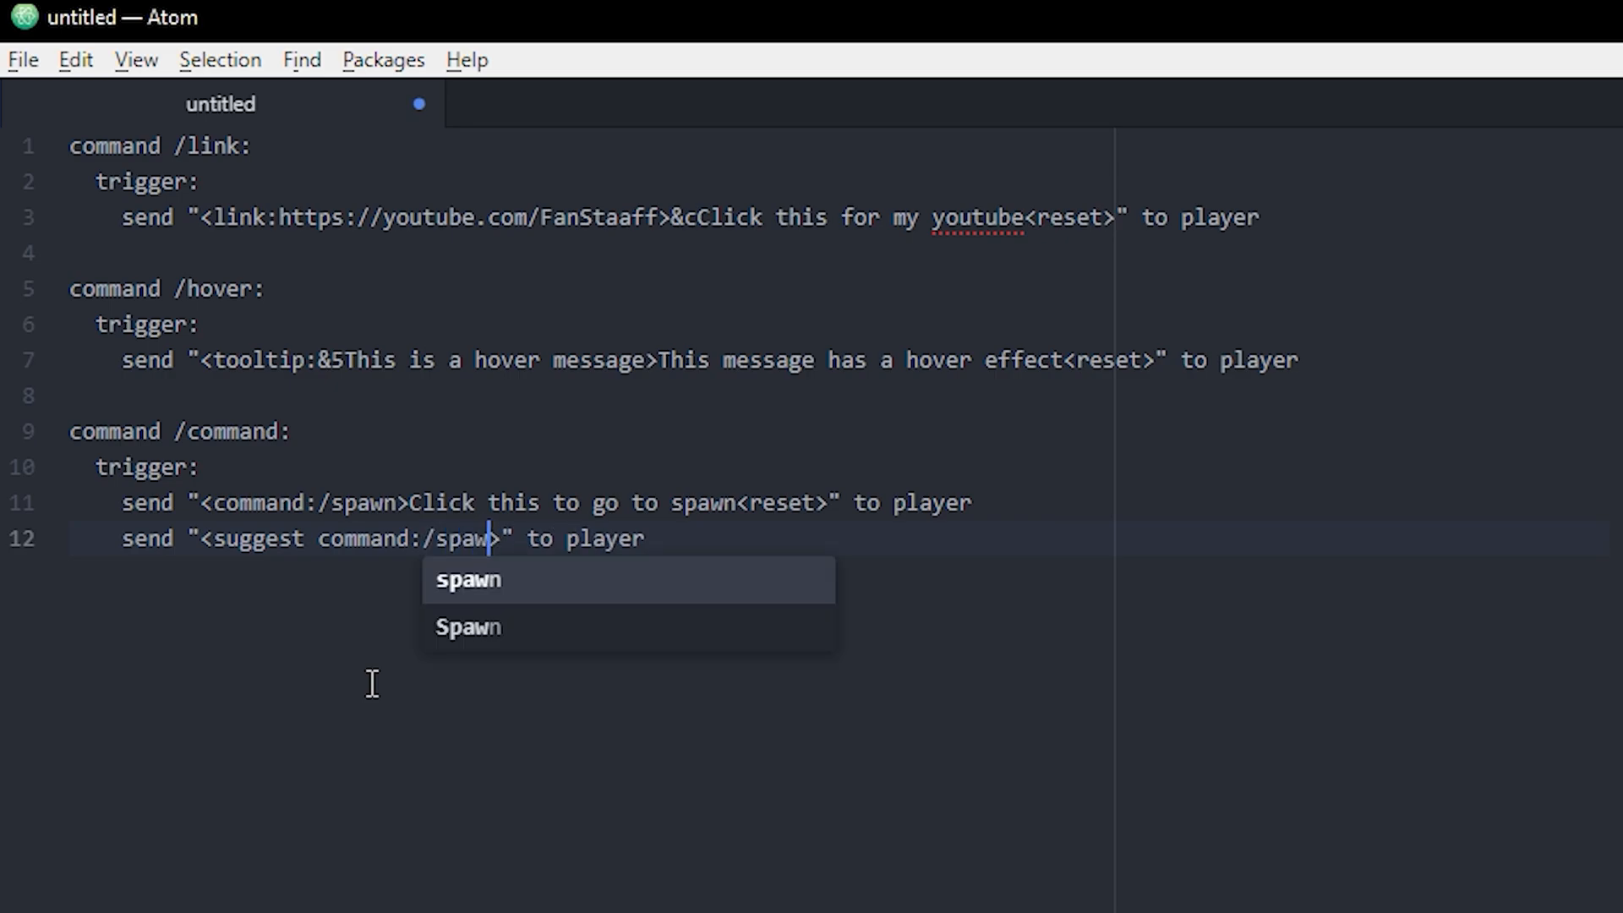
pyautogui.write('n')
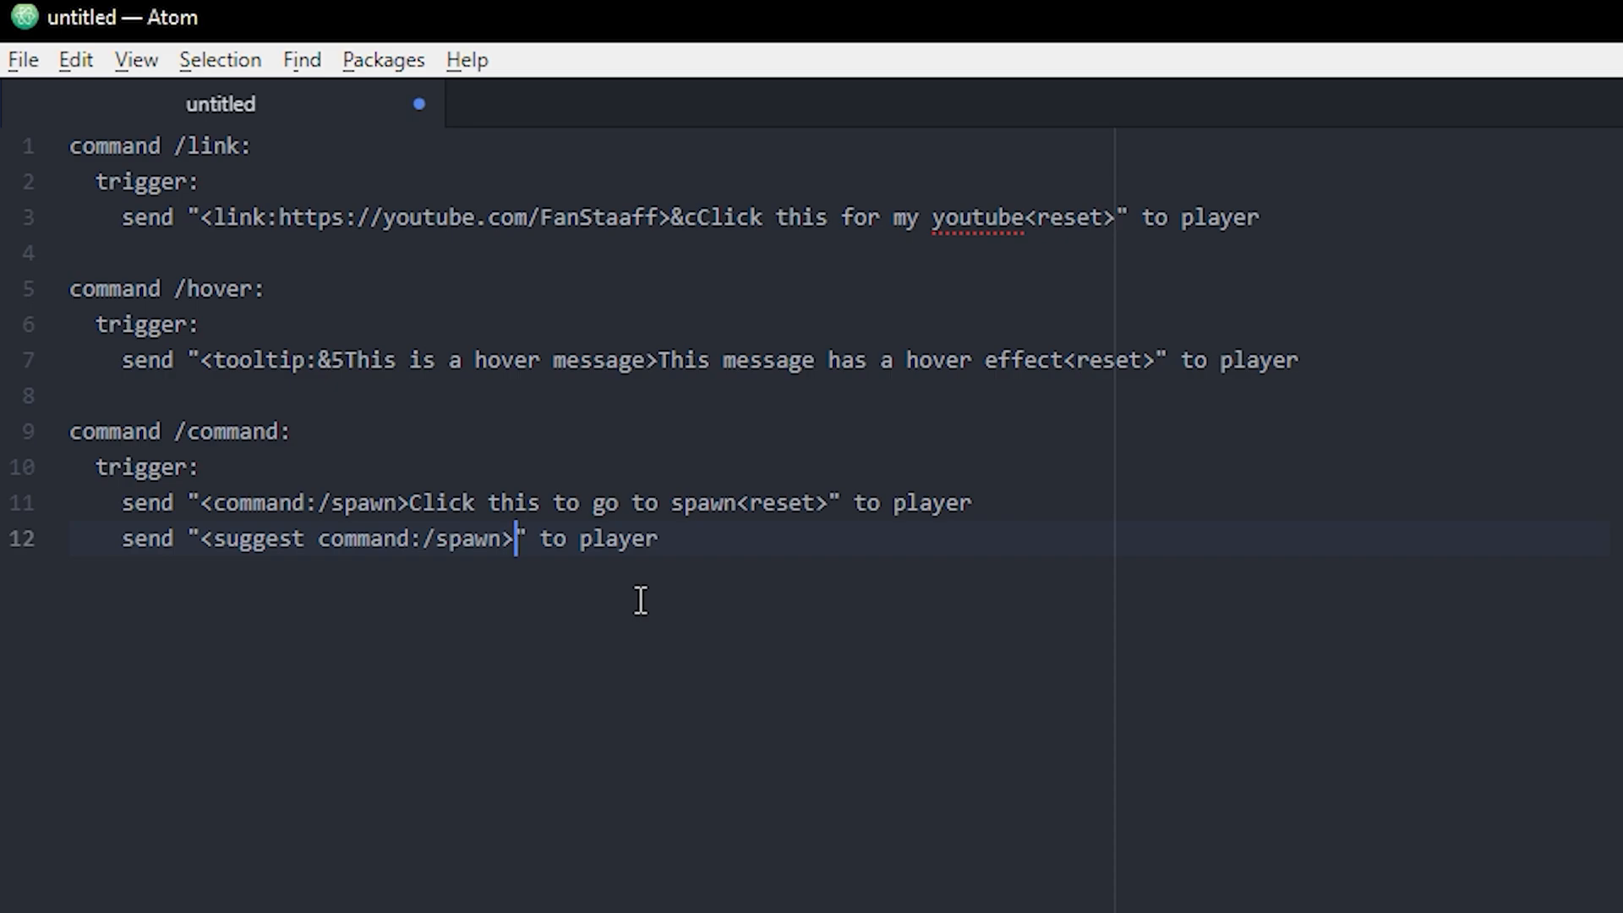
pyautogui.moveTo(566, 698)
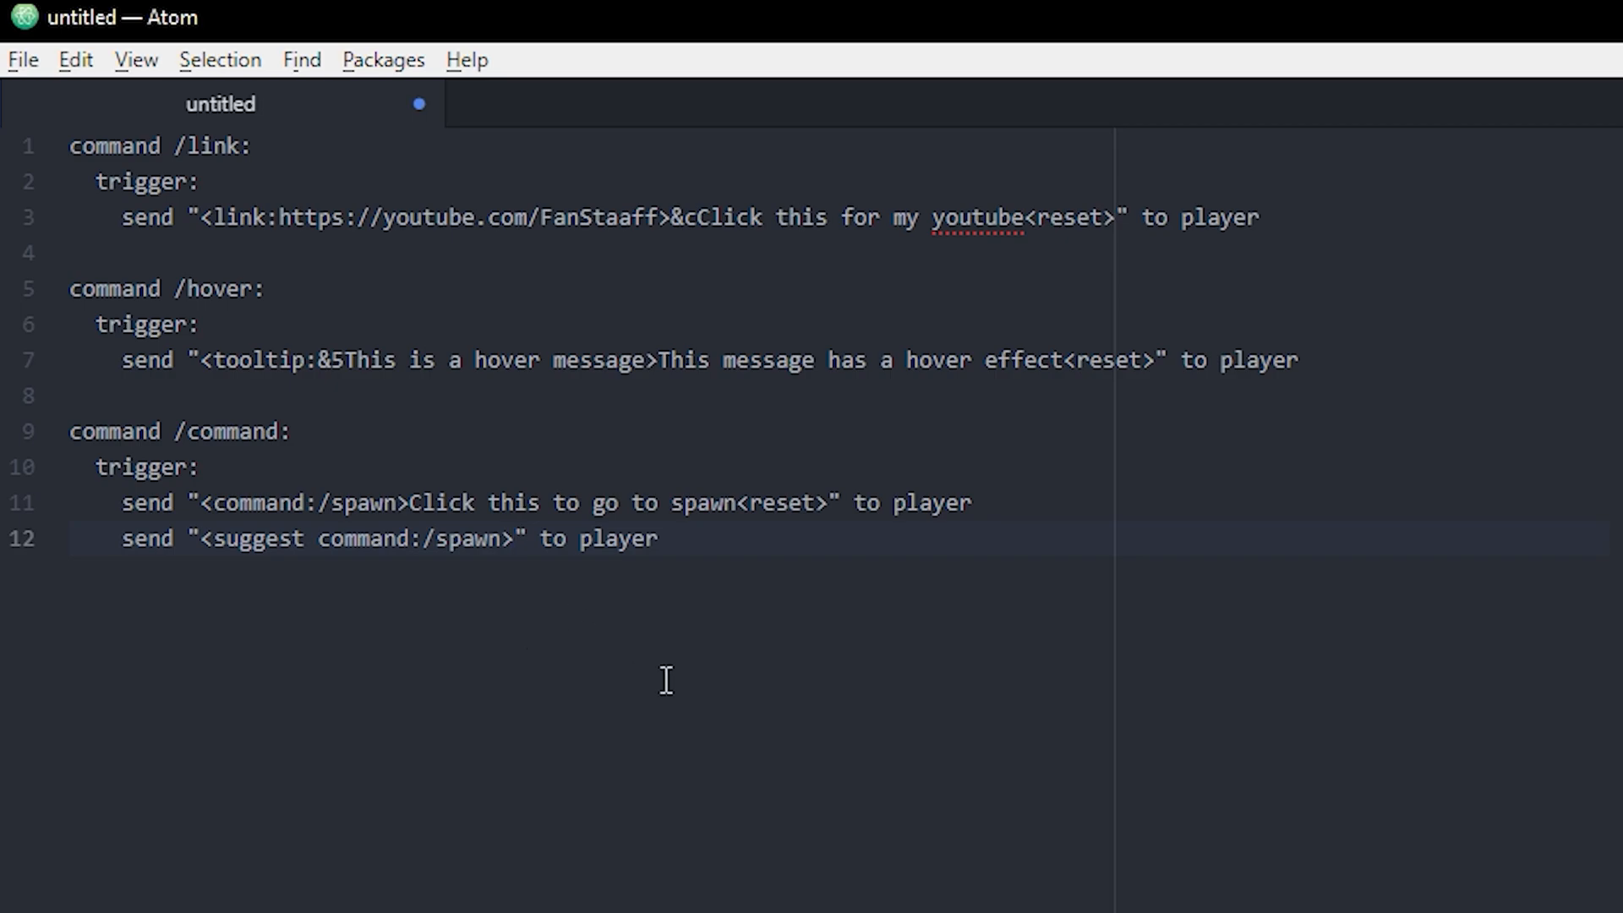
# Complete it with the text Click this to use /spawn and a closing <reset> tag.
pyautogui.write('Click')
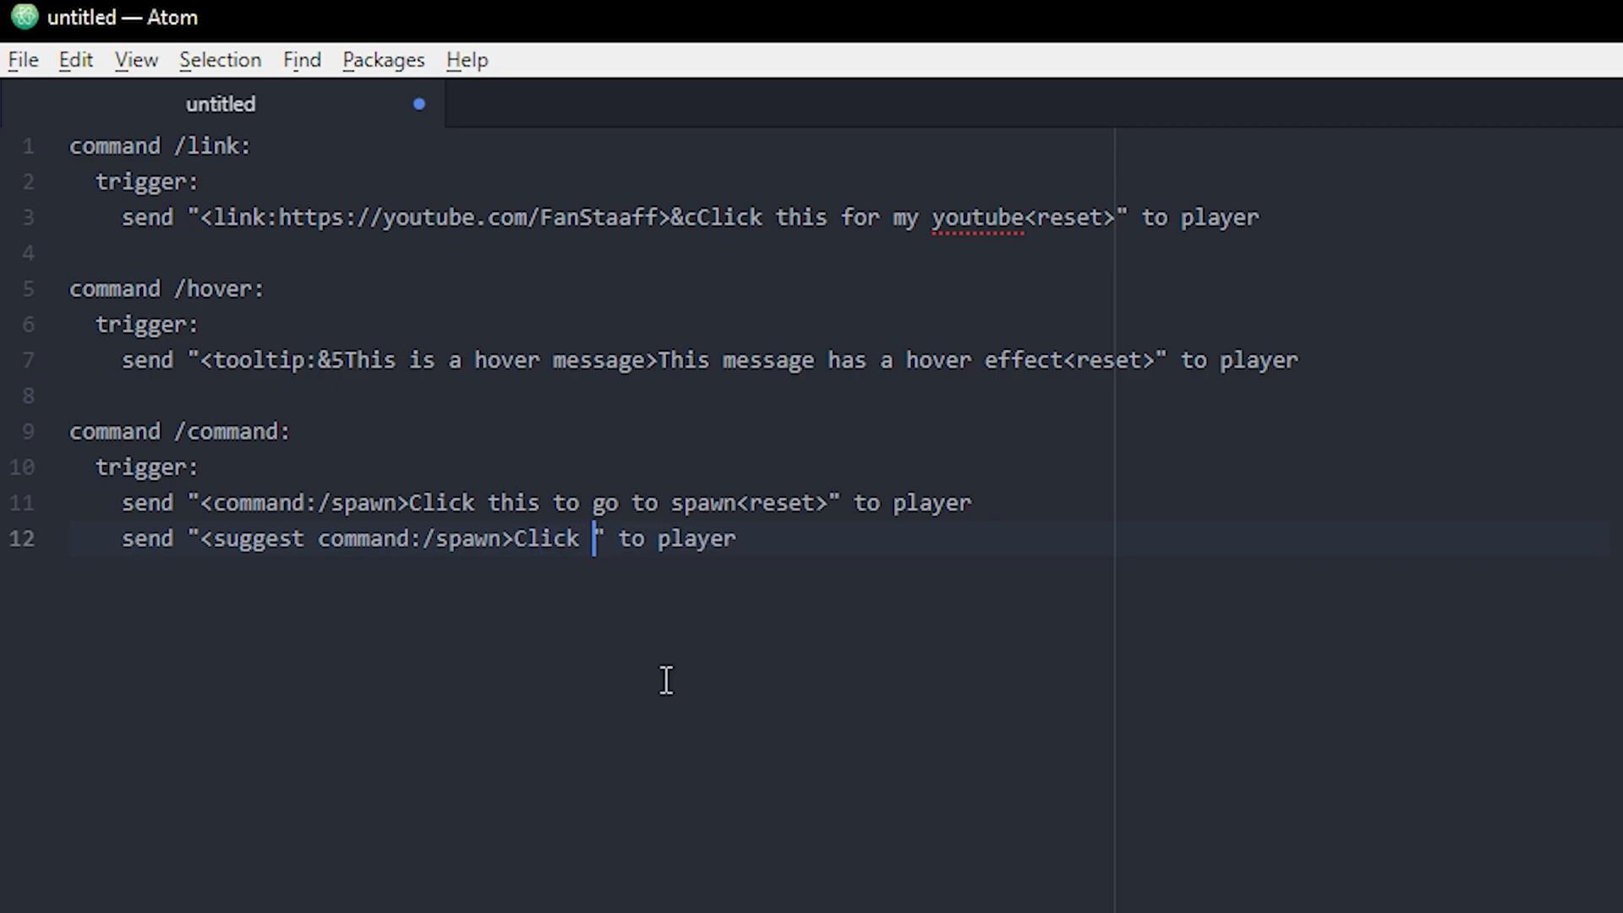
pyautogui.write('this to use')
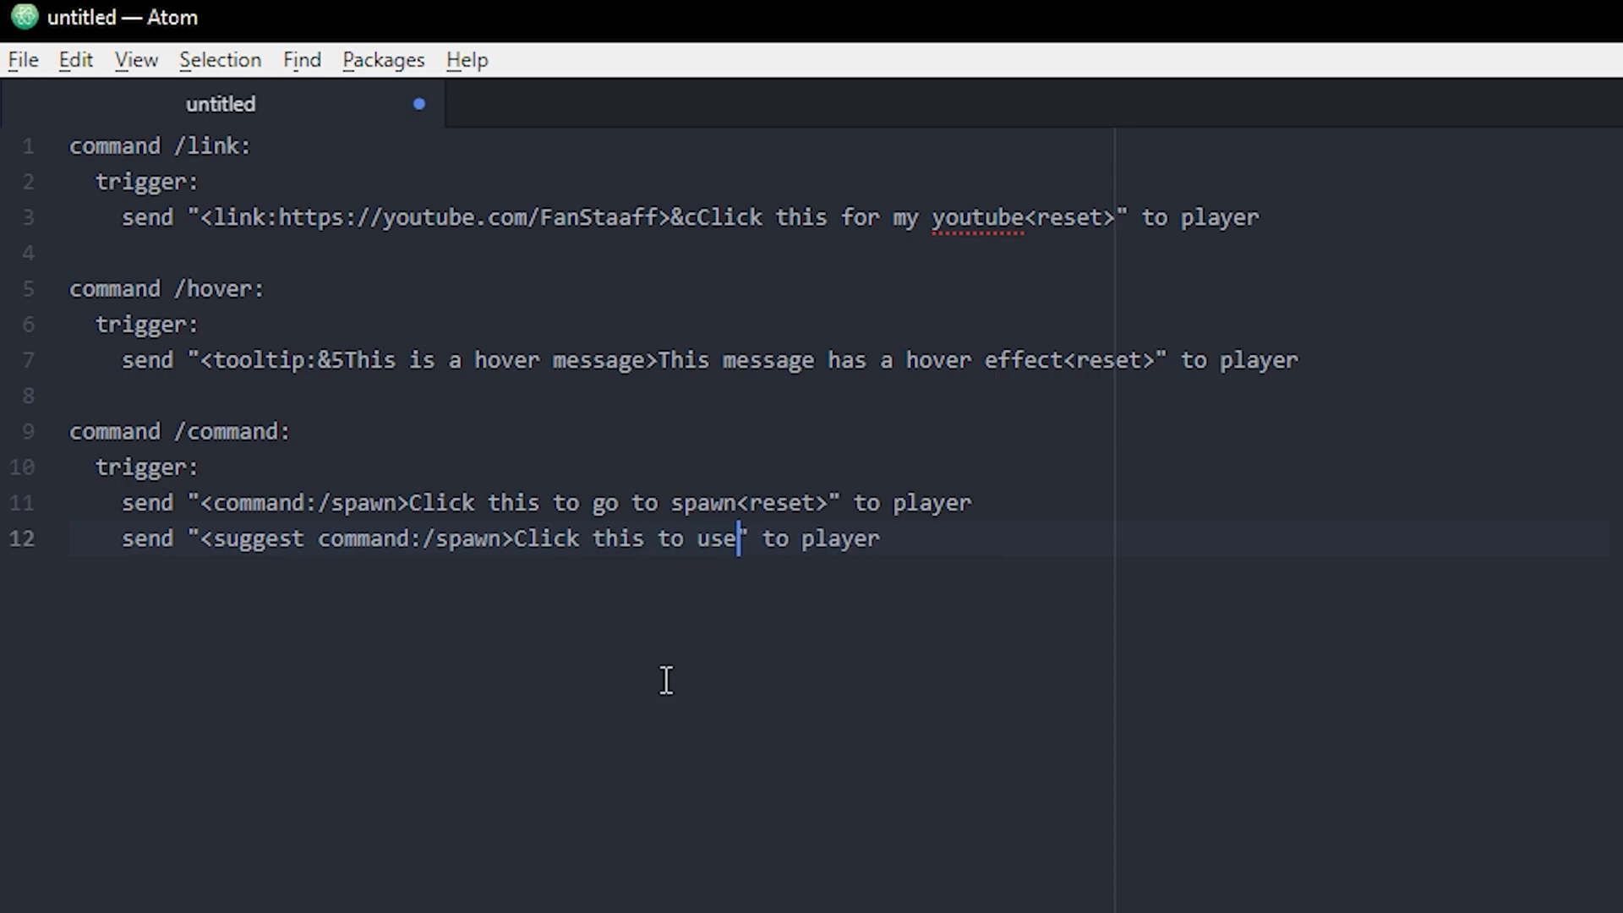
pyautogui.write('/spawn')
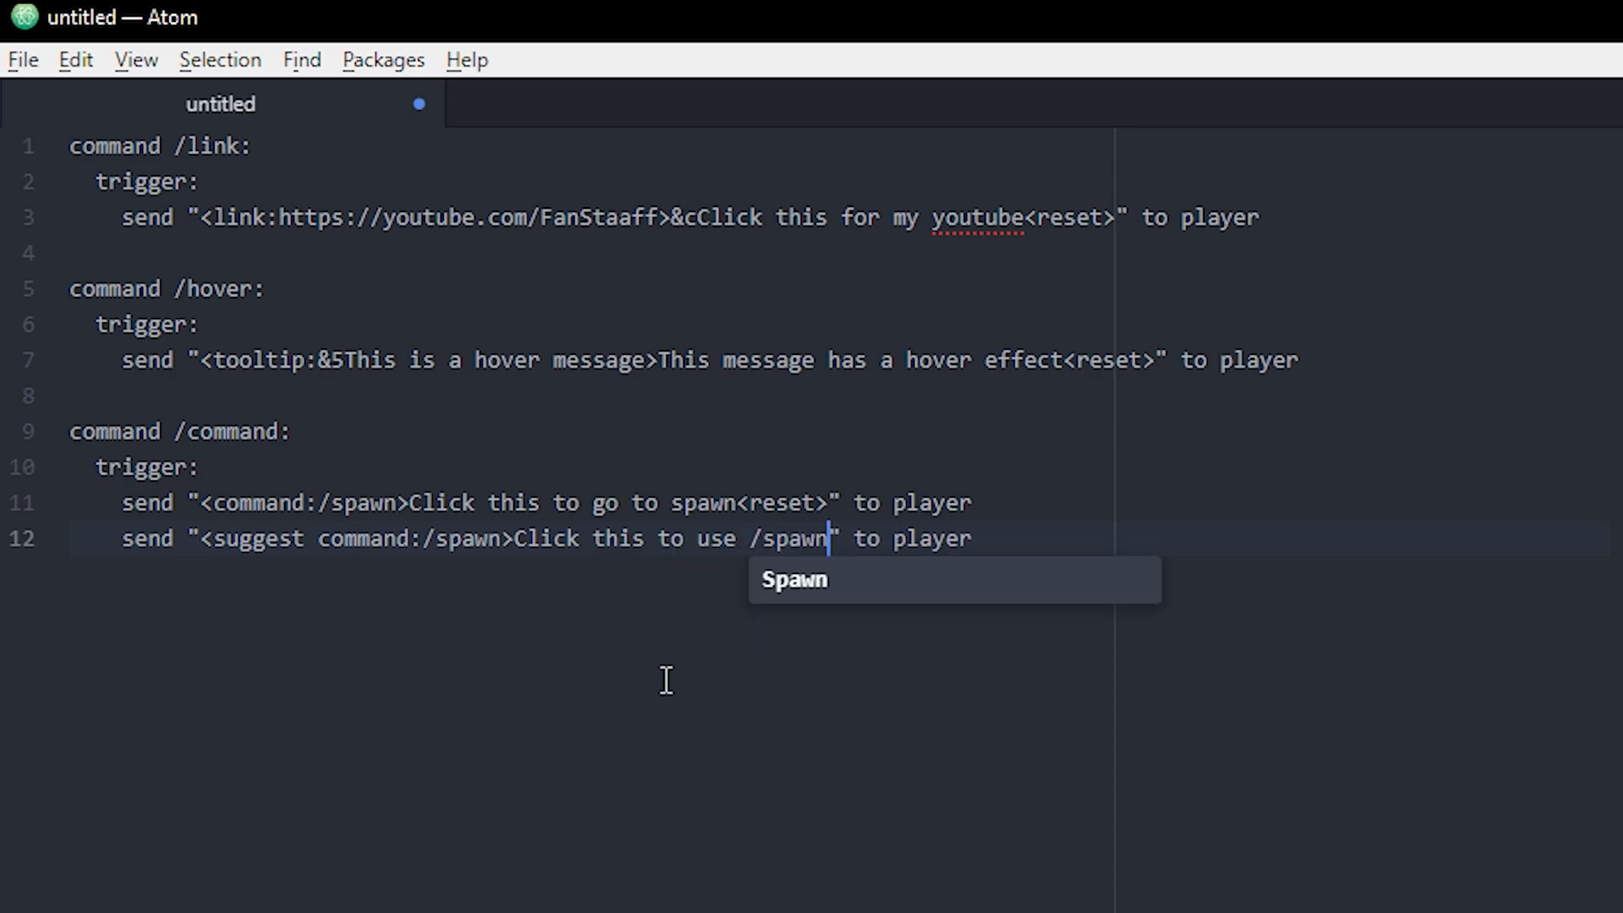
pyautogui.write('<reset>')
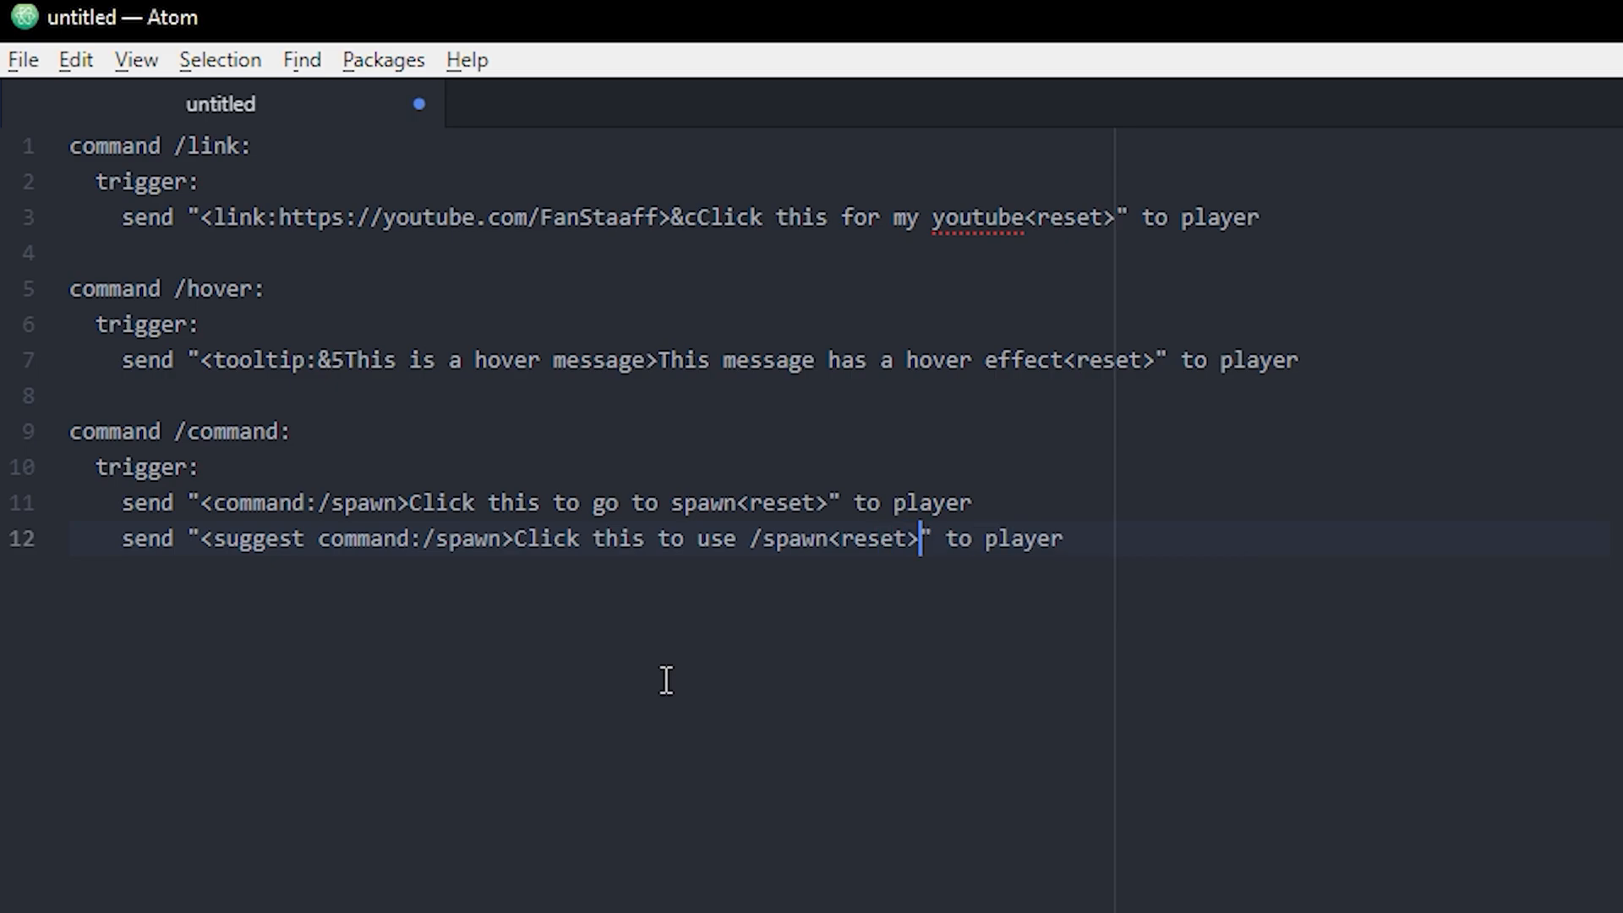
pyautogui.click(1062, 537)
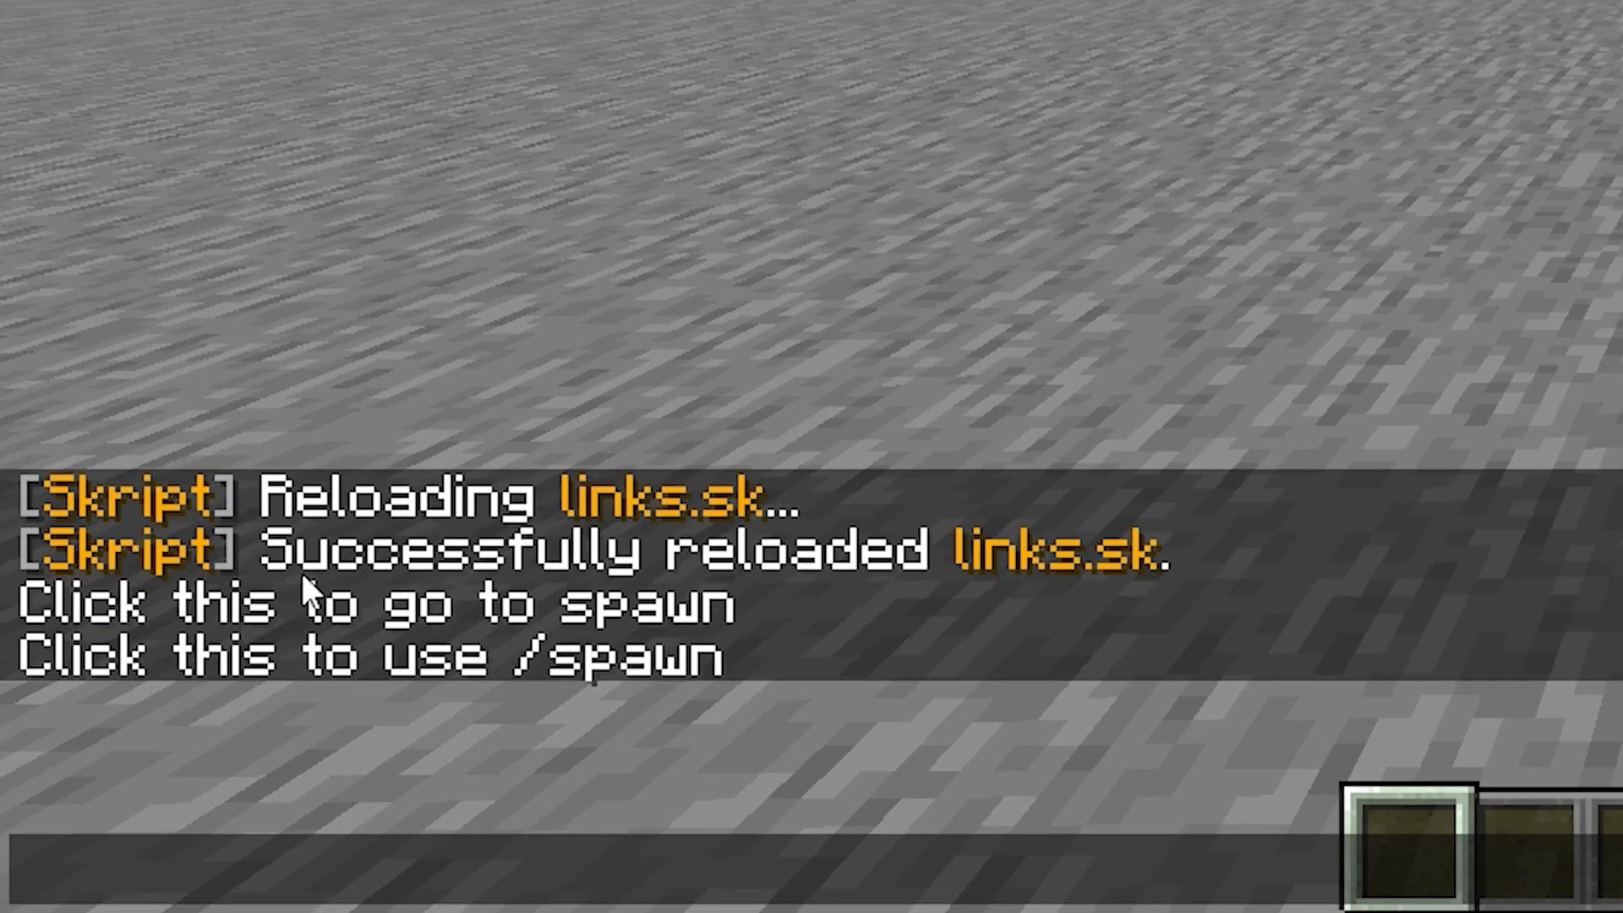
pyautogui.moveTo(507, 611)
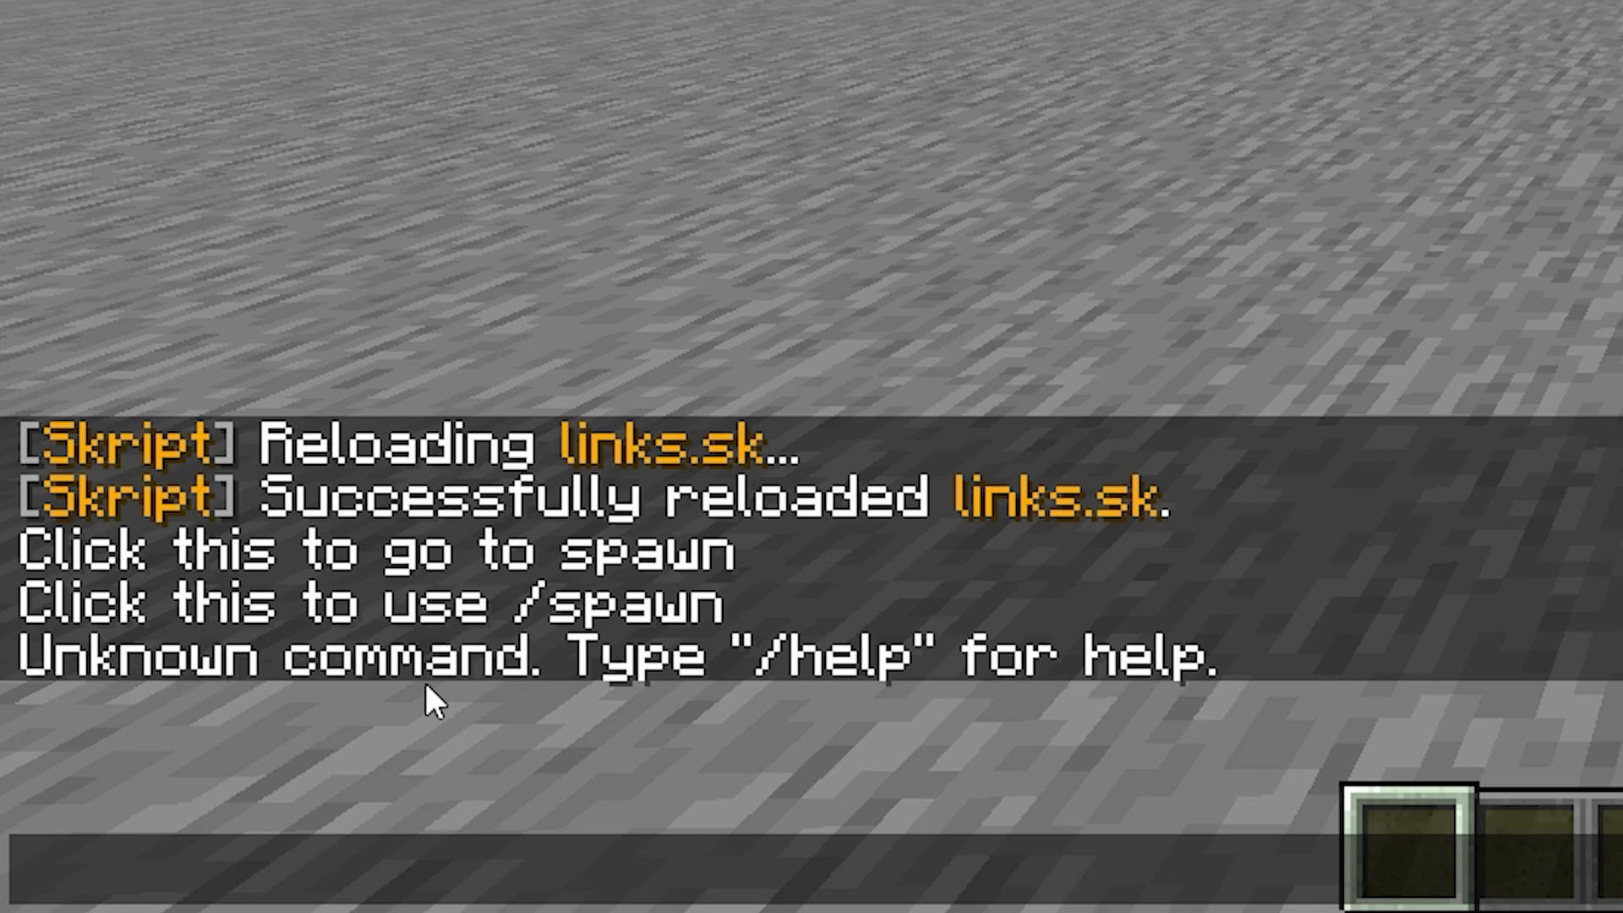
pyautogui.moveTo(590, 688)
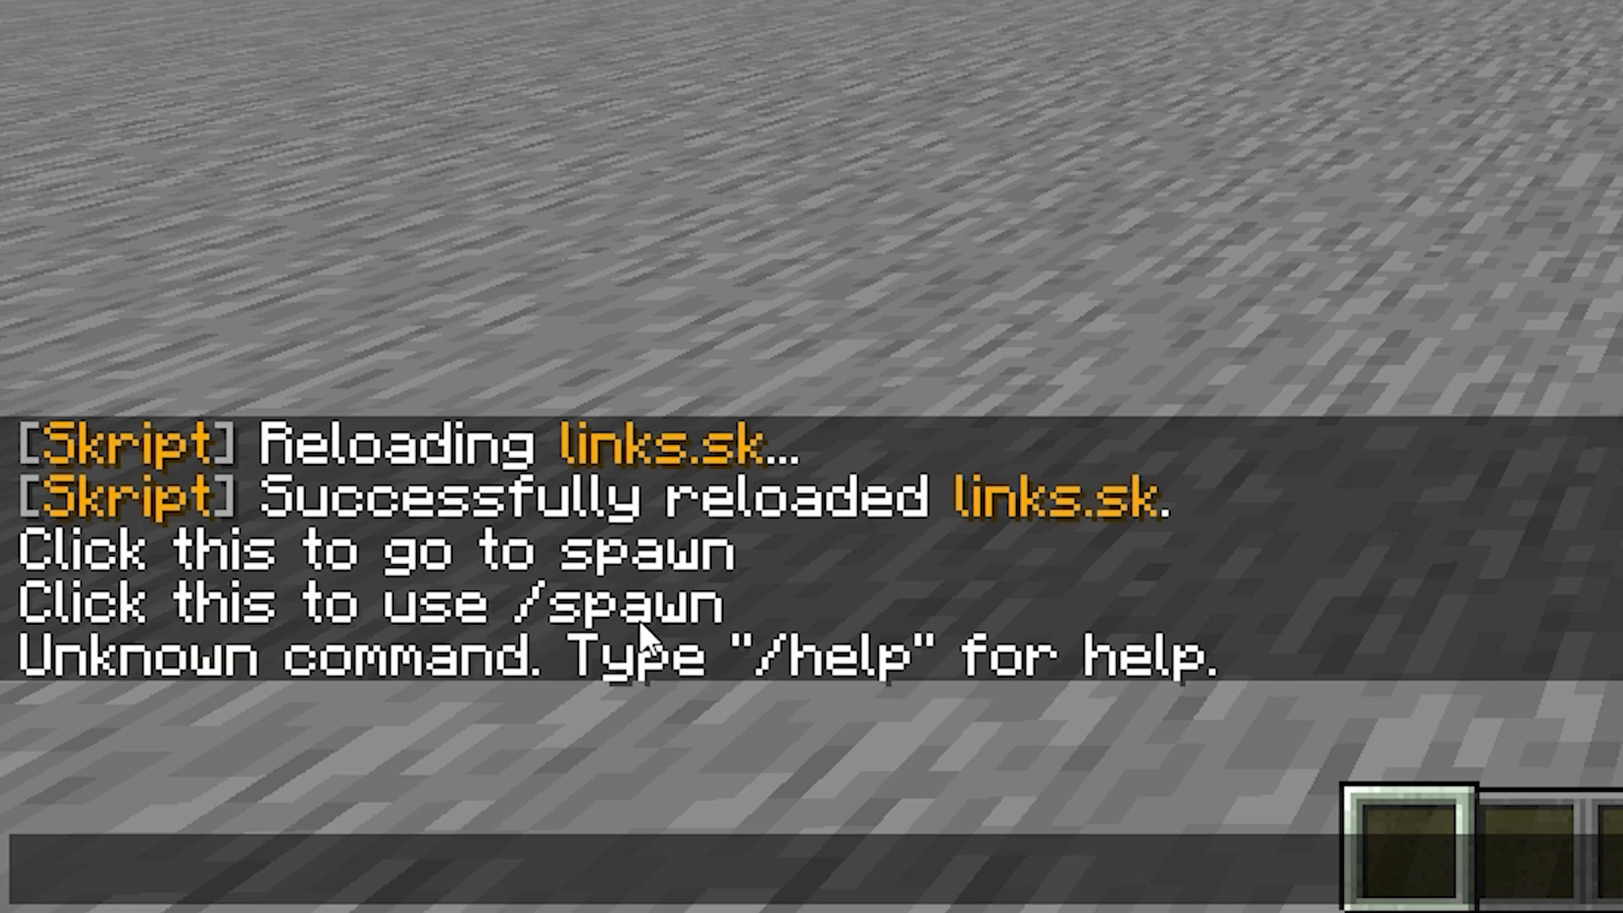
# Try the spawn chat messages, entering /spawnpoint, which returns Unknown command replies.
pyautogui.write('/spawnpoint')
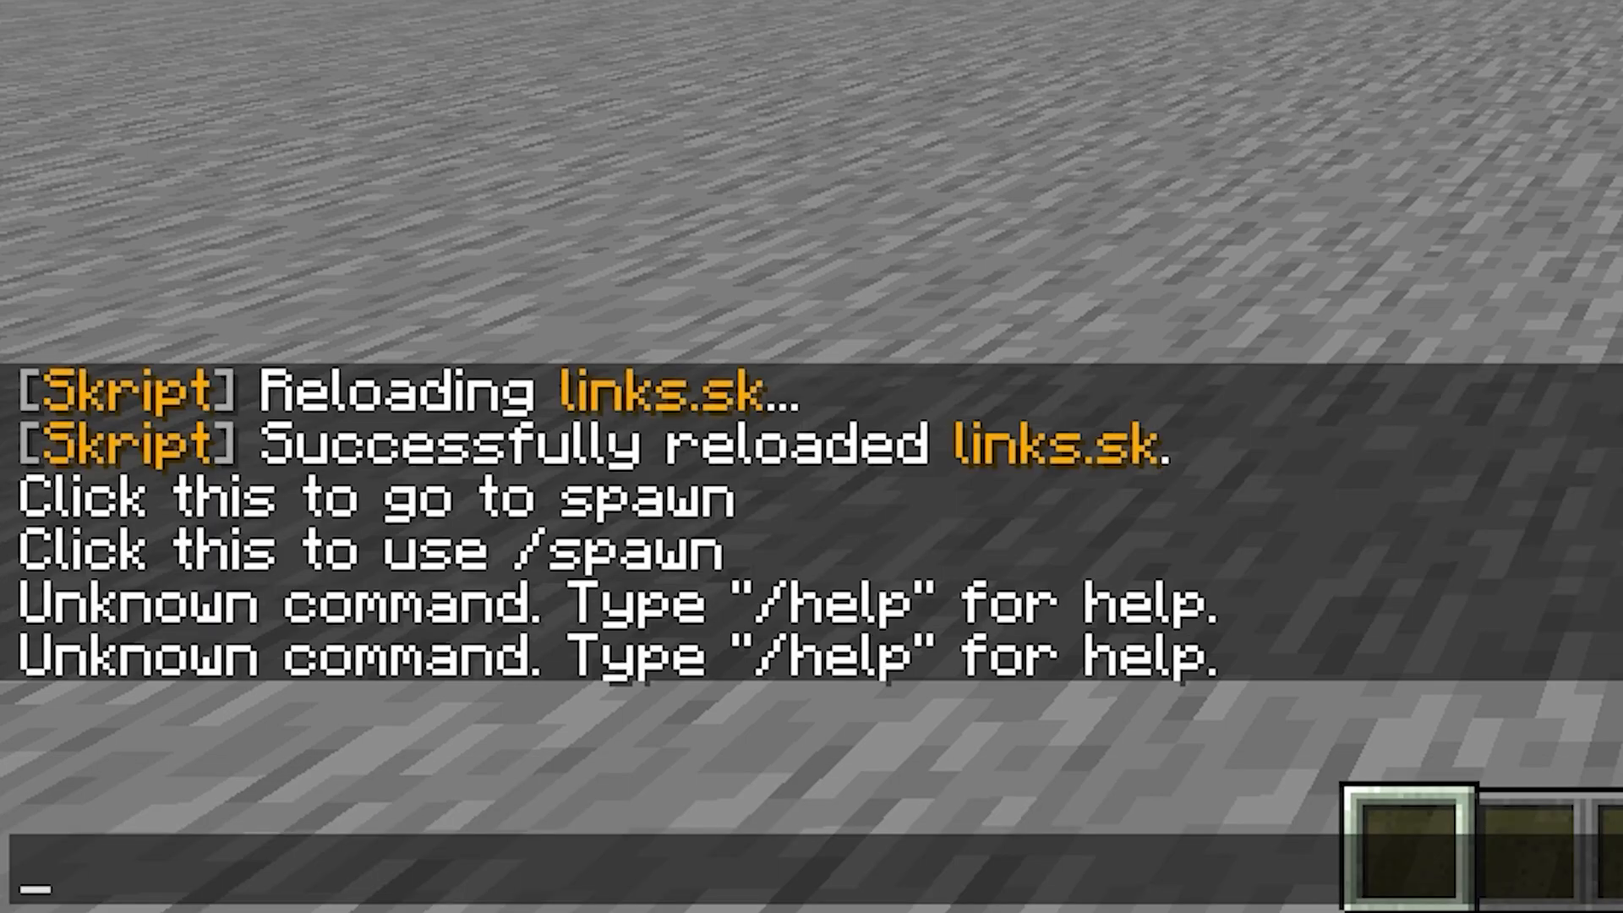
pyautogui.write('spawnpoint')
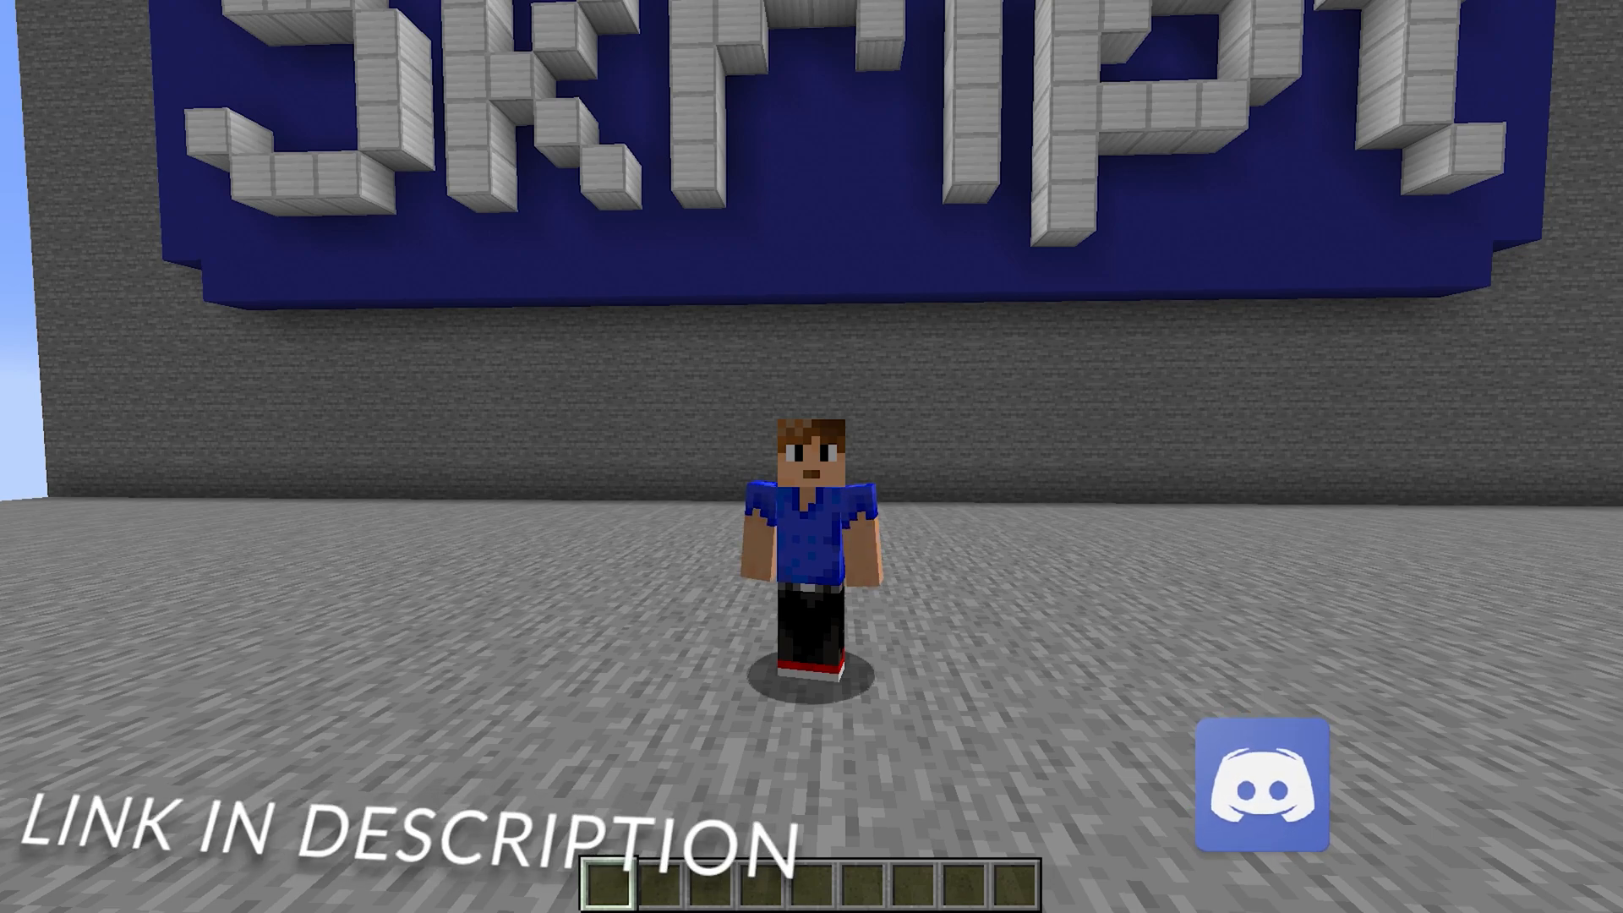
pyautogui.click(1259, 761)
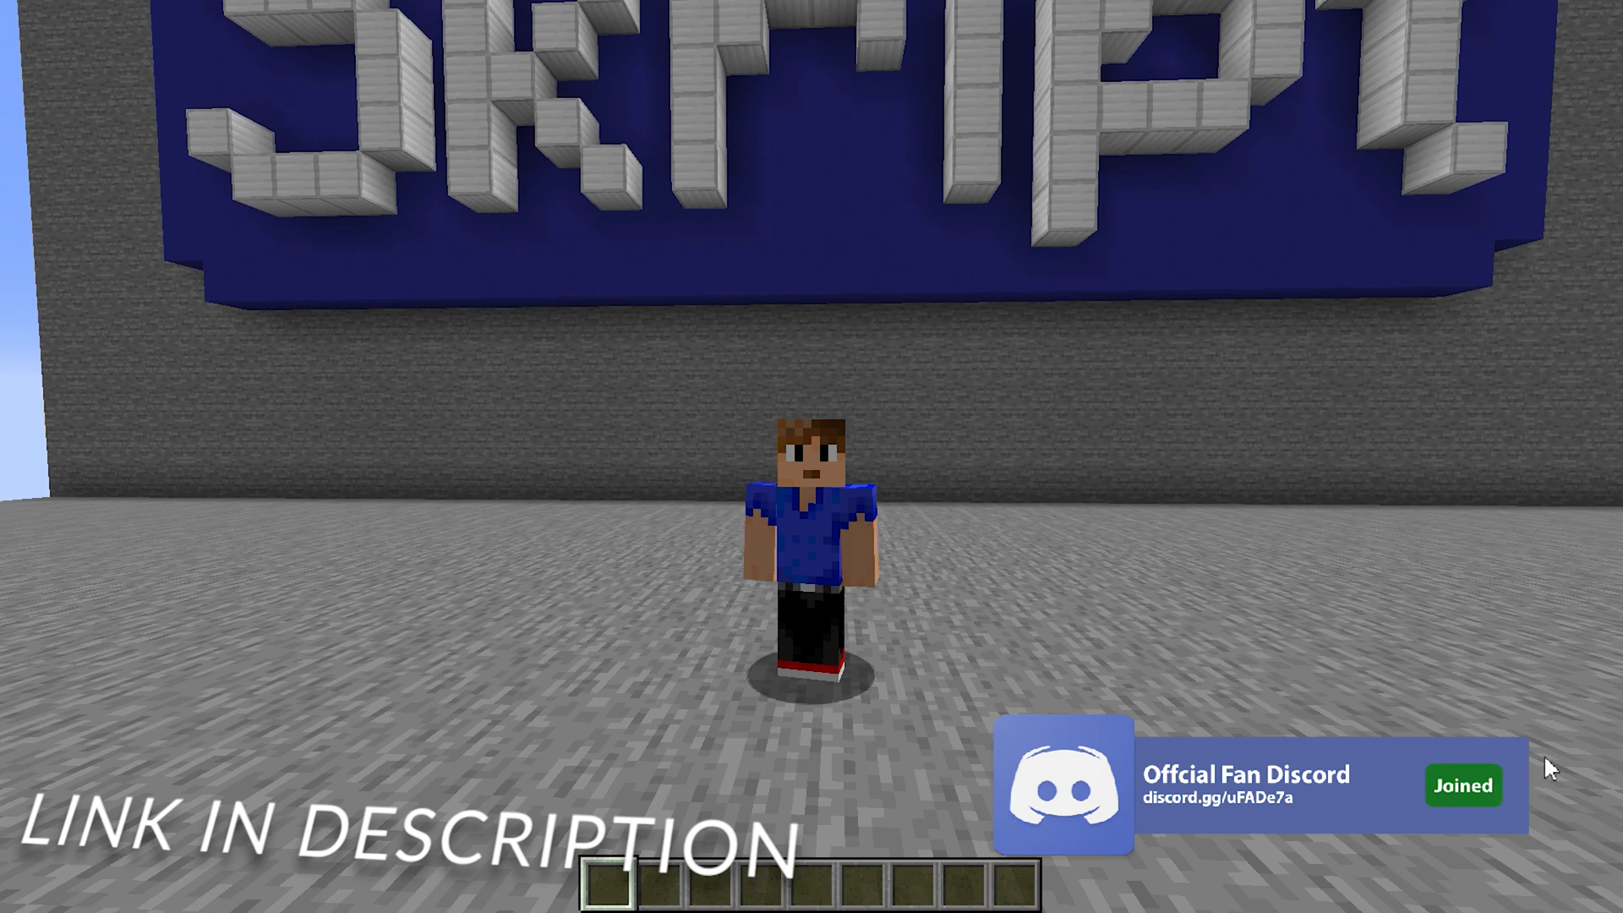